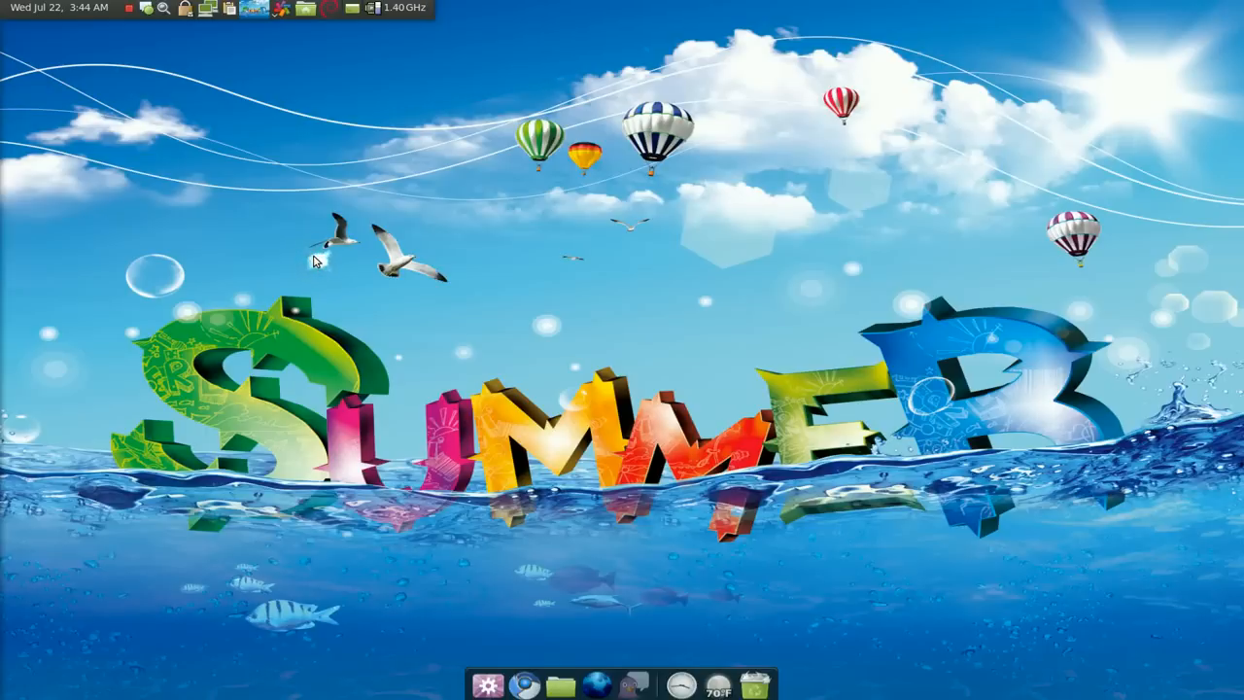
{"action": "mouse_move", "coordinate": [319, 257]}
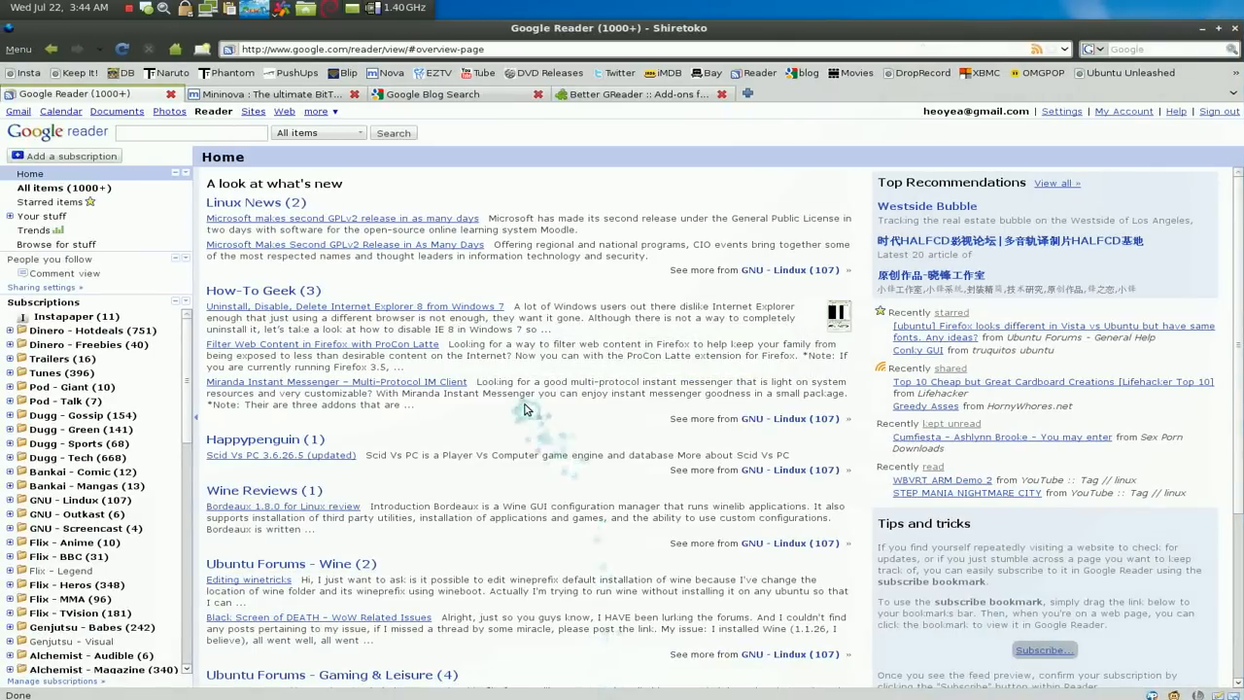
{"action": "mouse_move", "coordinate": [62, 358]}
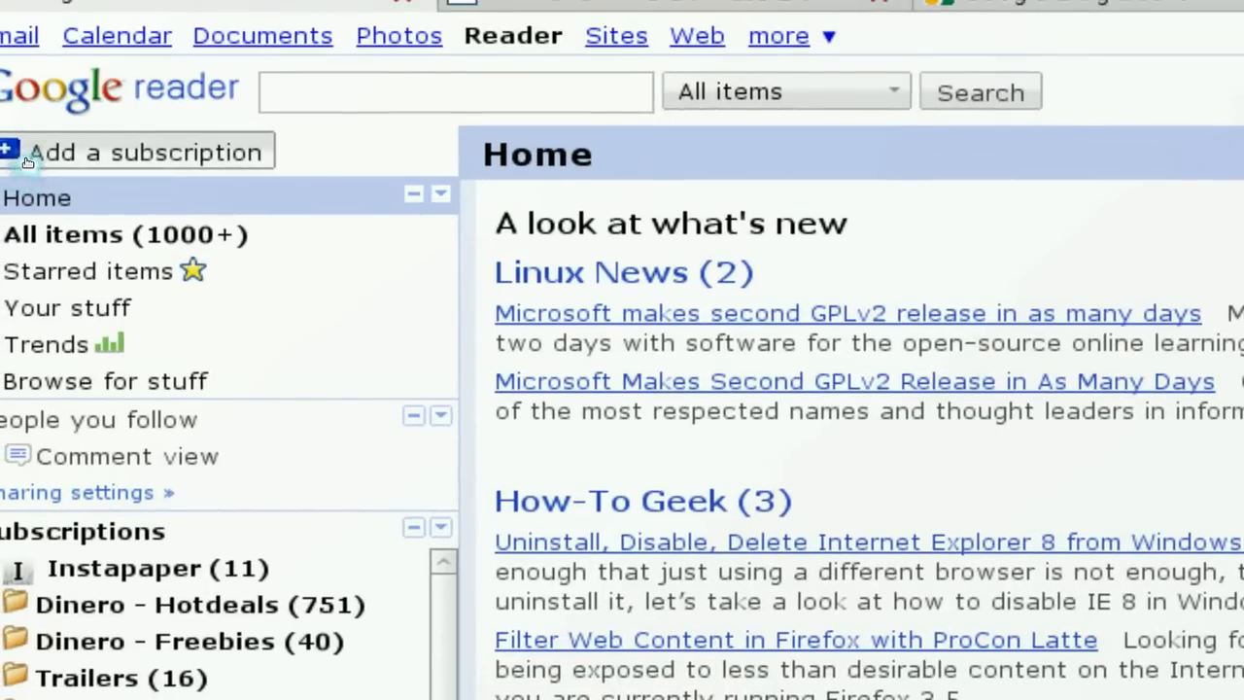
- Search Add a subscription for feeds matching 'gotbletu'
{"action": "left_click", "coordinate": [145, 151]}
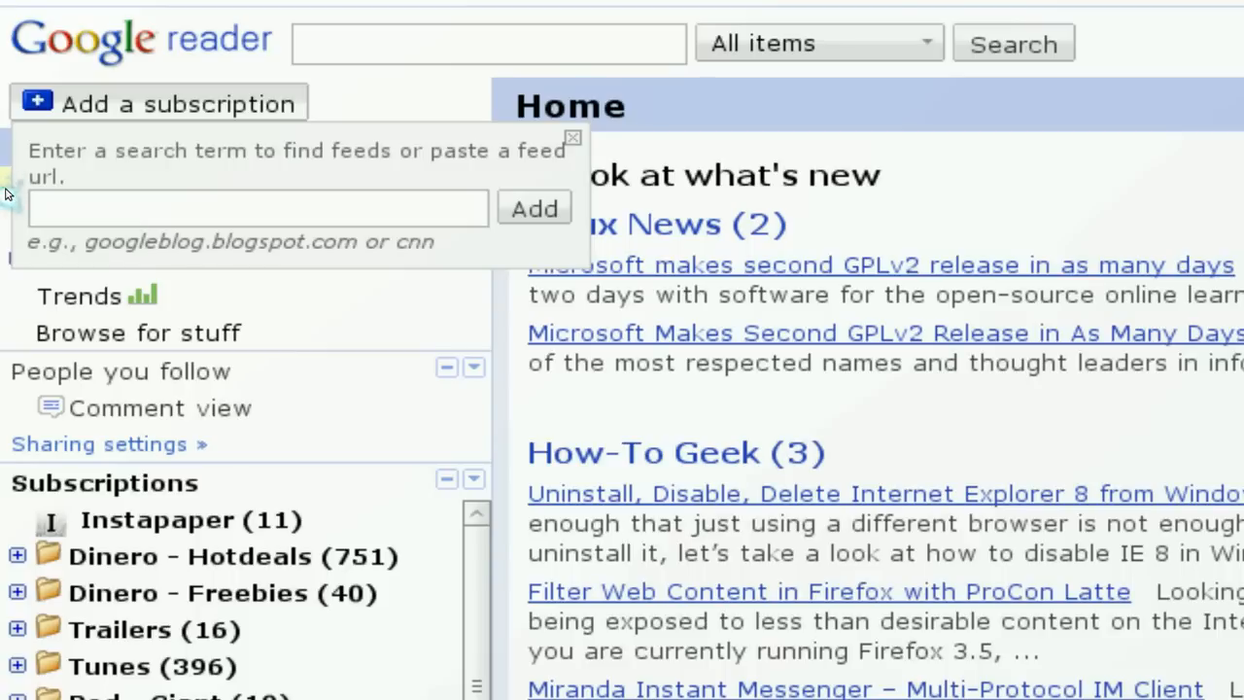
{"action": "type", "text": "gotble"}
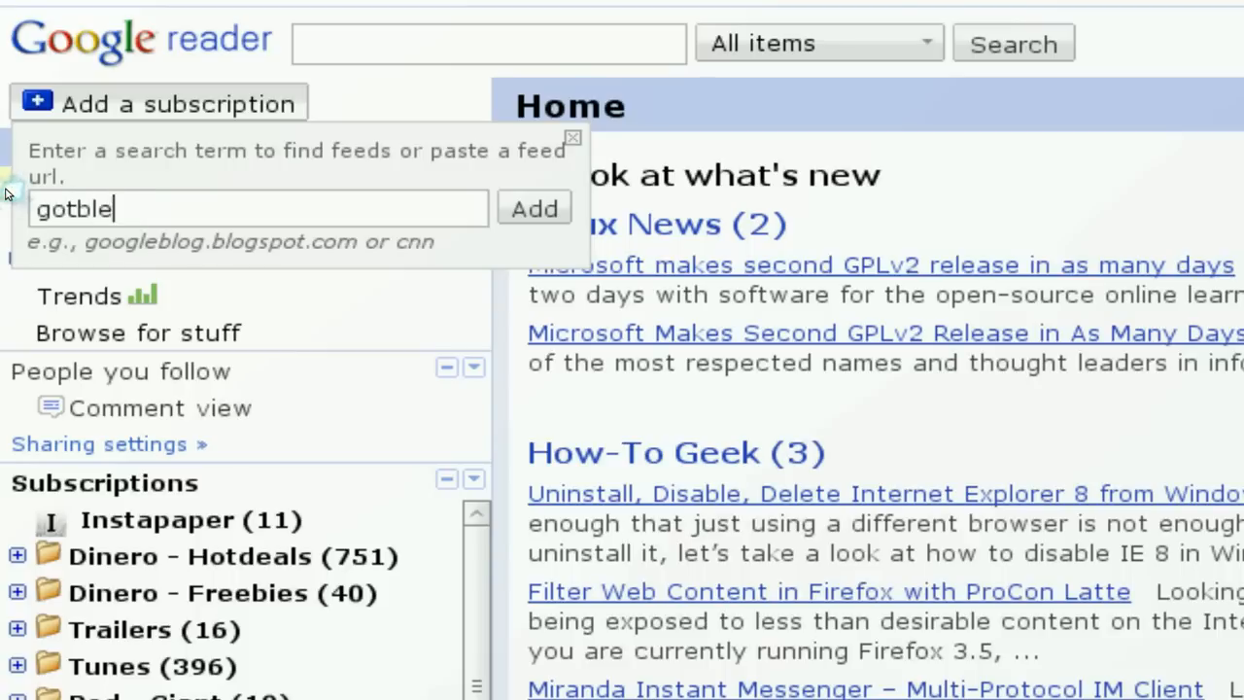
{"action": "left_click", "coordinate": [572, 136]}
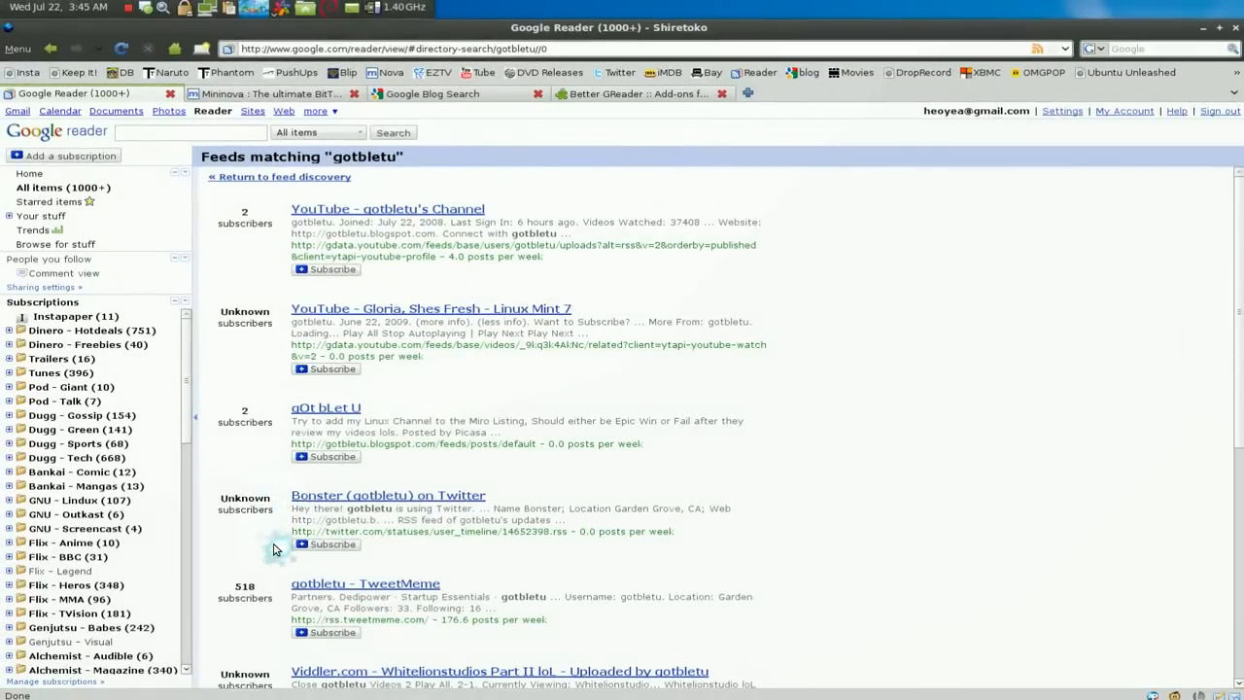
{"action": "scroll", "scroll_direction": "down", "scroll_amount": 3}
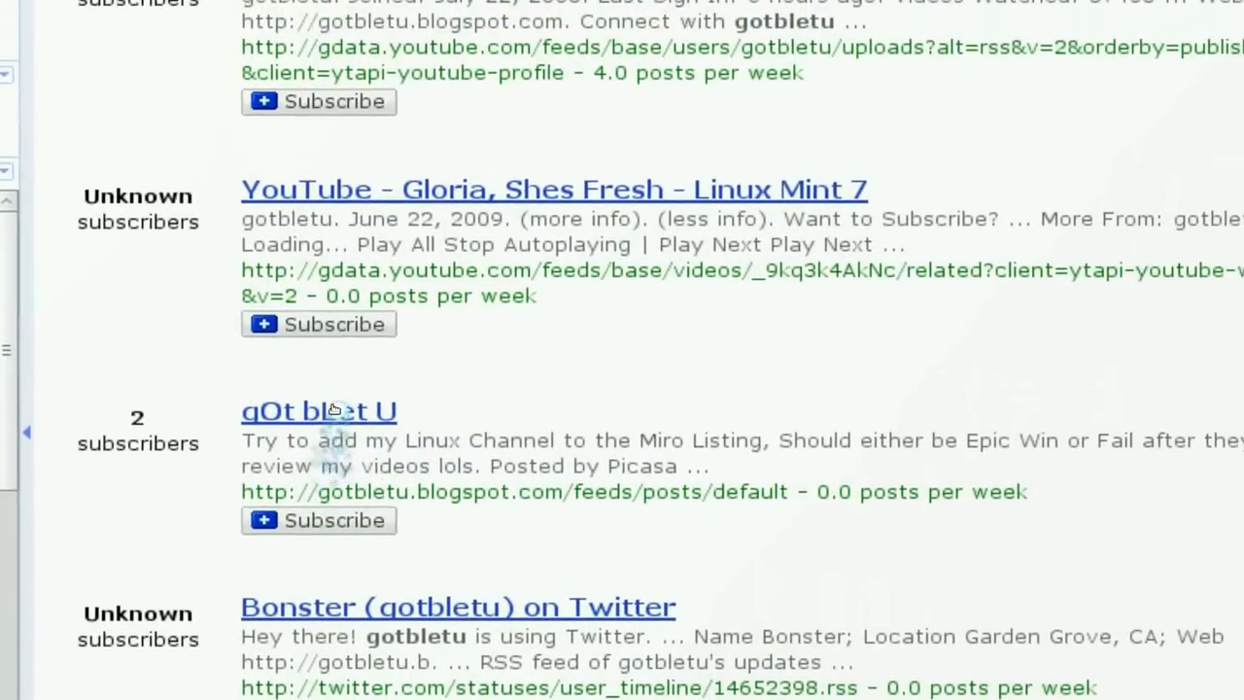
- Preview the gOt bLet U blog feed's posts from the results
{"action": "left_click", "coordinate": [319, 411]}
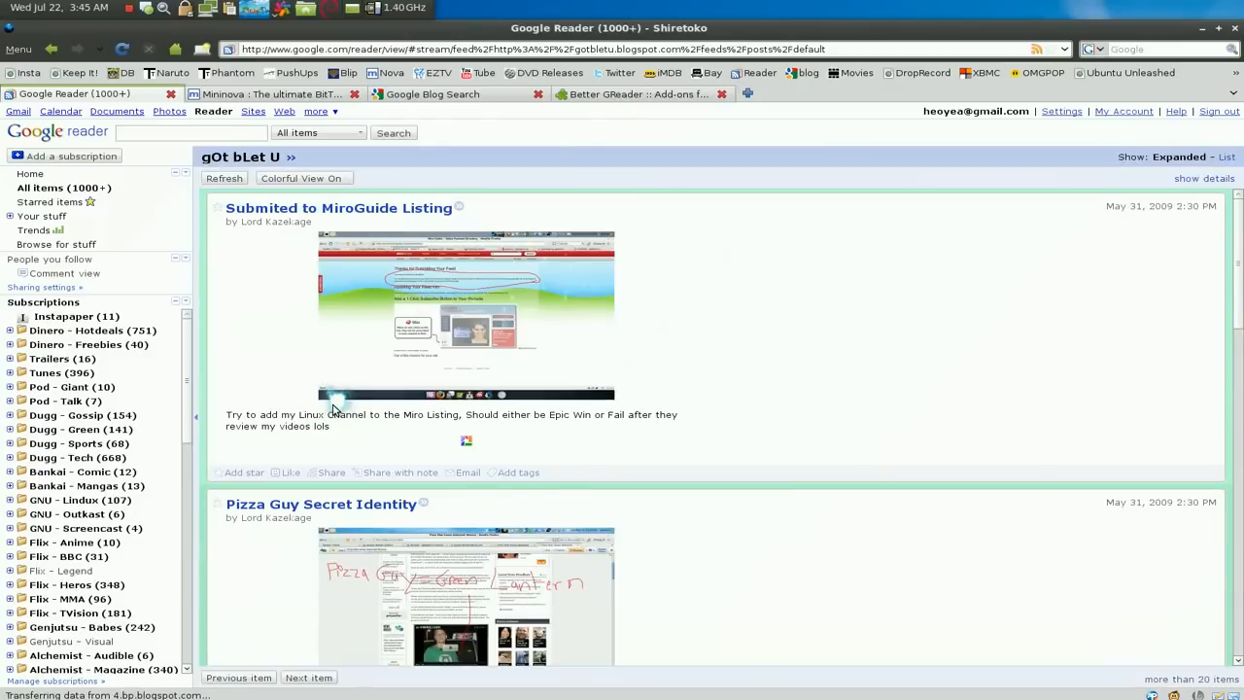
{"action": "scroll", "scroll_direction": "down", "scroll_amount": 3}
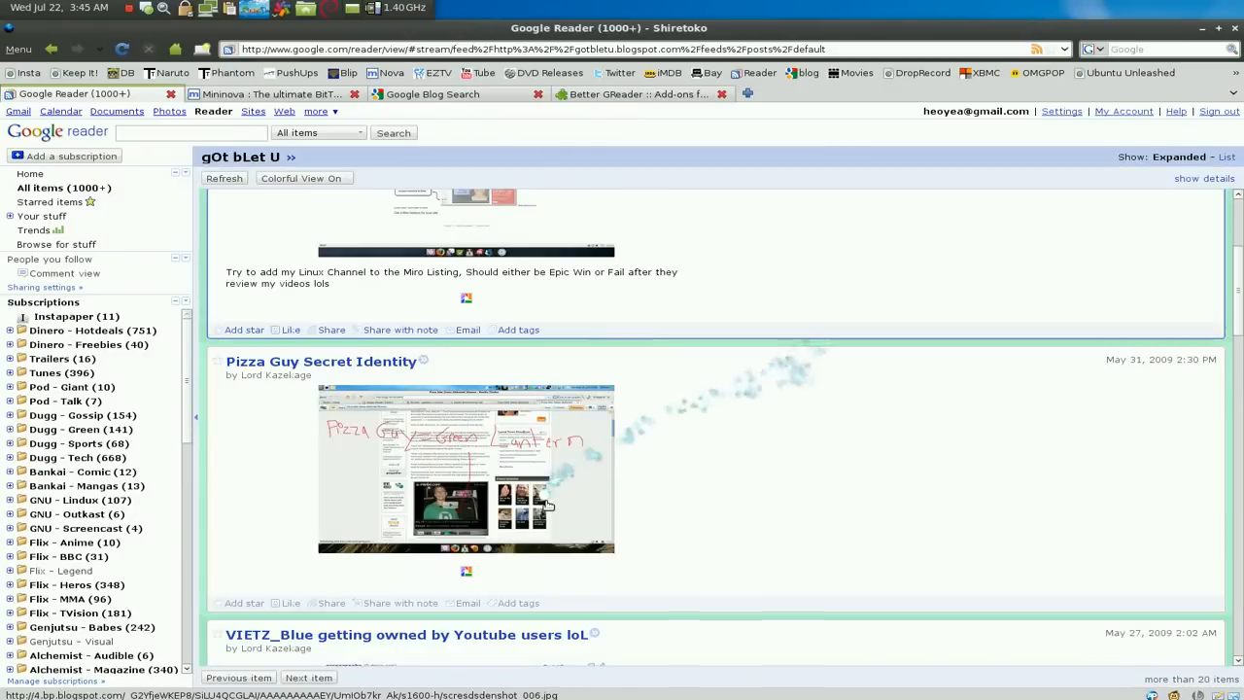
{"action": "scroll", "scroll_direction": "down", "scroll_amount": 3}
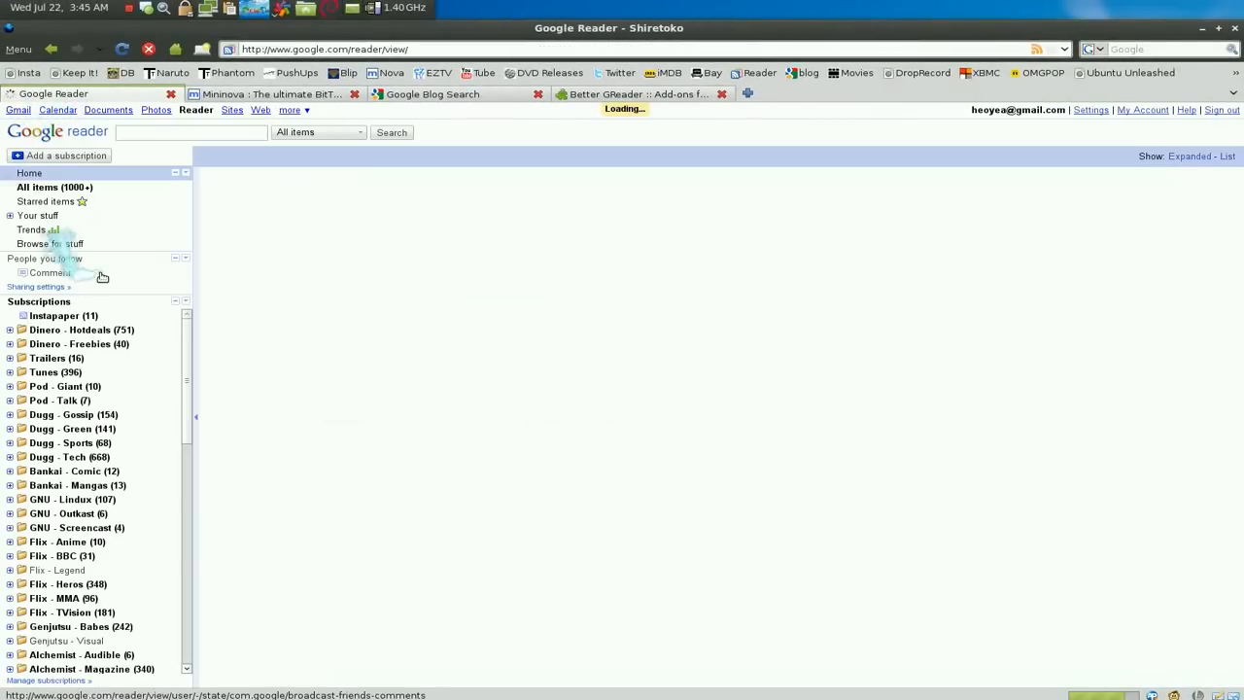
- Run a Google Blog Search for 'wallpapers nature rapidshare'
{"action": "left_click", "coordinate": [437, 93]}
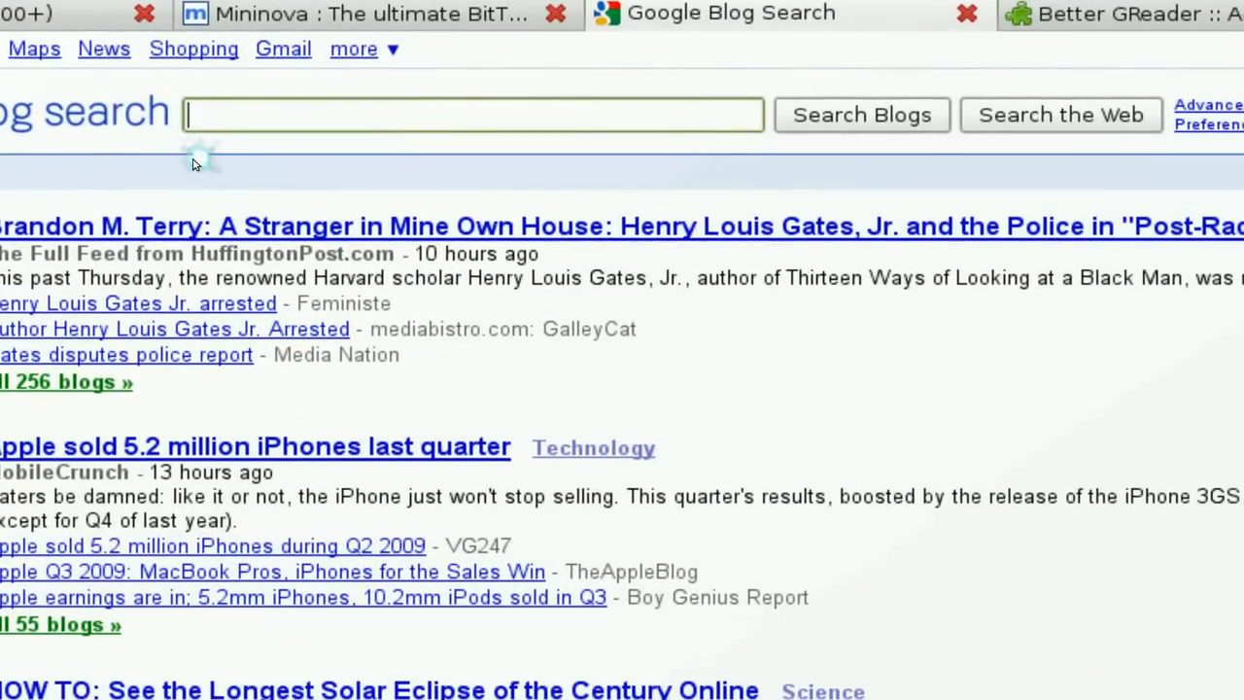
{"action": "type", "text": "wallpaper"}
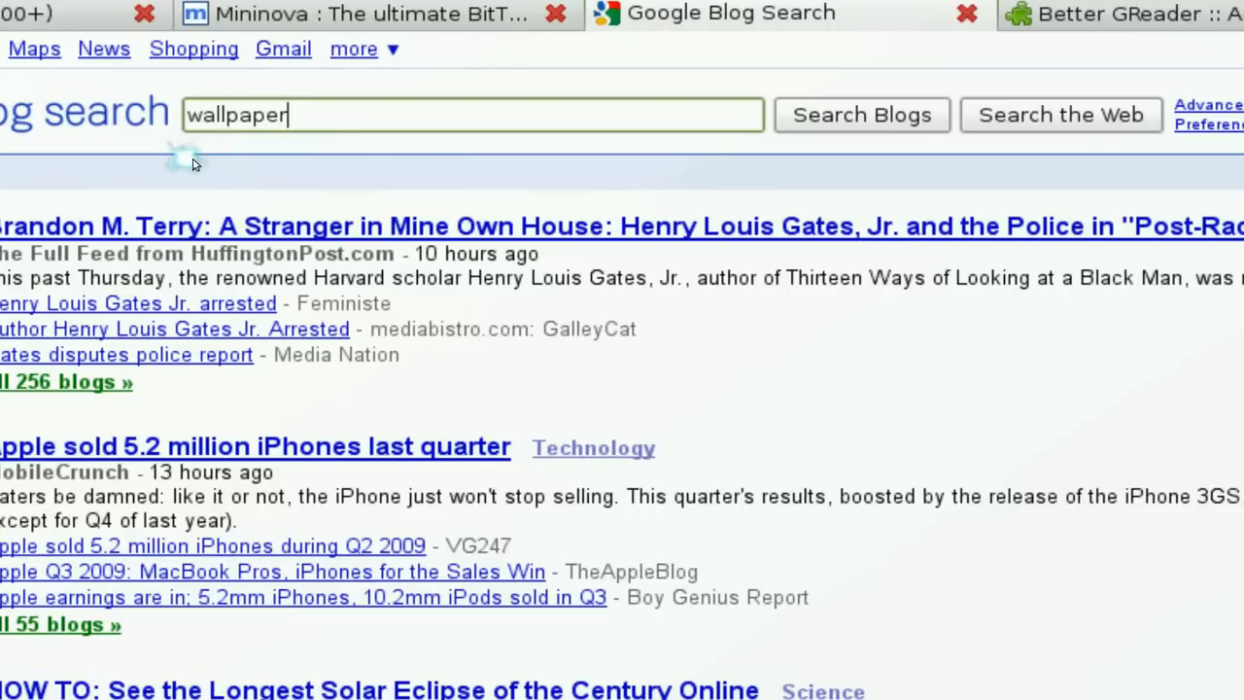
{"action": "type", "text": "s nat"}
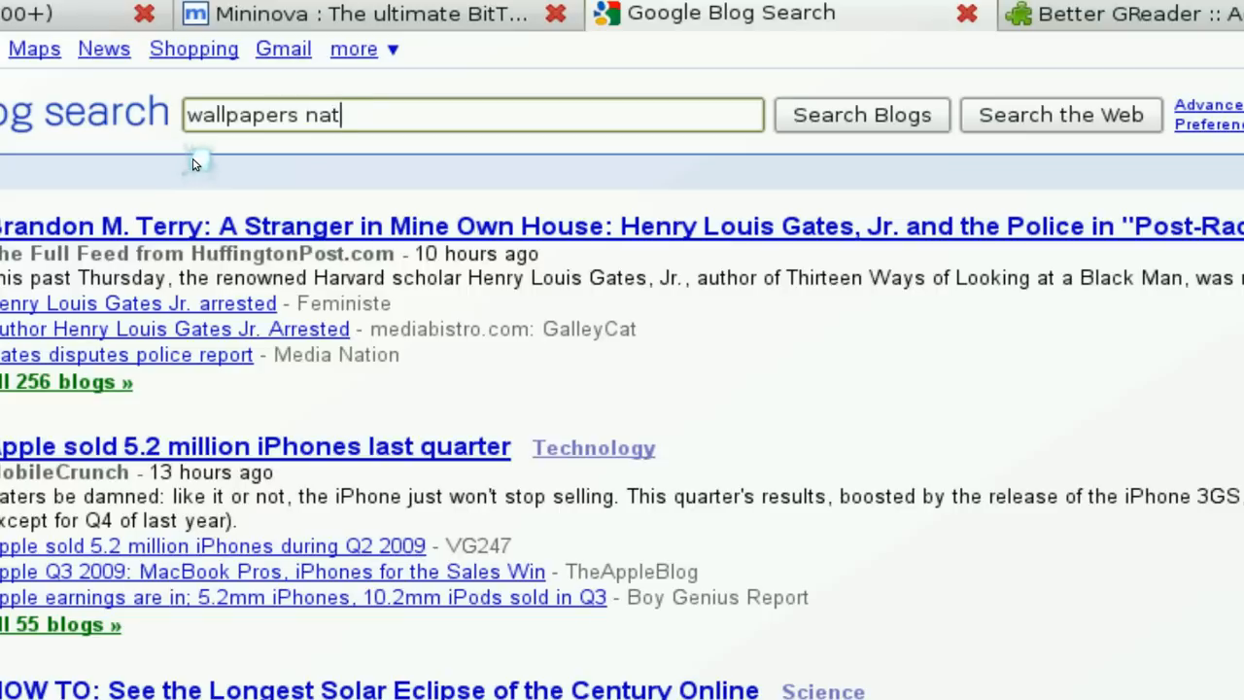
{"action": "type", "text": "ure"}
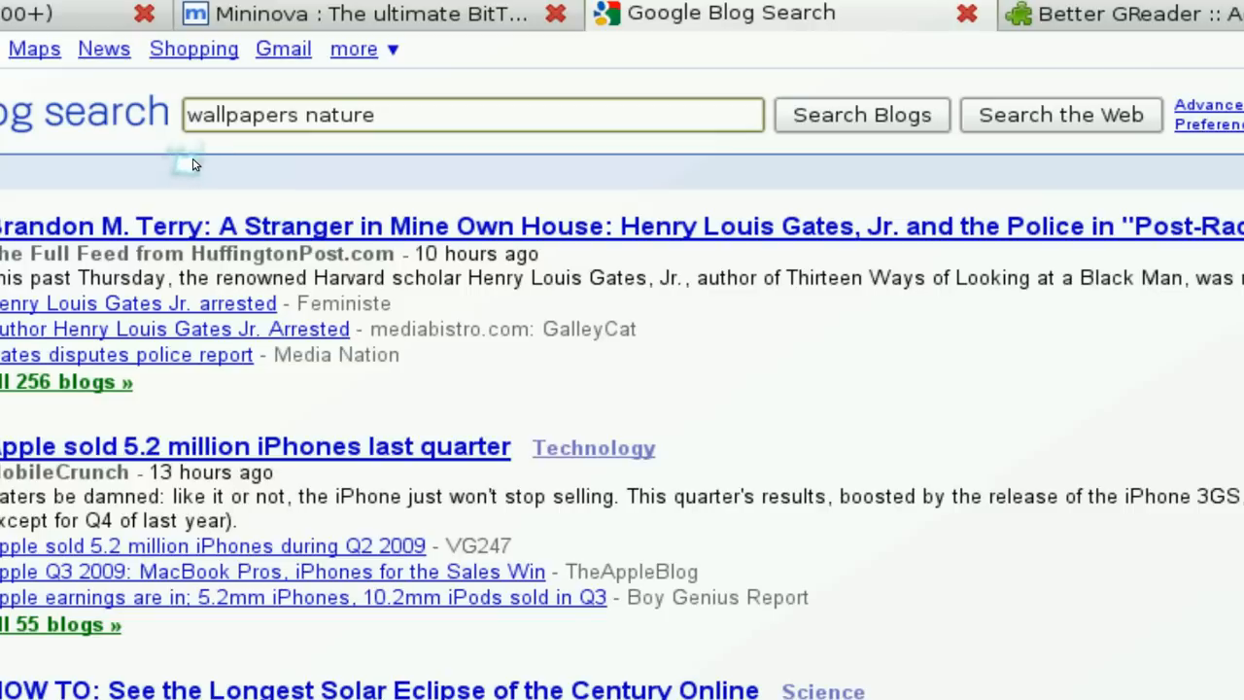
{"action": "type", "text": "rapidshare"}
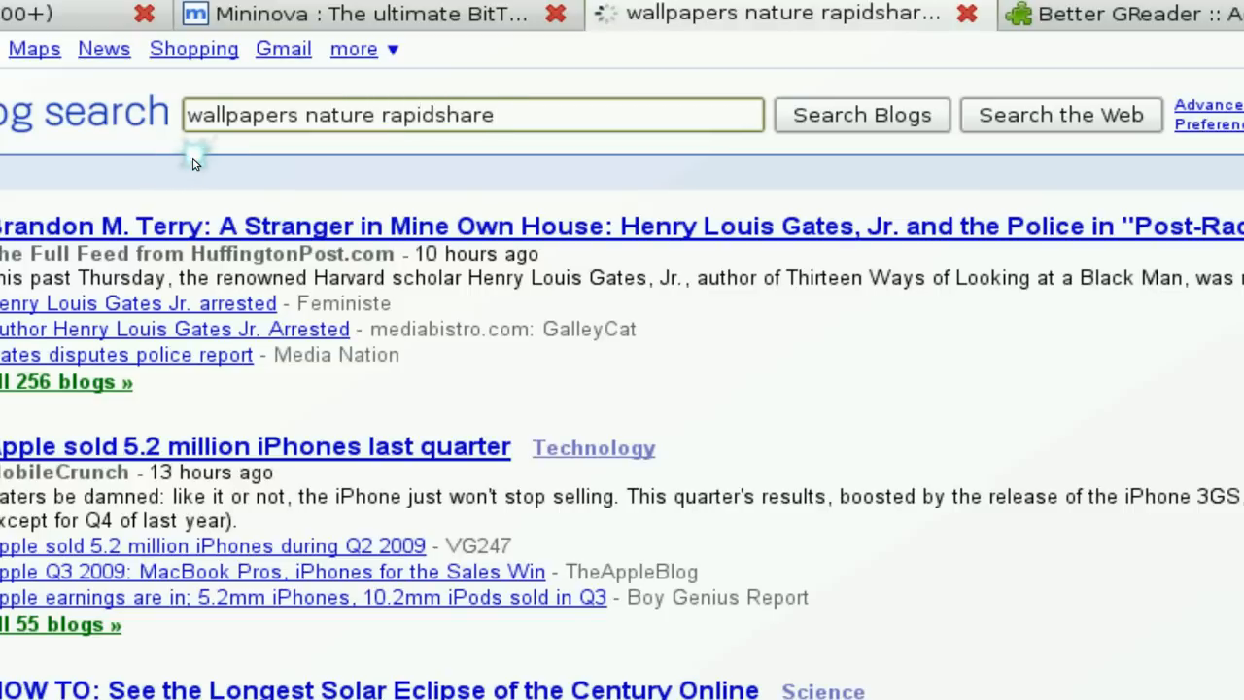
{"action": "left_click", "coordinate": [862, 114]}
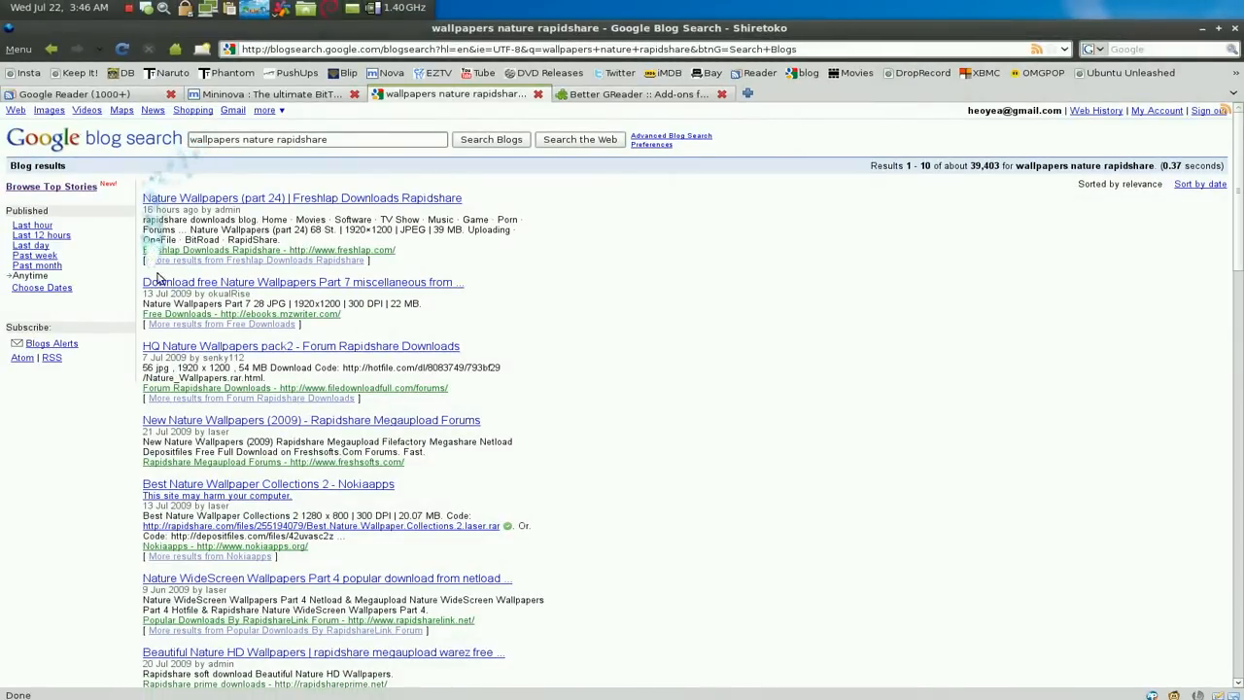
- Open the Wallpapers - Nature Landscapes result and reach the site's RSS feed page
{"action": "scroll", "scroll_direction": "down", "scroll_amount": 3}
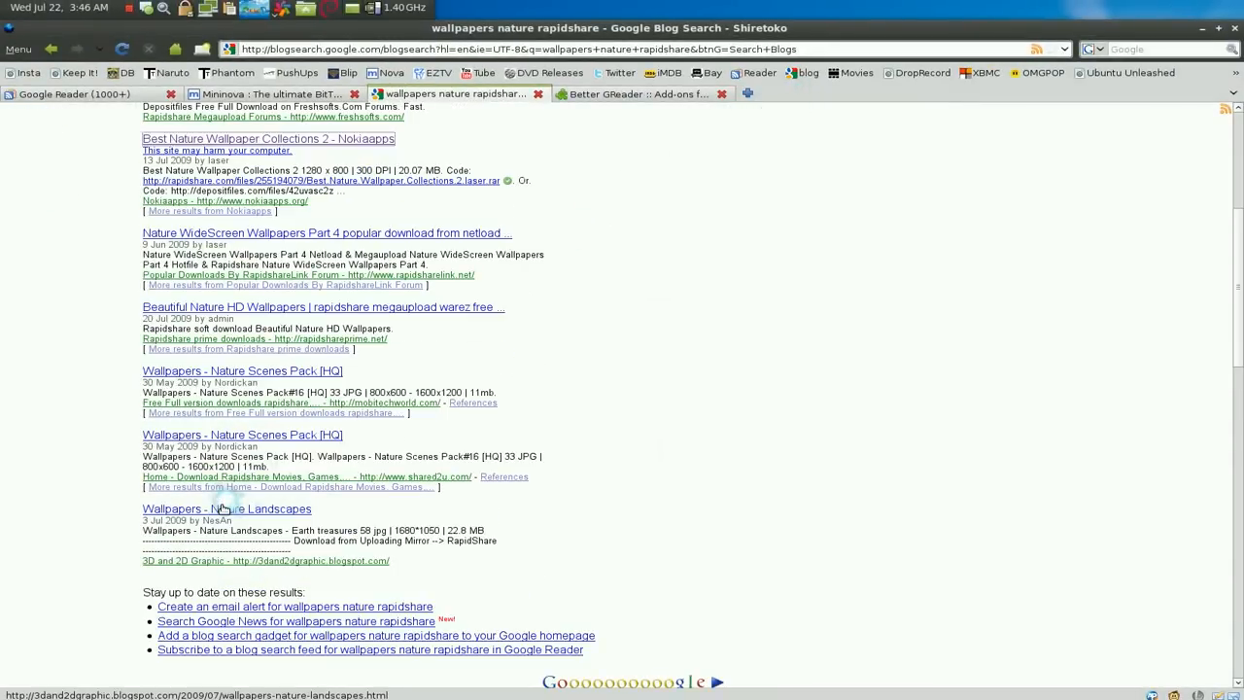
{"action": "left_click", "coordinate": [226, 509]}
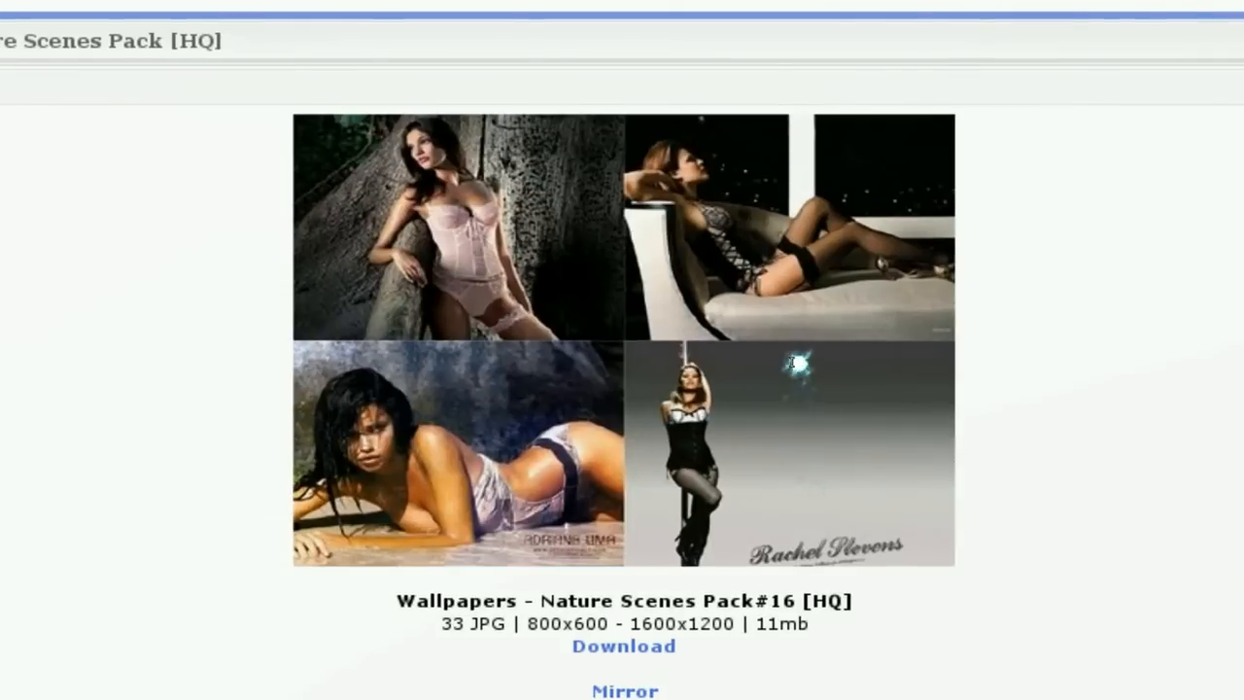
{"action": "scroll", "scroll_direction": "down", "scroll_amount": 3}
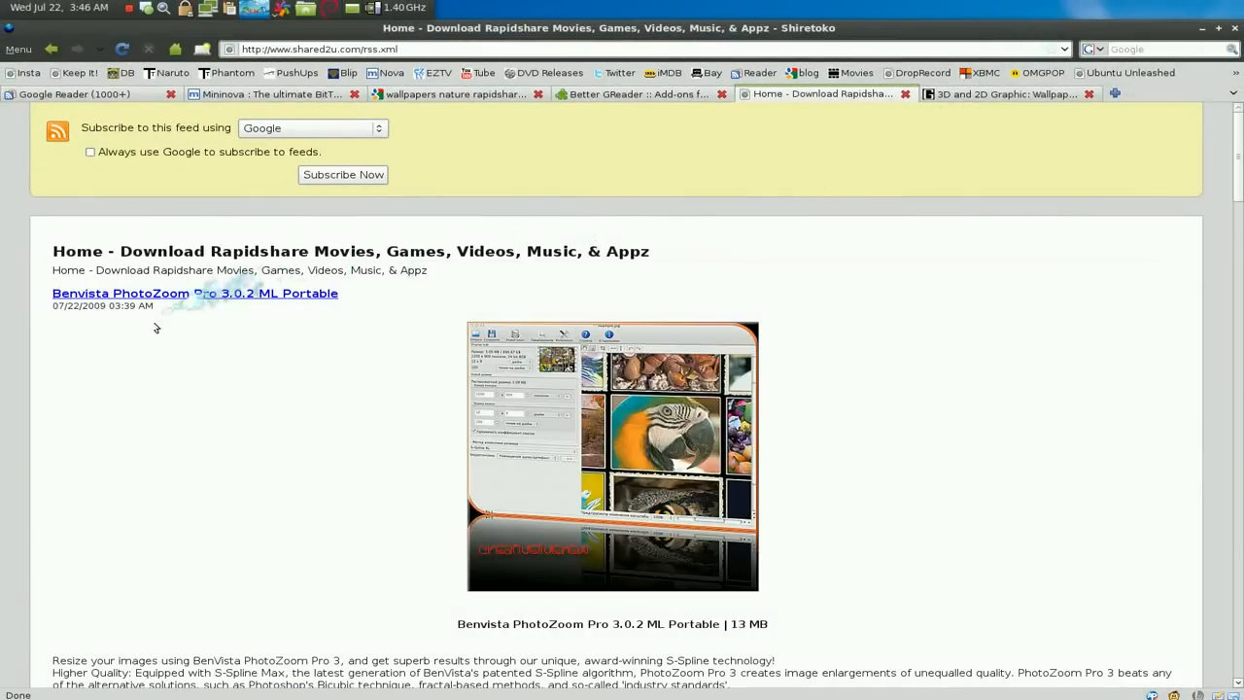
- Scroll through the shared2u feed's software and music release entries
{"action": "scroll", "scroll_direction": "down", "scroll_amount": 3}
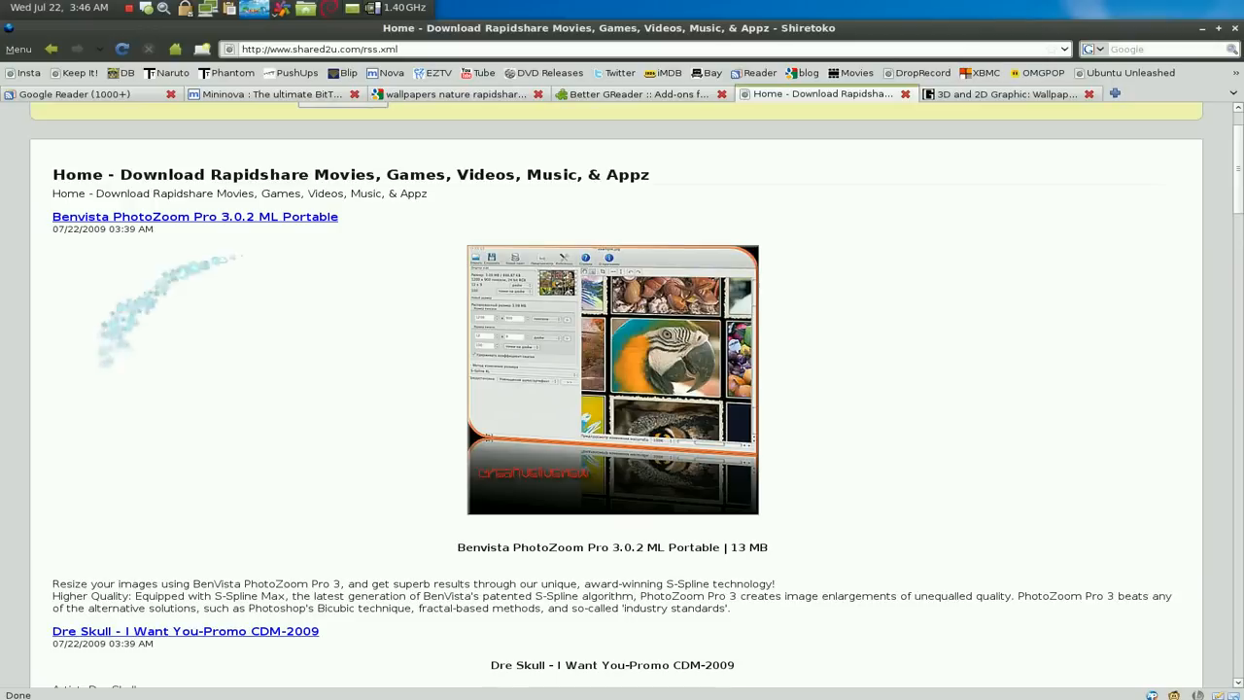
{"action": "mouse_move", "coordinate": [564, 432]}
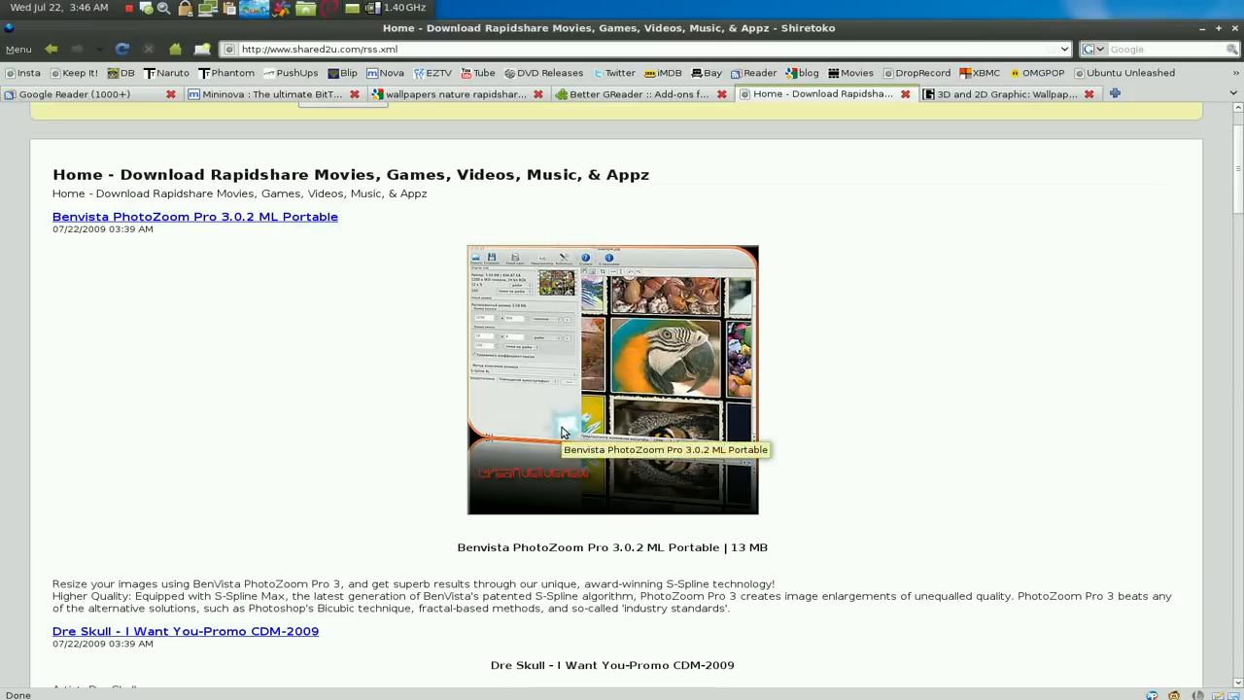
{"action": "mouse_move", "coordinate": [517, 403]}
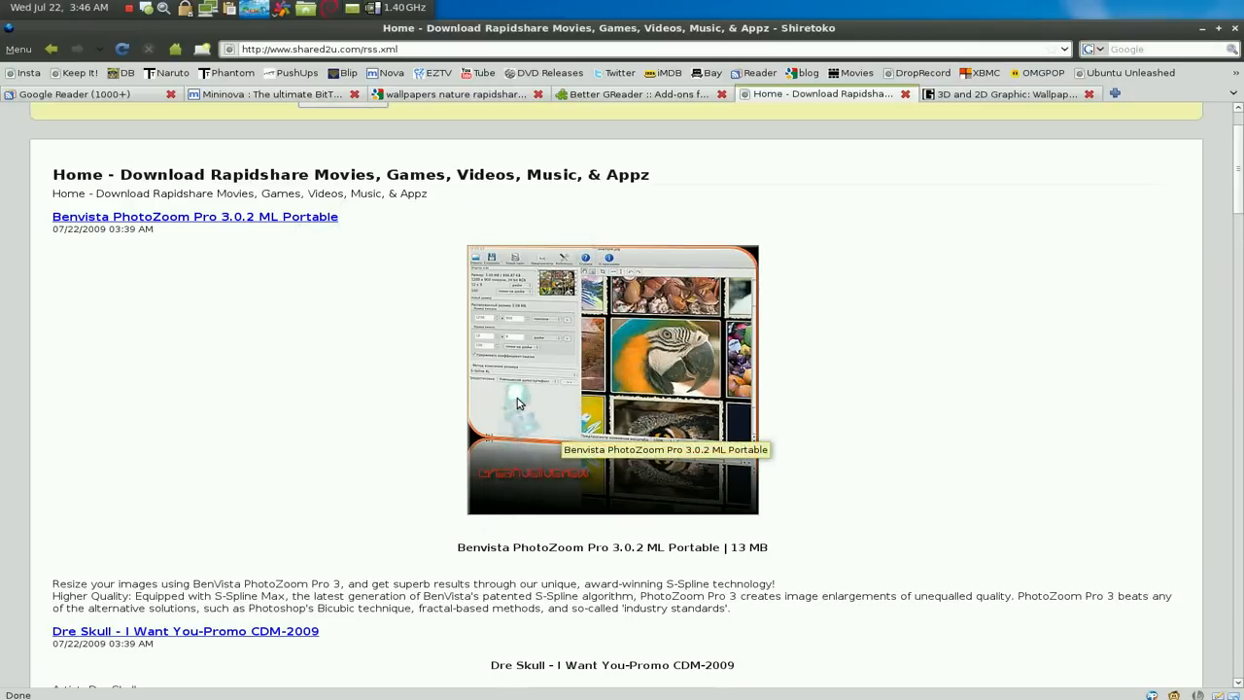
{"action": "scroll", "scroll_direction": "down", "scroll_amount": 3}
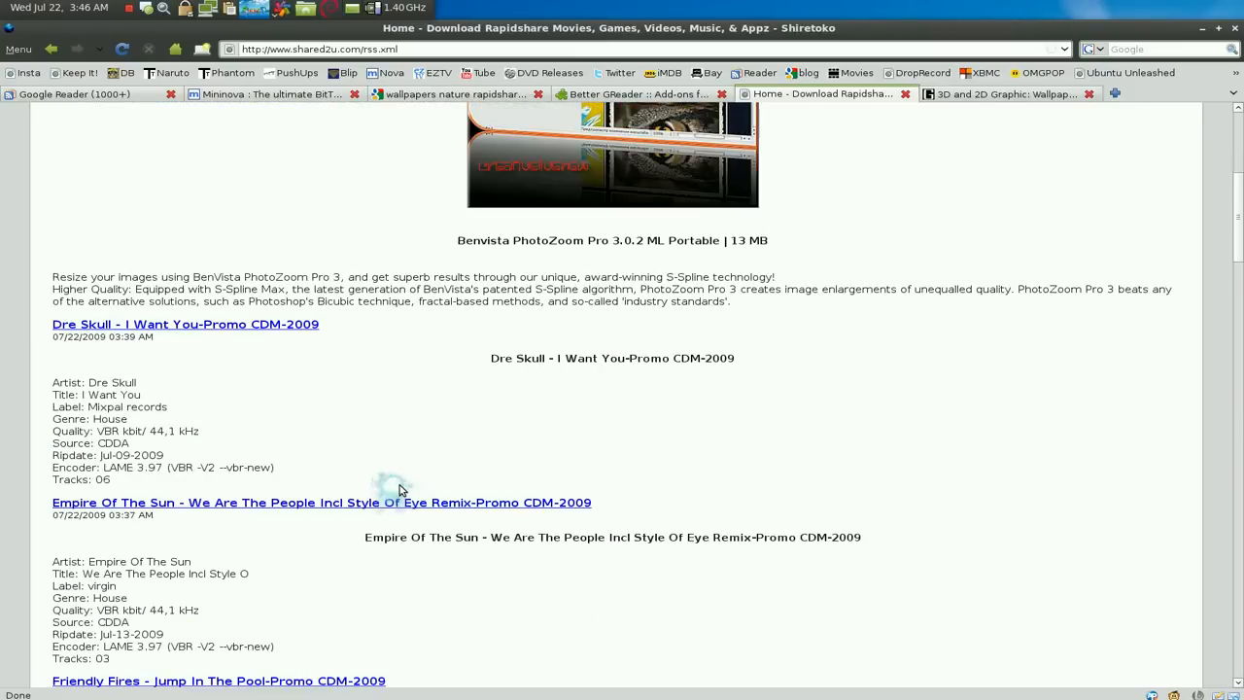
{"action": "scroll", "scroll_direction": "down", "scroll_amount": 3}
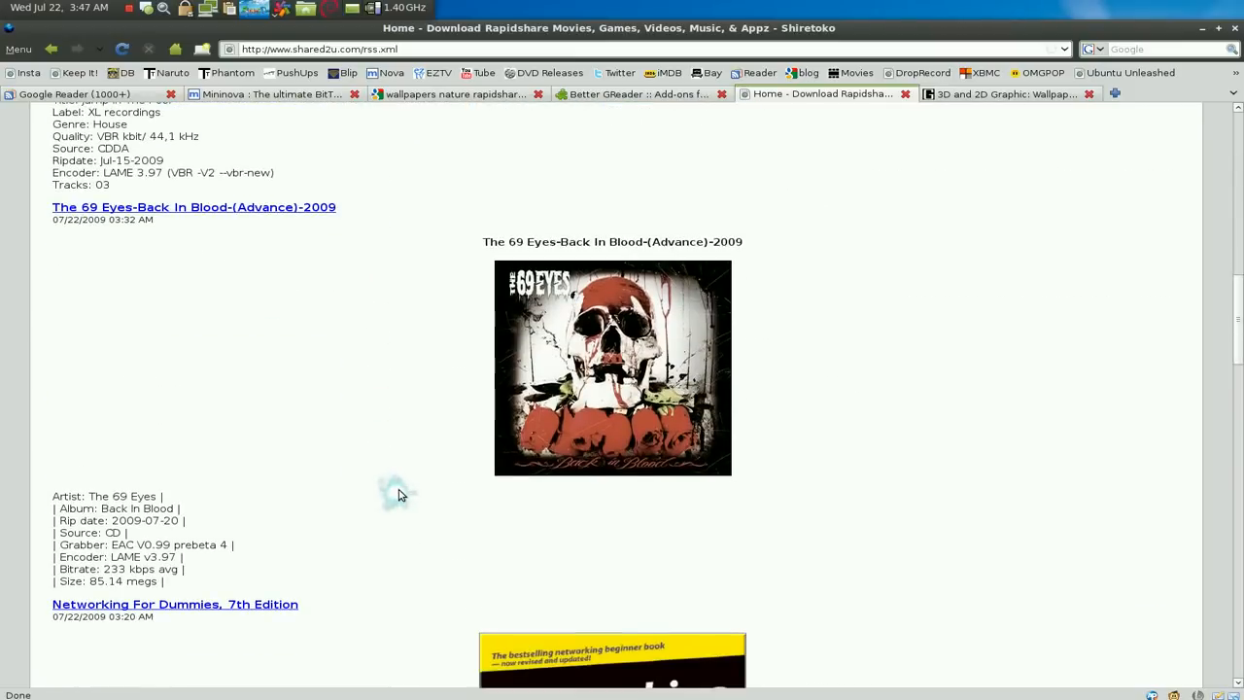
{"action": "scroll", "scroll_direction": "down", "scroll_amount": 3}
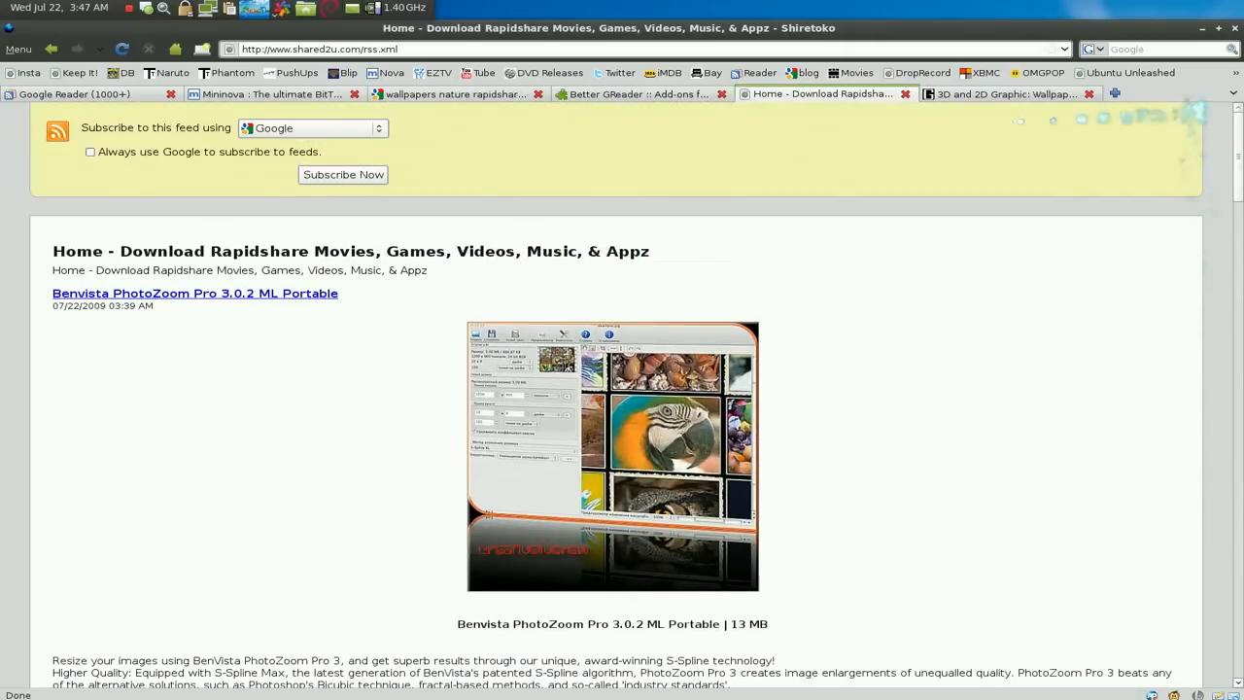
{"action": "mouse_move", "coordinate": [883, 101]}
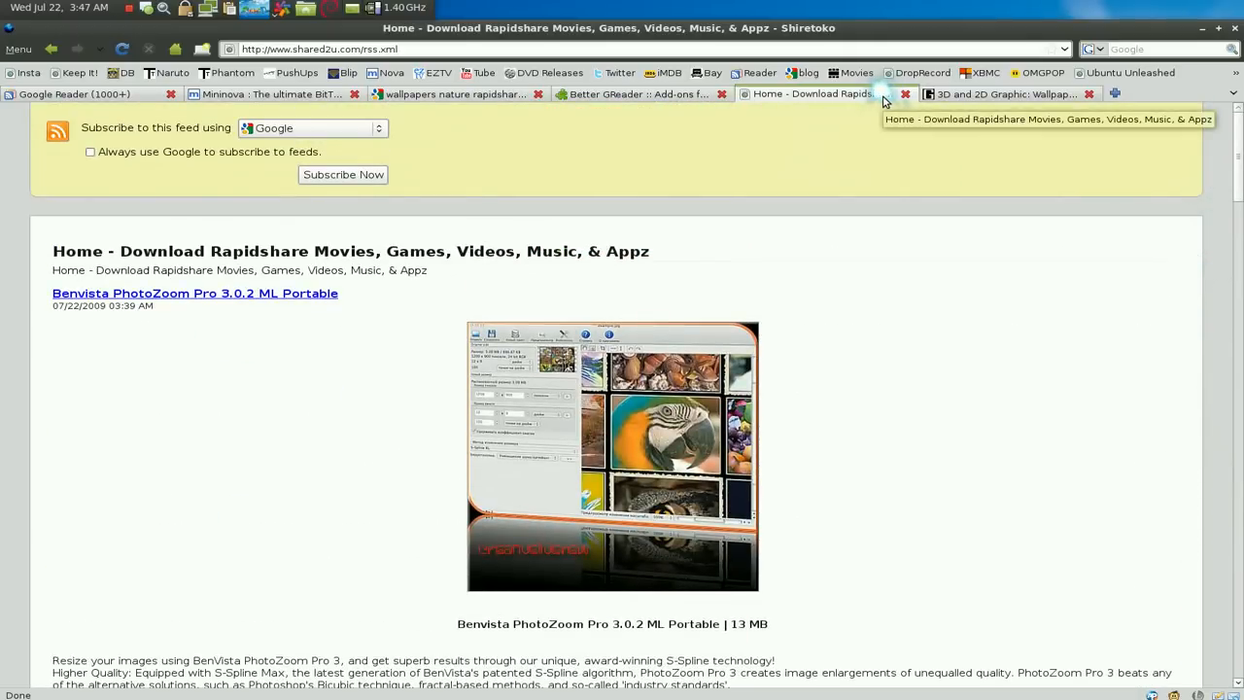
{"action": "mouse_move", "coordinate": [858, 194]}
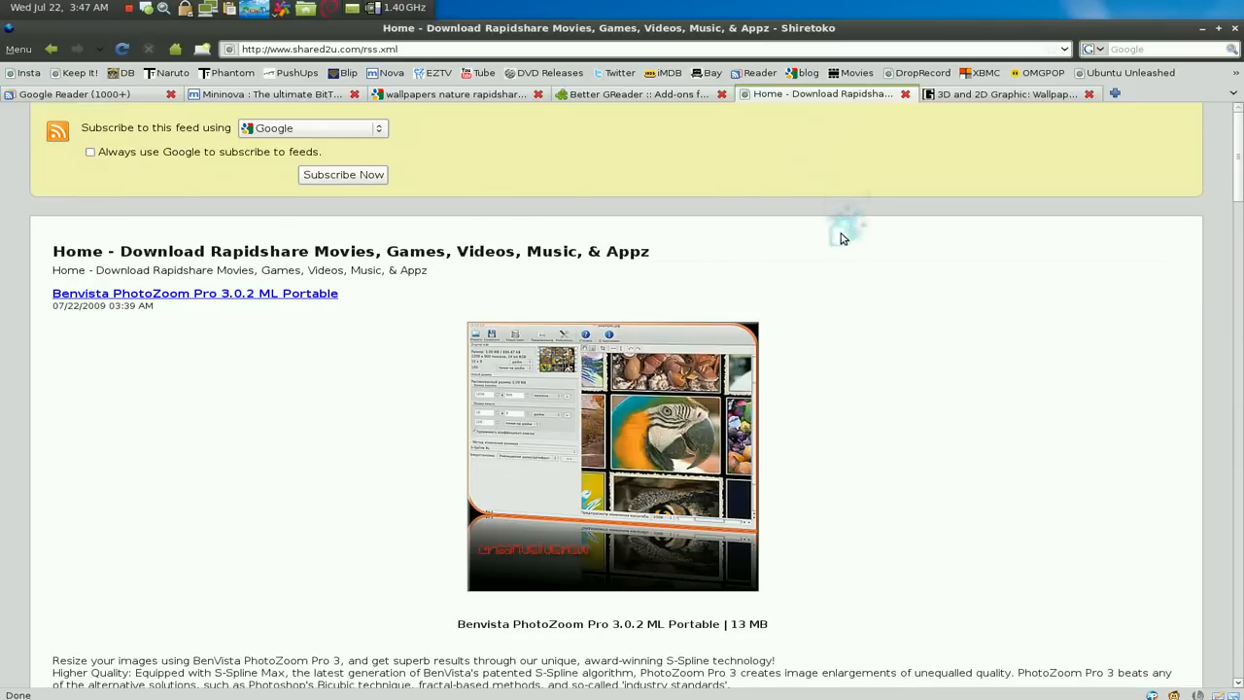
{"action": "scroll", "scroll_direction": "down", "scroll_amount": 3}
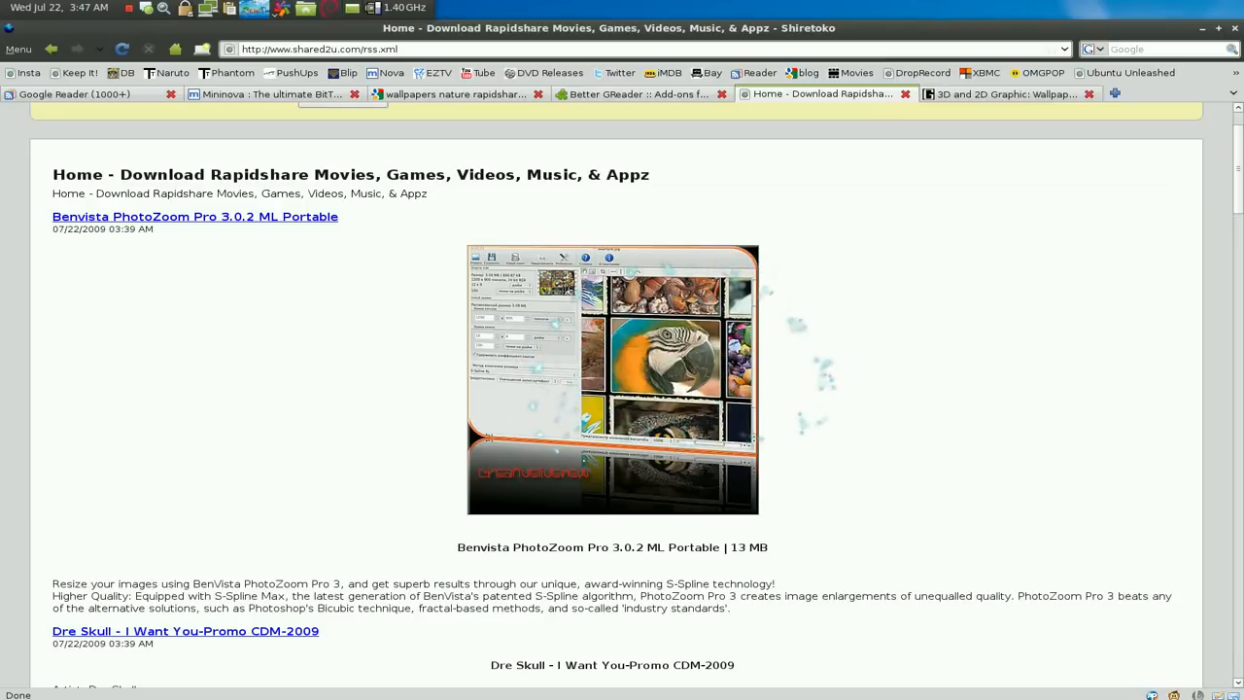
{"action": "scroll", "scroll_direction": "down", "scroll_amount": 3}
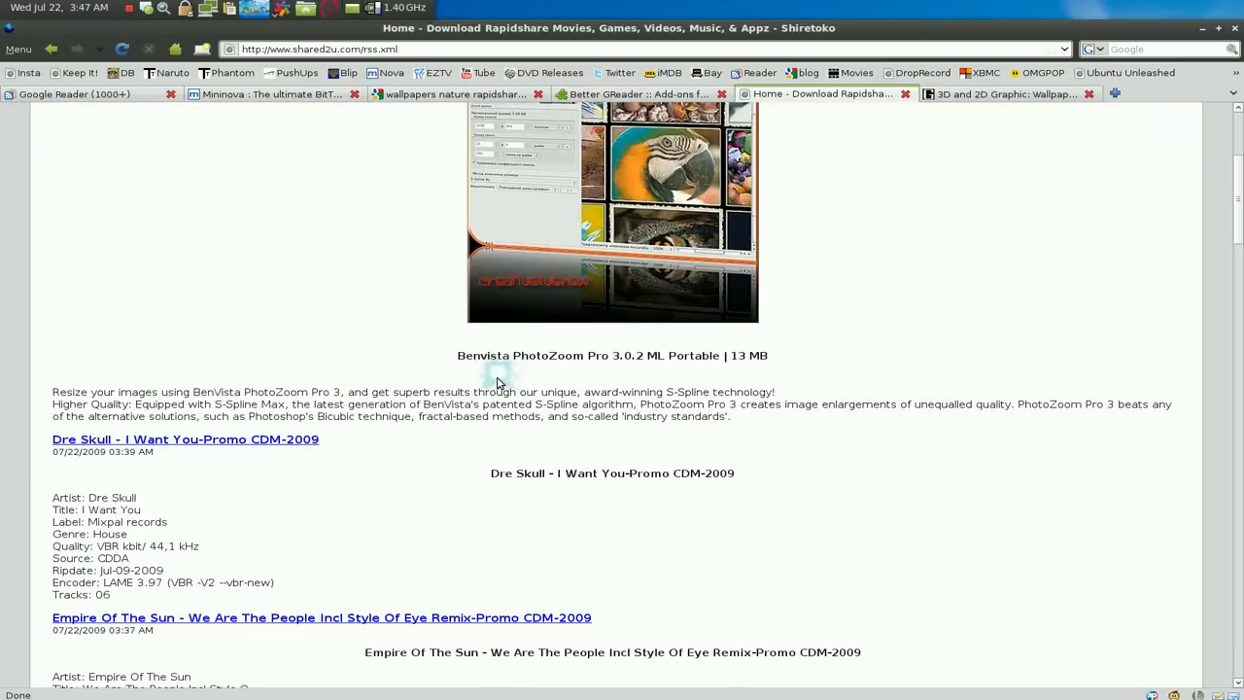
{"action": "scroll", "scroll_direction": "down", "scroll_amount": 3}
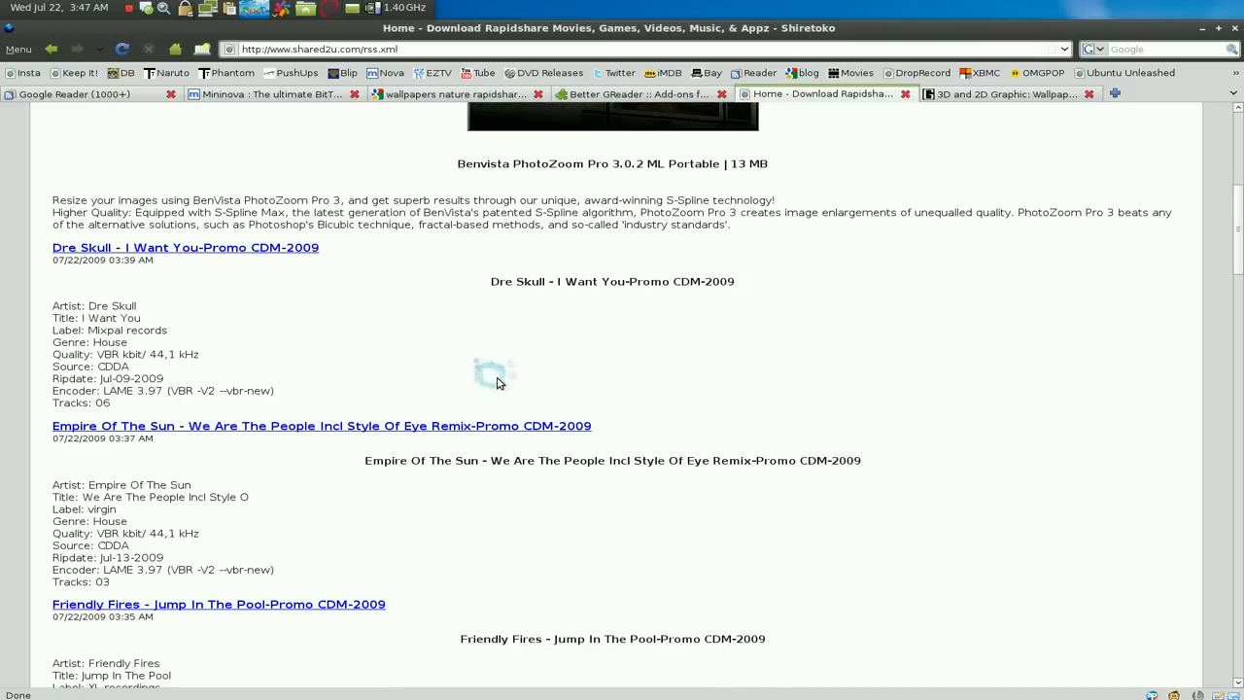
{"action": "mouse_move", "coordinate": [486, 392]}
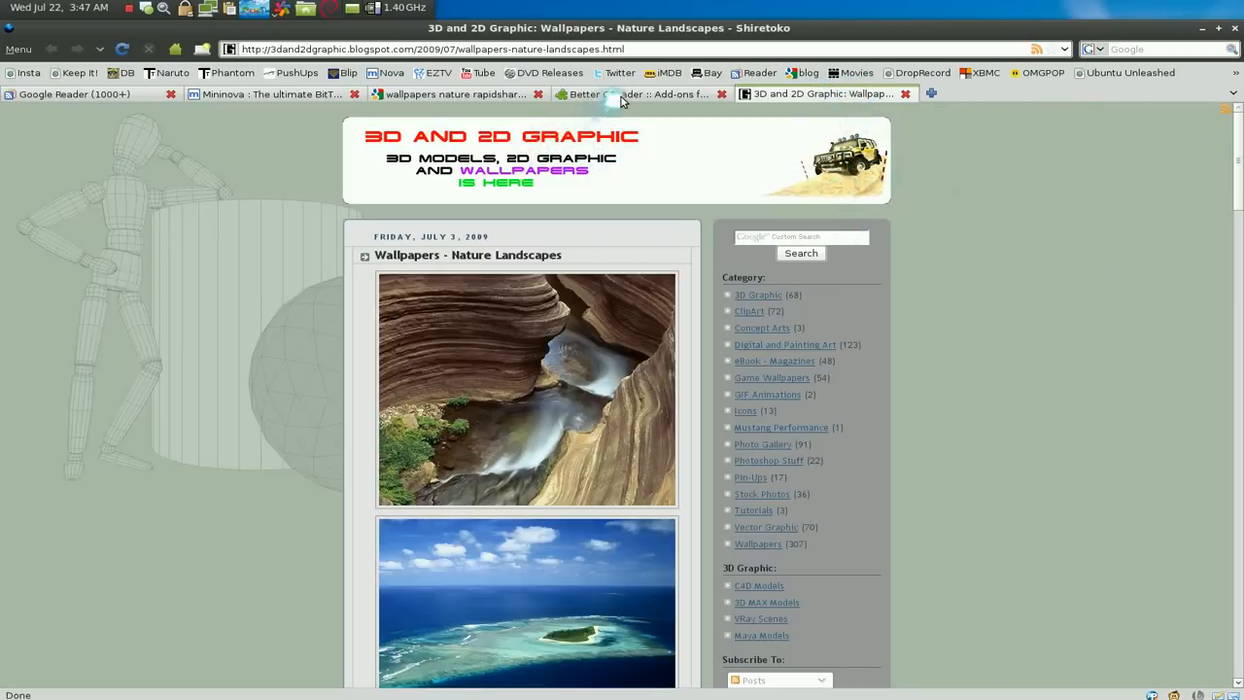
- Check the Better GReader add-on page, the wallpaper blog and its RSS feed
{"action": "left_click", "coordinate": [638, 93]}
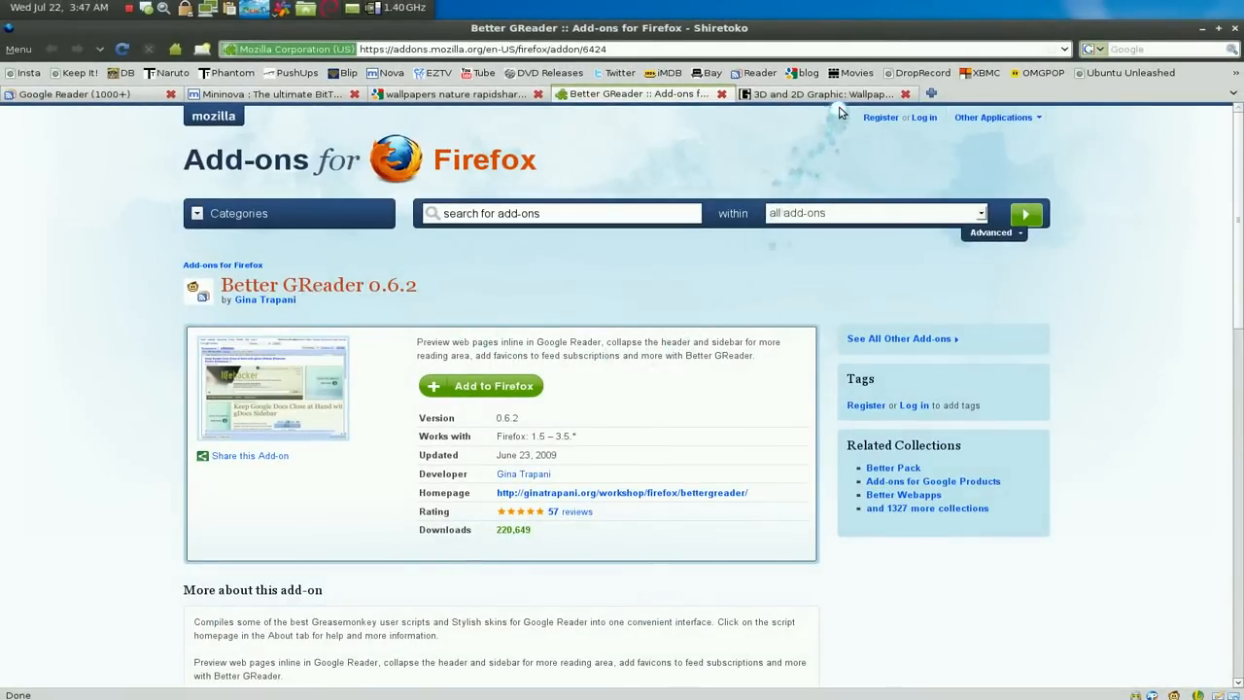
{"action": "left_click", "coordinate": [821, 93]}
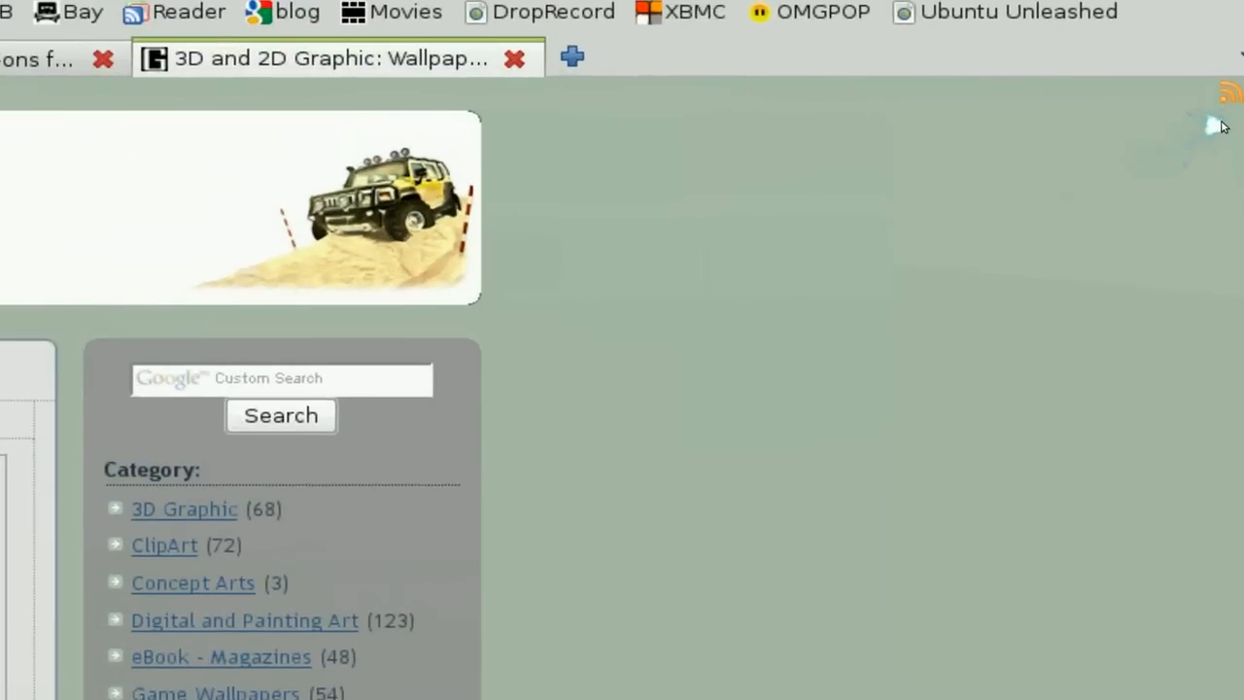
{"action": "left_click", "coordinate": [1228, 92]}
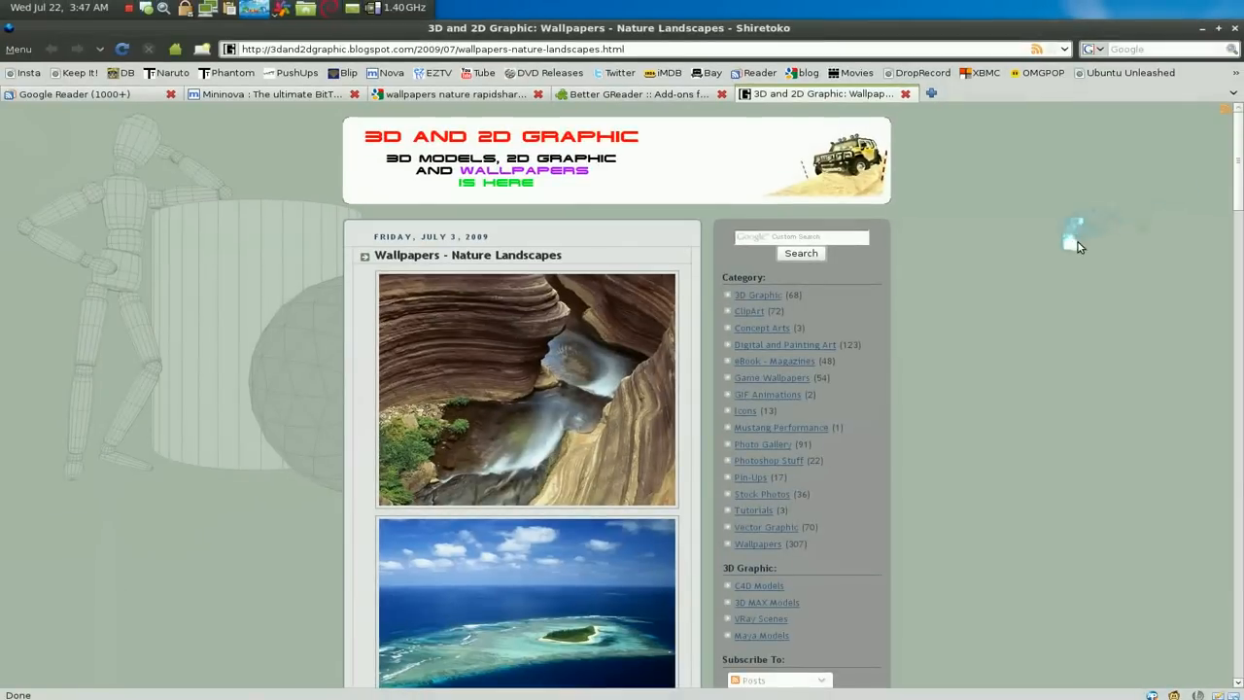
{"action": "mouse_move", "coordinate": [1170, 146]}
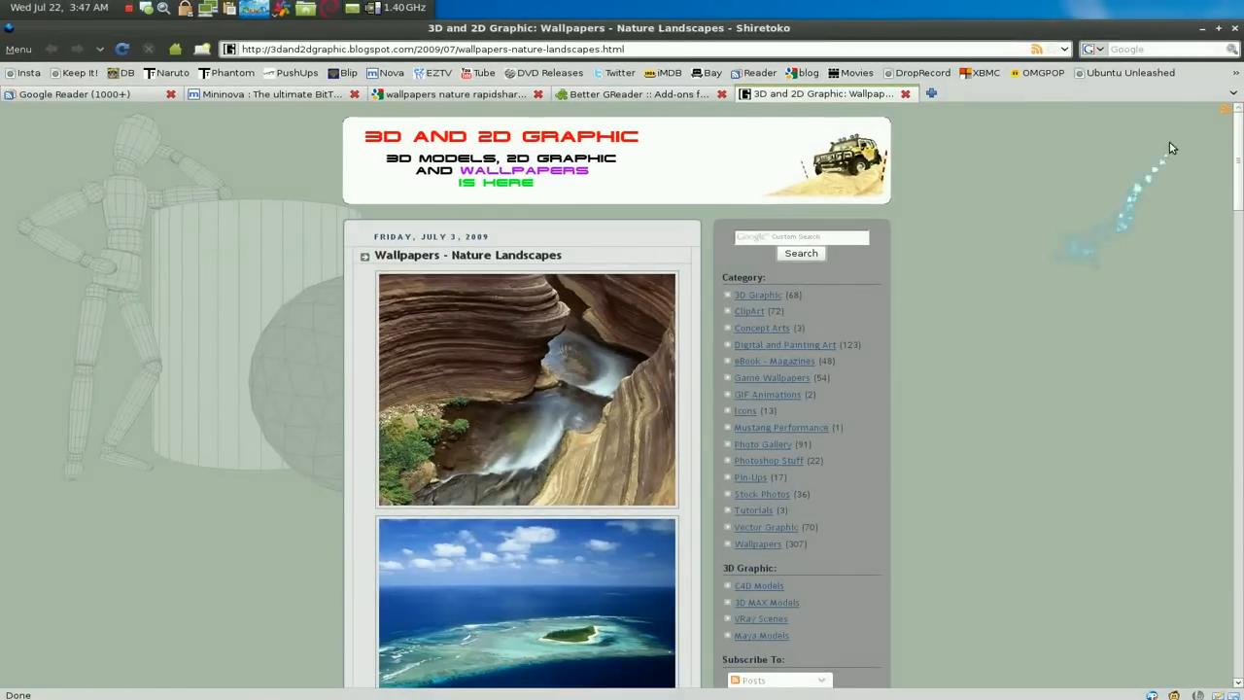
{"action": "mouse_move", "coordinate": [1213, 78]}
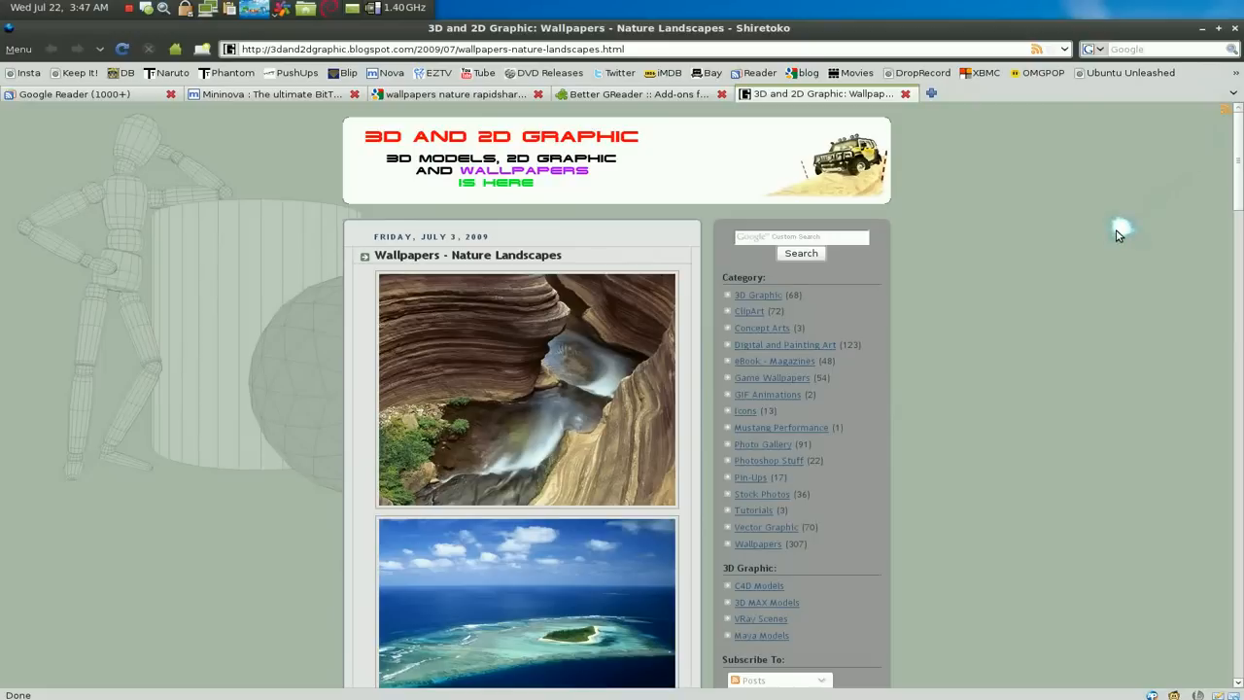
{"action": "mouse_move", "coordinate": [1089, 241]}
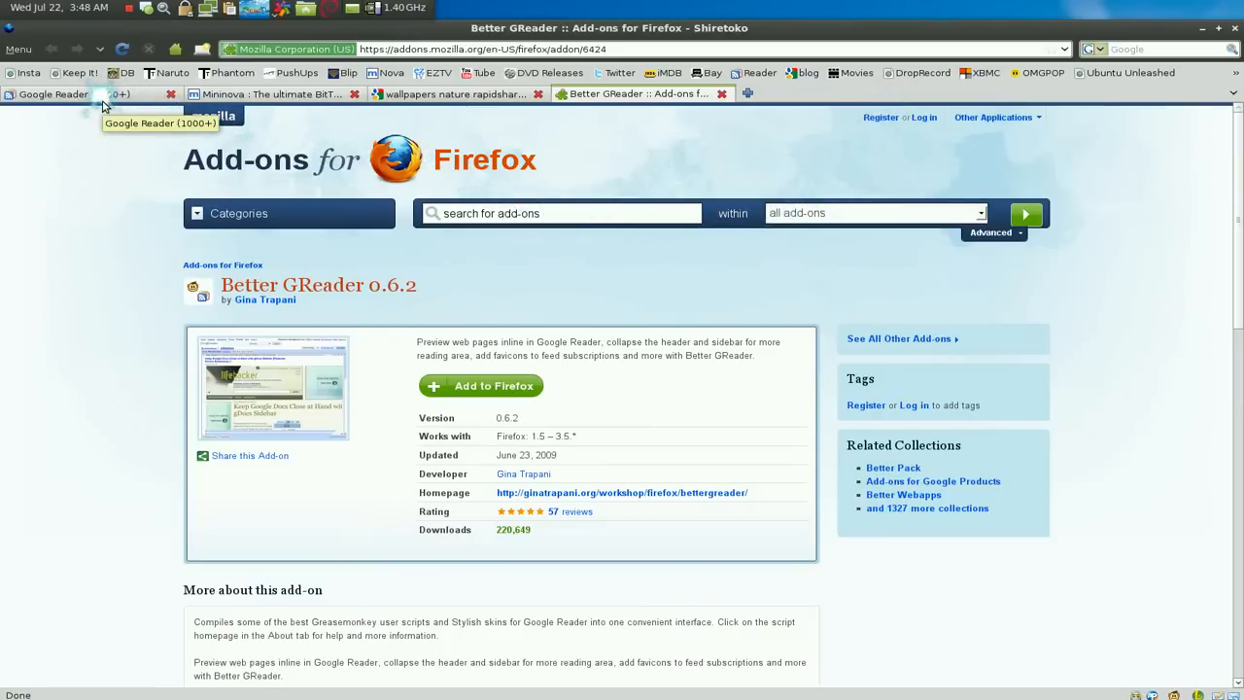
- Read the skirgsk torrent feed under the Tunes folder in Google Reader
{"action": "left_click", "coordinate": [74, 93]}
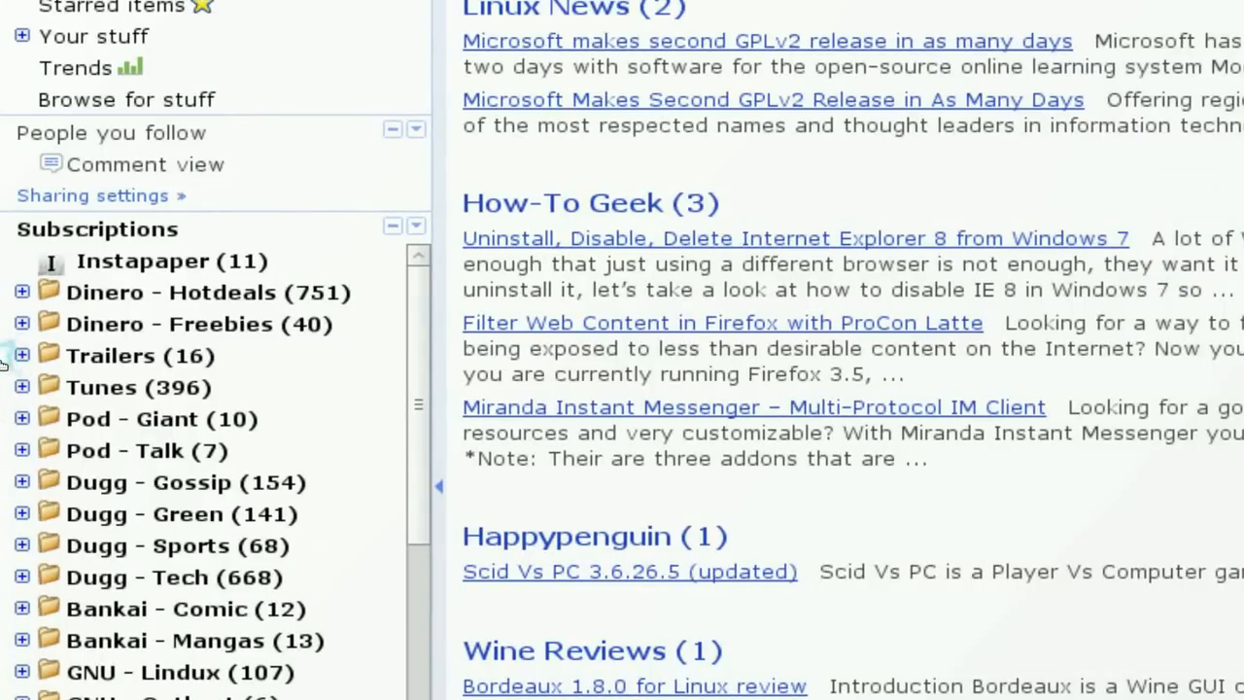
{"action": "scroll", "scroll_direction": "down", "scroll_amount": 3}
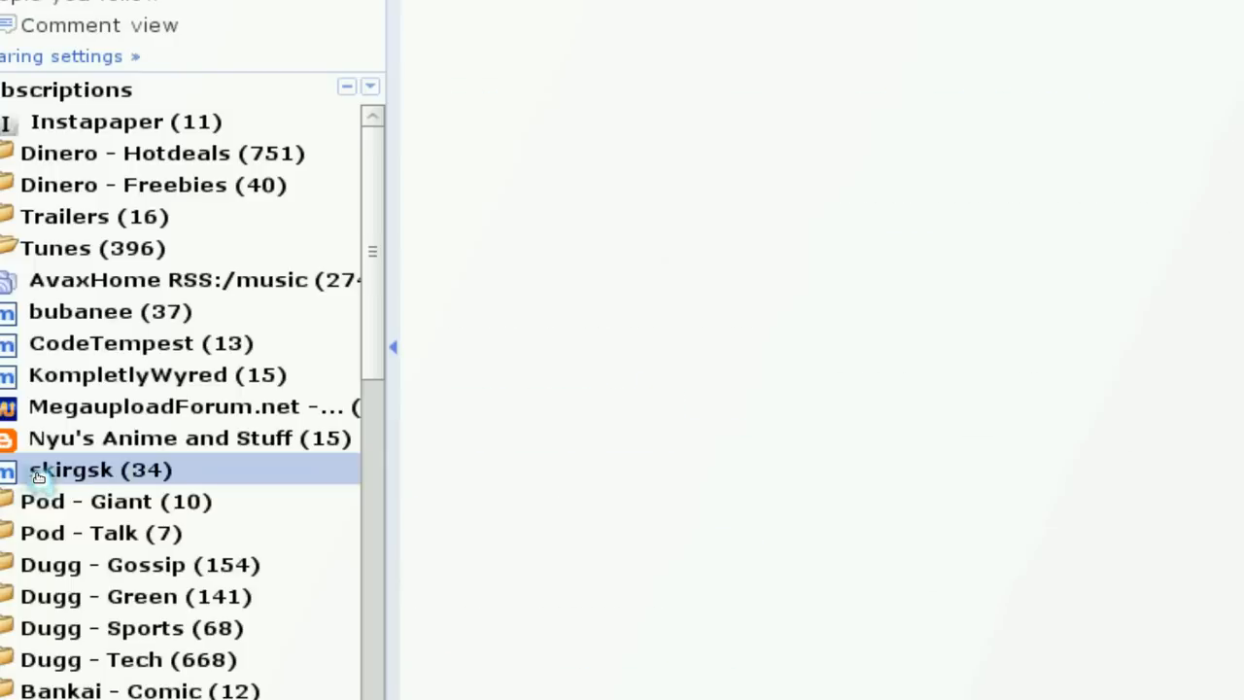
{"action": "left_click", "coordinate": [87, 468]}
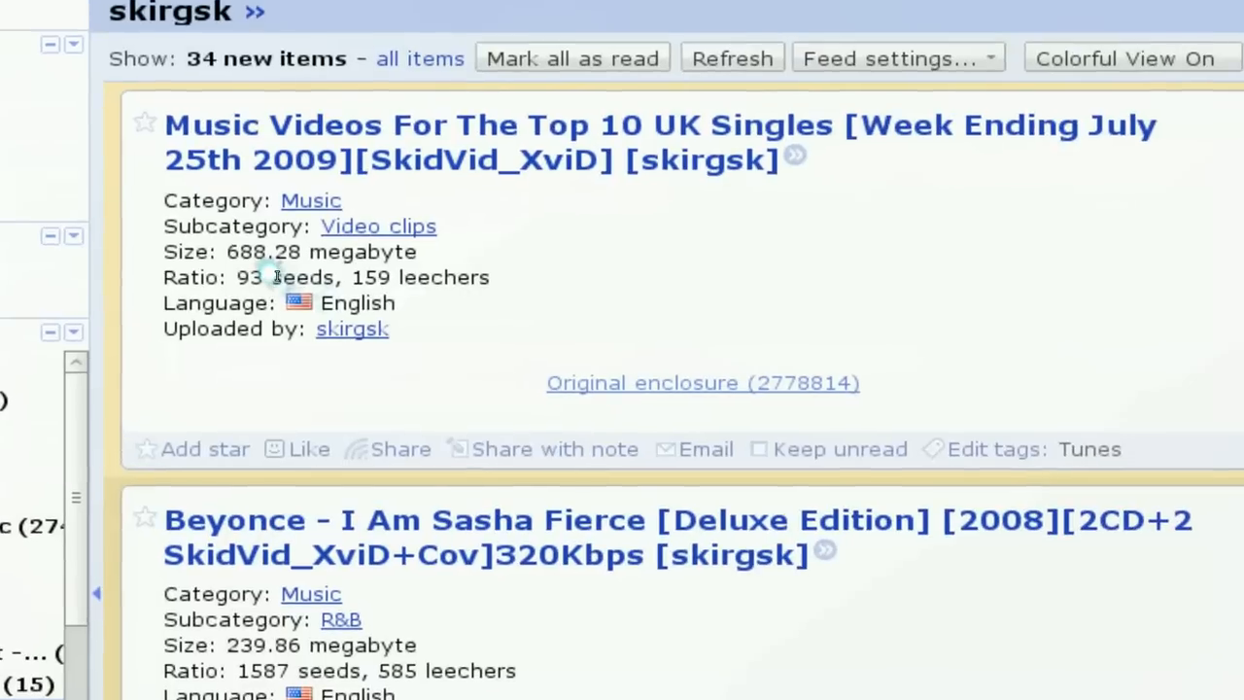
{"action": "scroll", "scroll_direction": "down", "scroll_amount": 3}
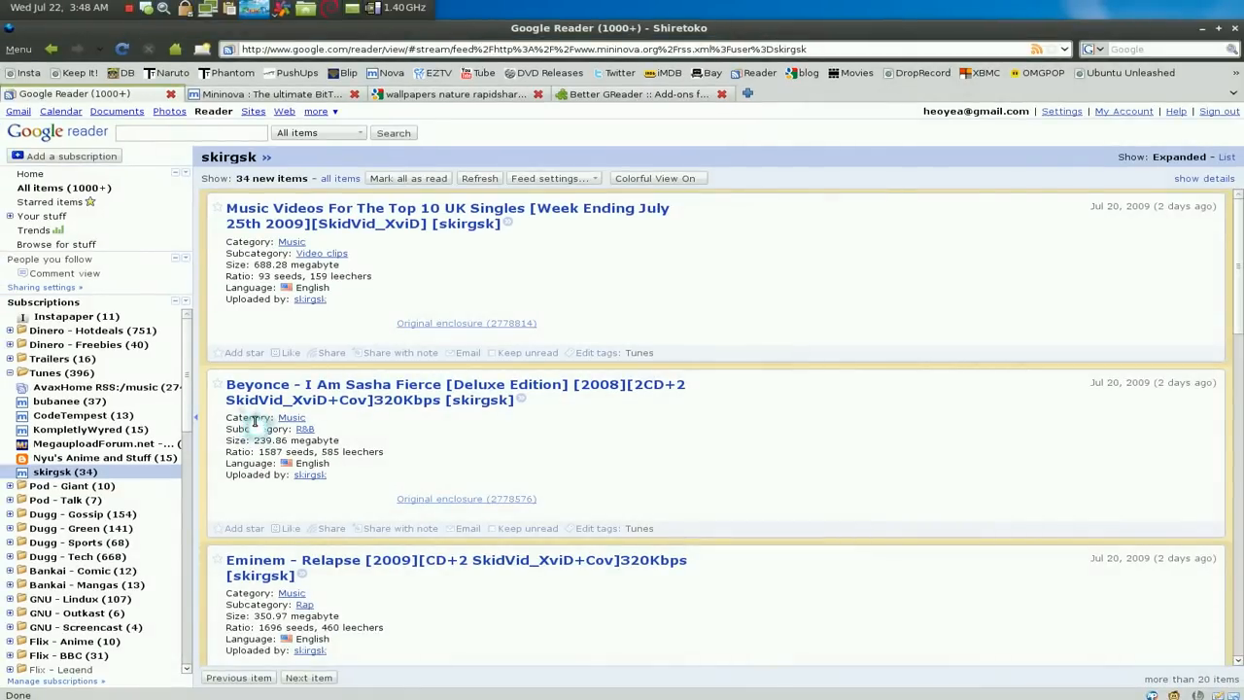
{"action": "scroll", "scroll_direction": "down", "scroll_amount": 3}
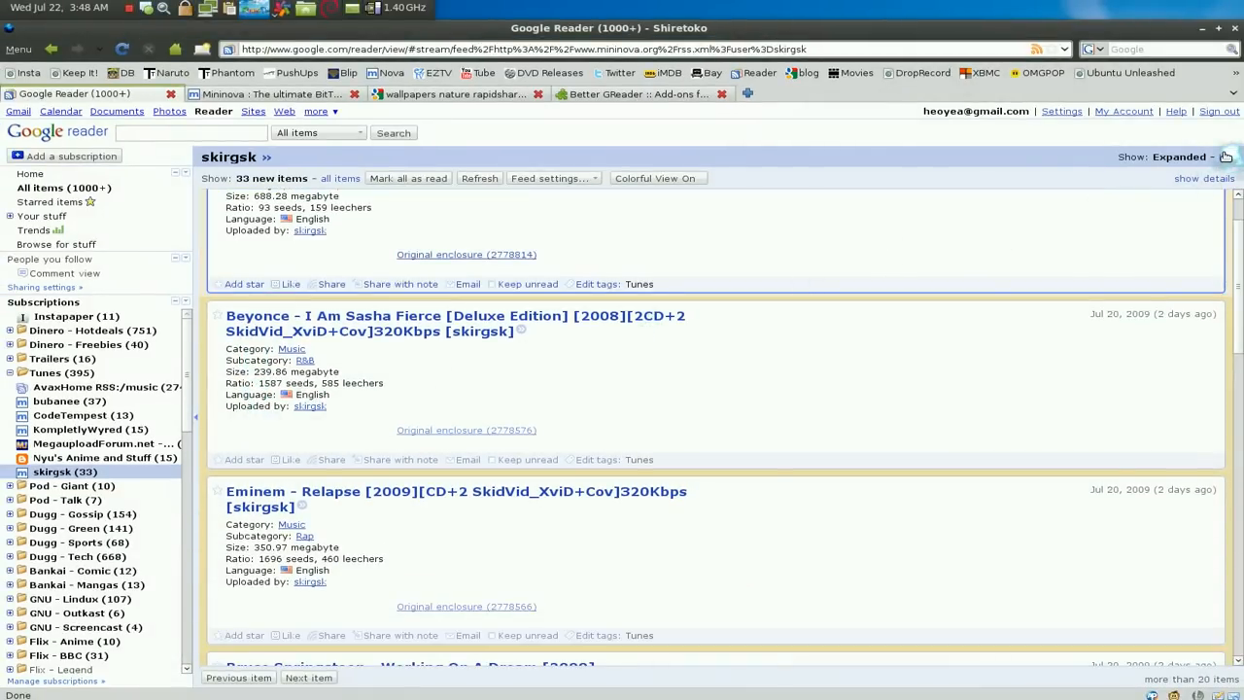
- View skirgsk and the Tunes folder as compact lists, then move to Pod - Giant
{"action": "left_click", "coordinate": [1223, 155]}
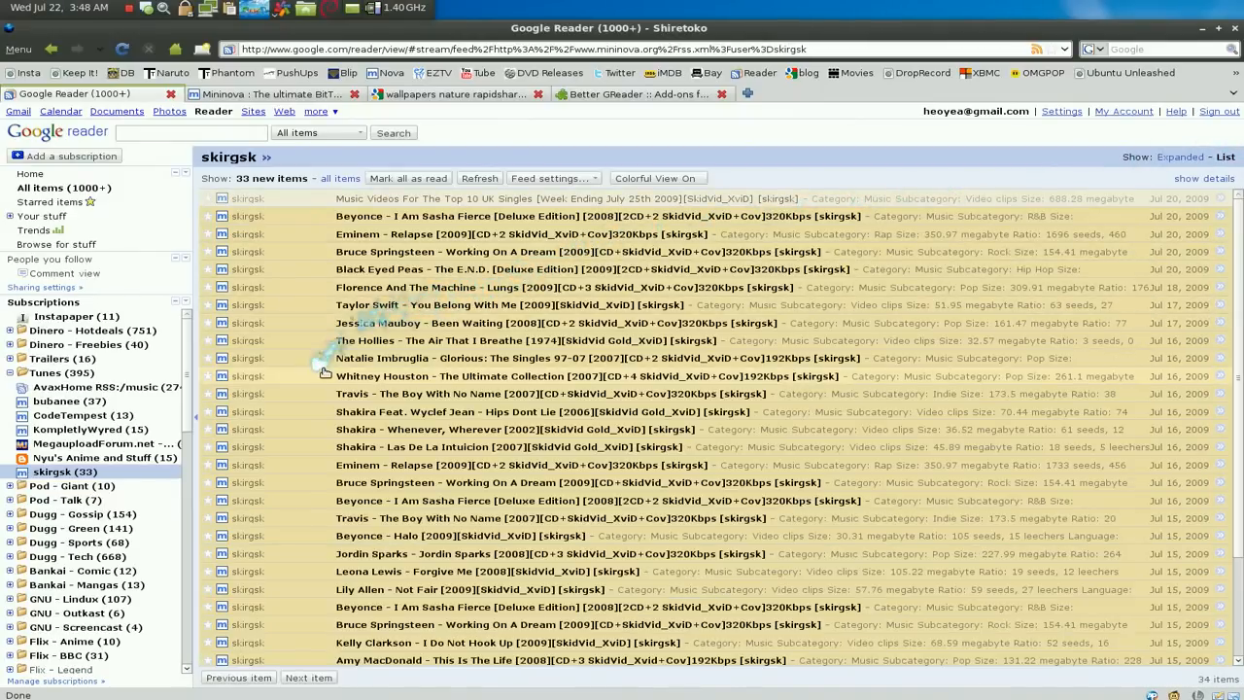
{"action": "scroll", "scroll_direction": "down", "scroll_amount": 3}
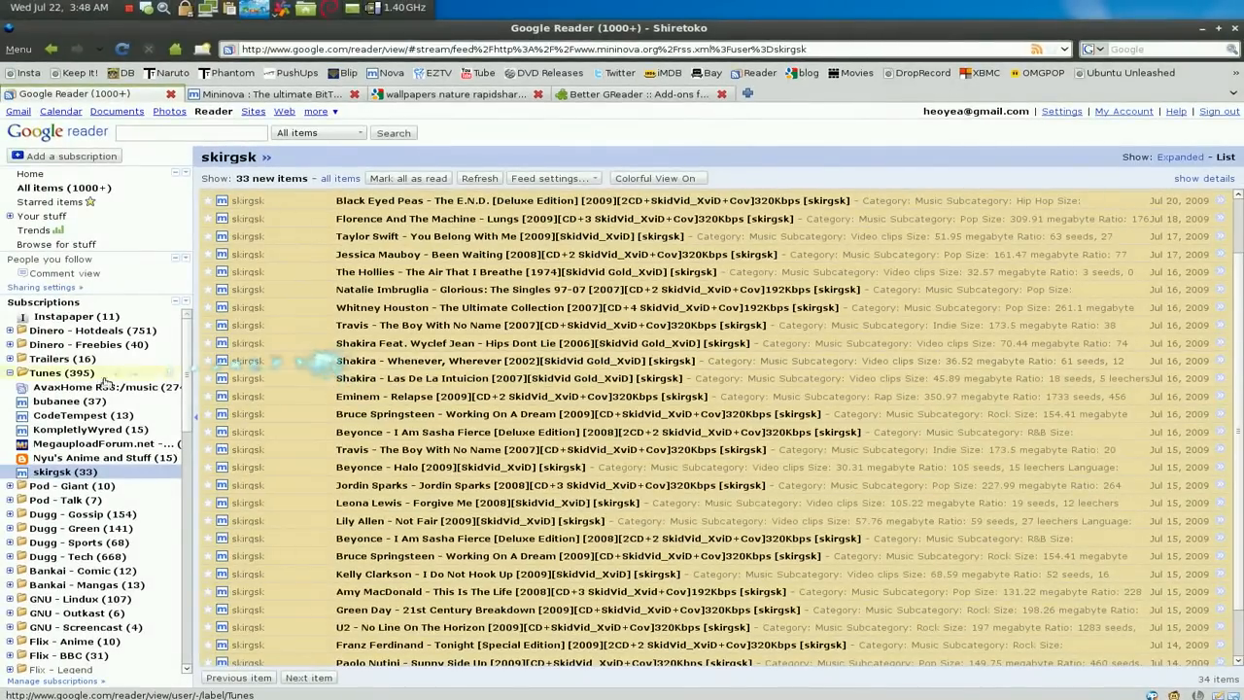
{"action": "left_click", "coordinate": [54, 373]}
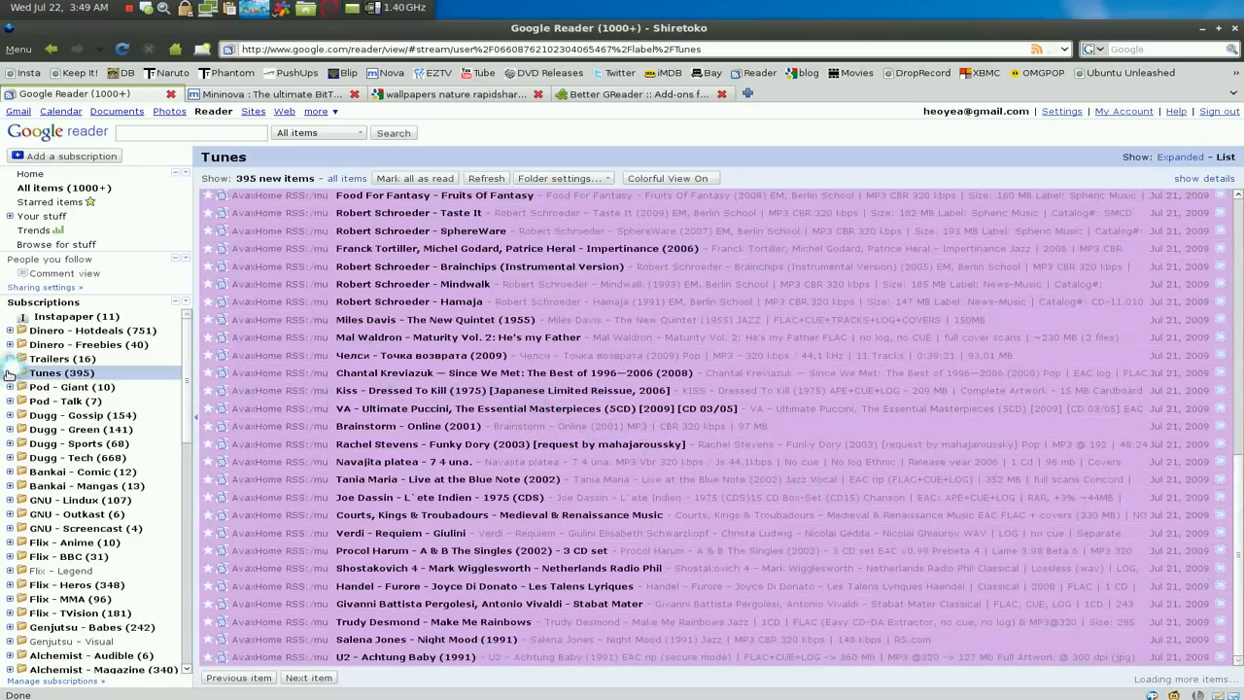
{"action": "left_click", "coordinate": [70, 387]}
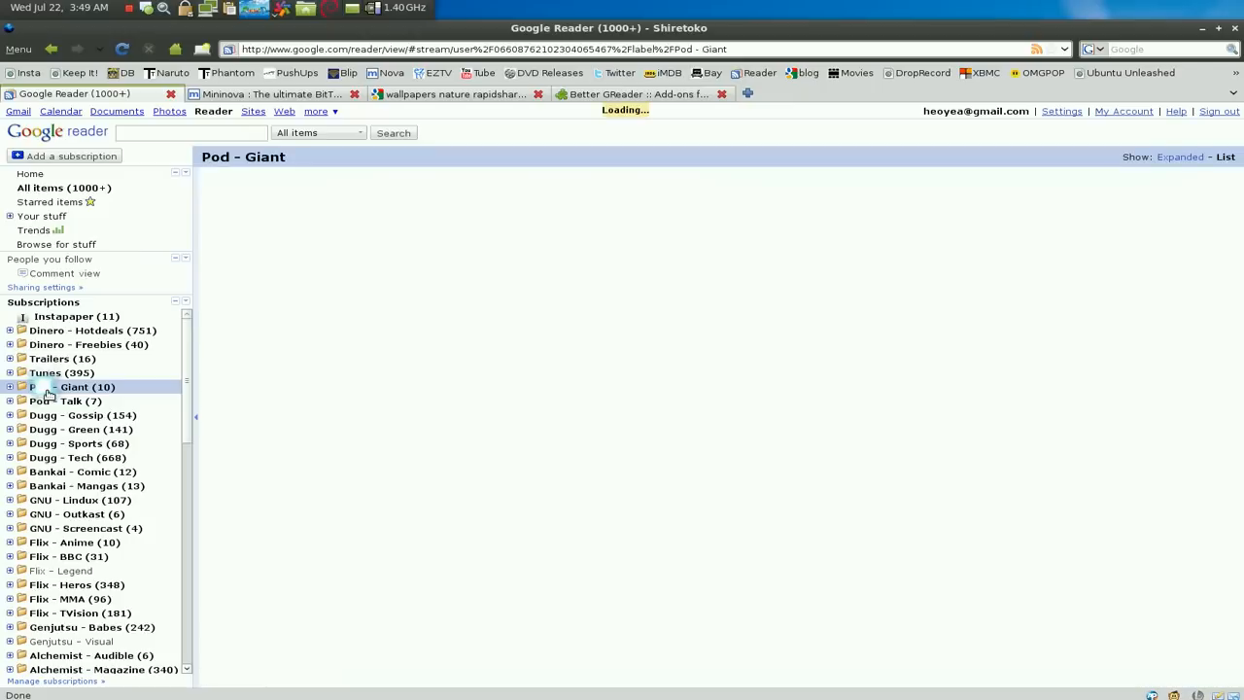
- Browse Dugg - Gossip in expanded view and then the Dugg - Sports folder
{"action": "left_click", "coordinate": [86, 387]}
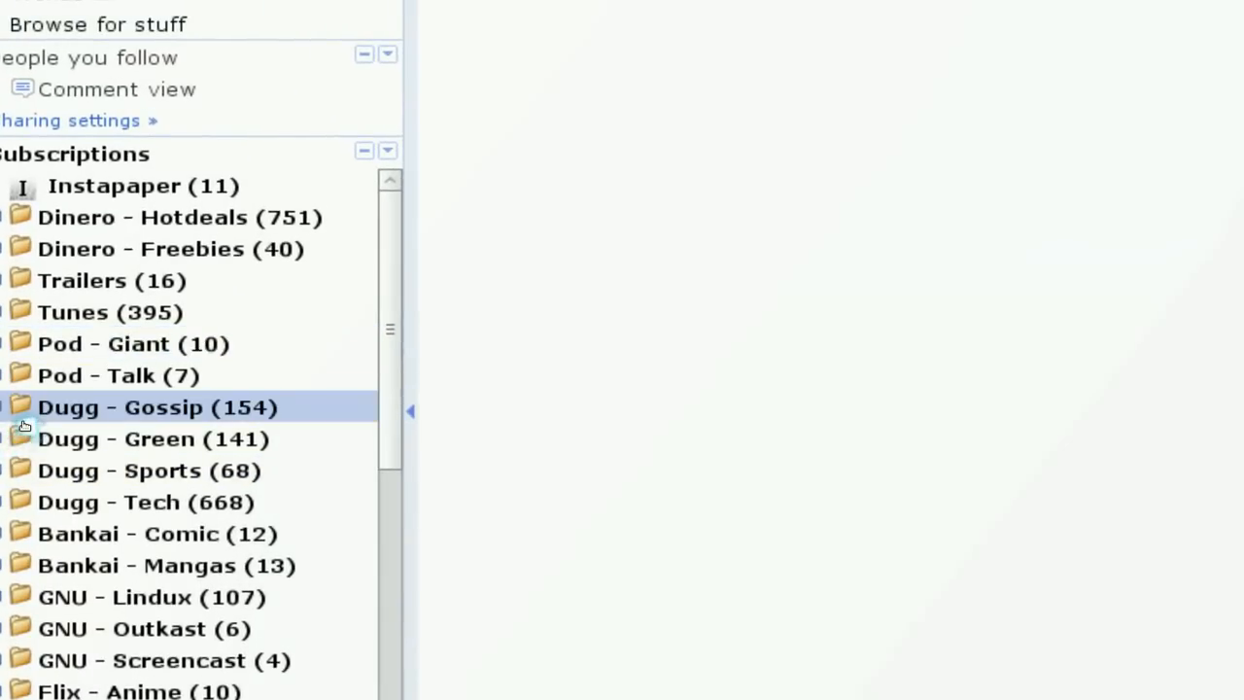
{"action": "left_click", "coordinate": [156, 409]}
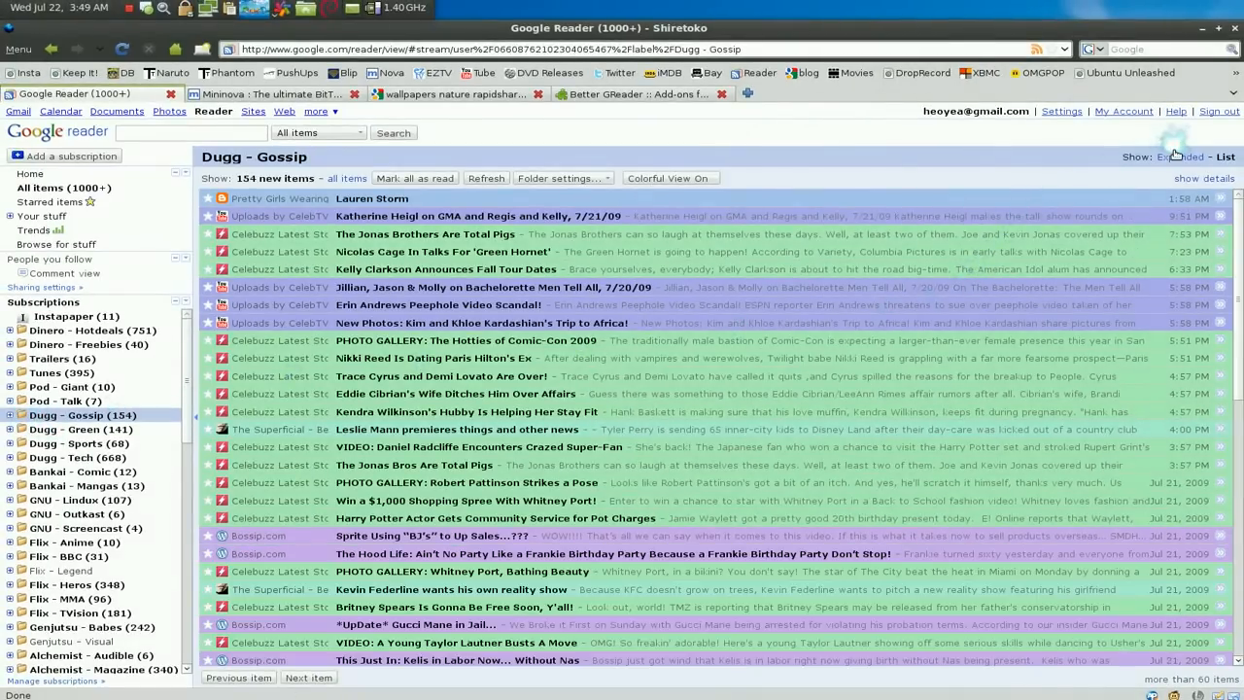
{"action": "left_click", "coordinate": [1180, 155]}
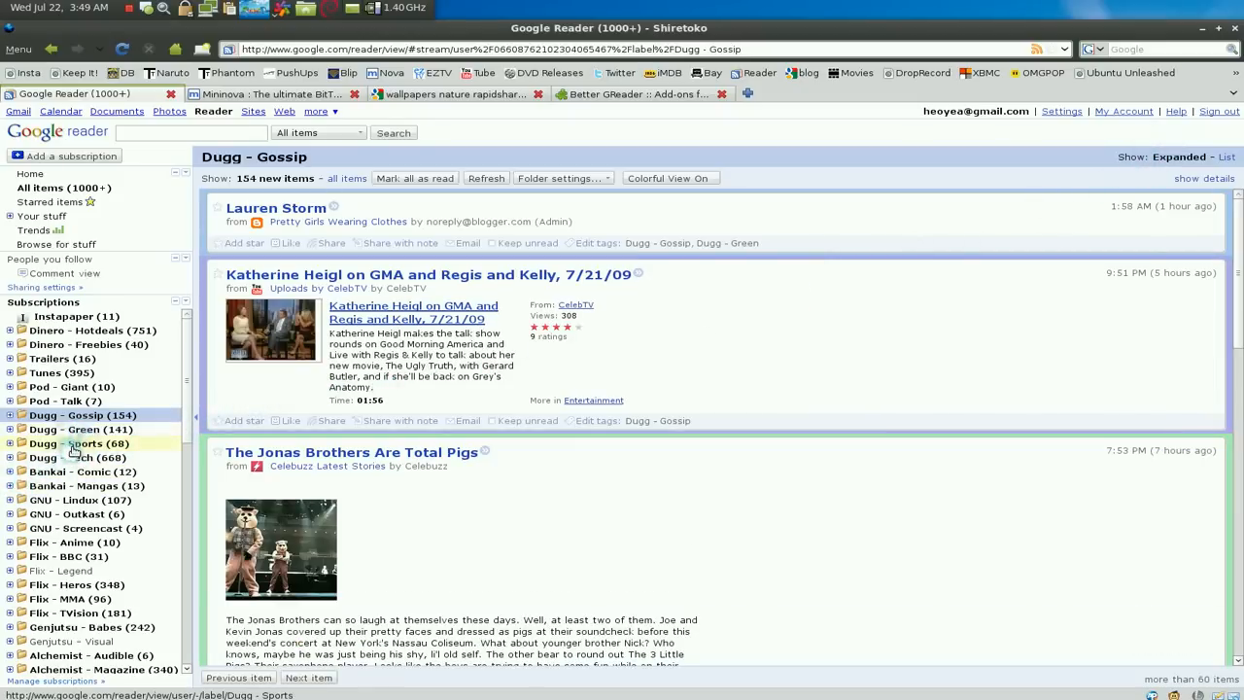
{"action": "left_click", "coordinate": [82, 443]}
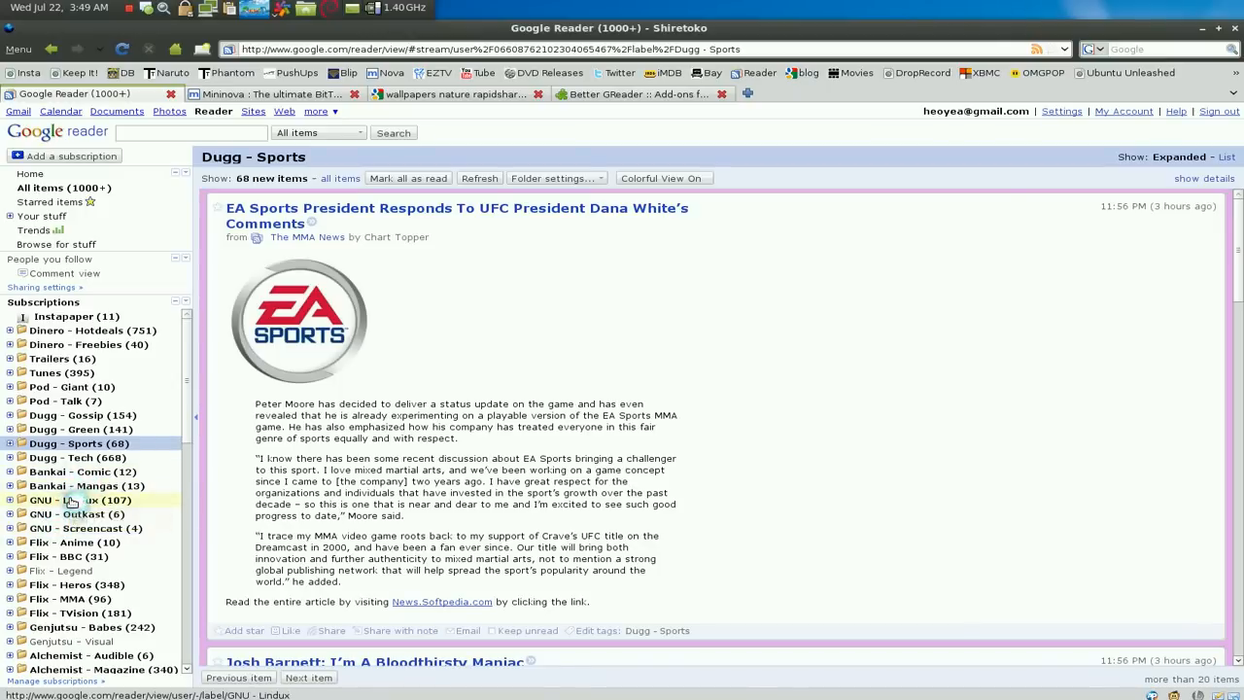
- Read GNU - Lindux and all Flix - Legend items, then switch to Mininova
{"action": "left_click", "coordinate": [80, 500]}
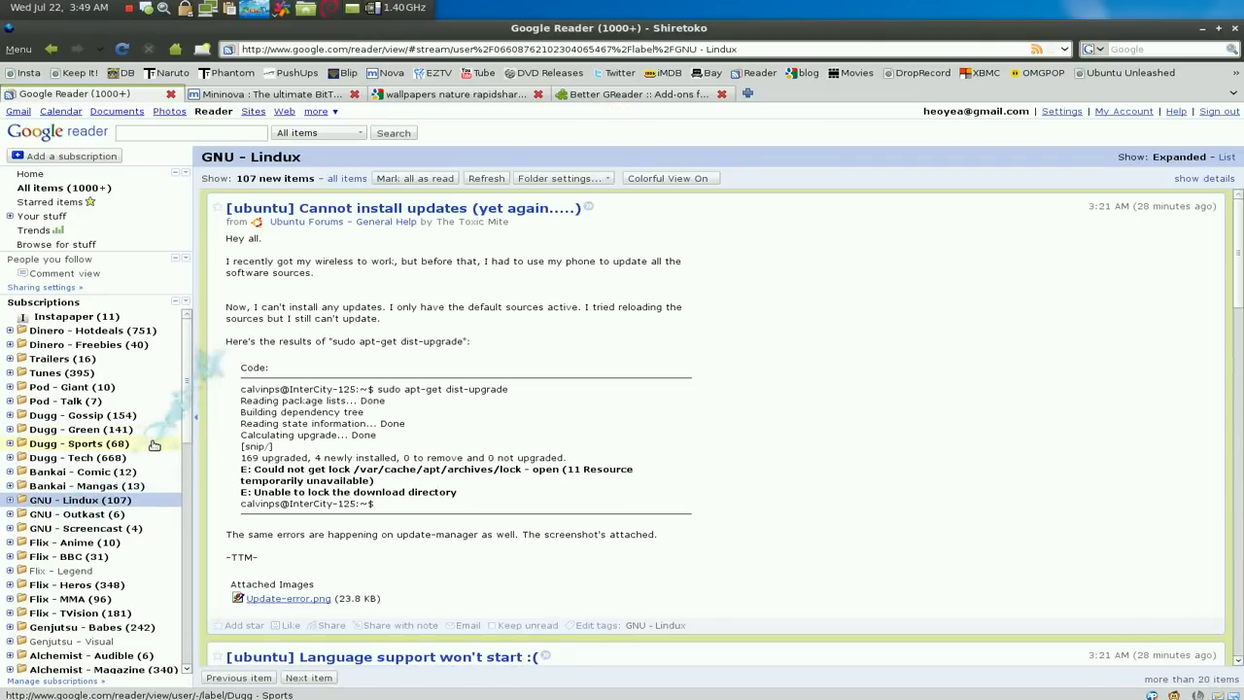
{"action": "scroll", "scroll_direction": "down", "scroll_amount": 3}
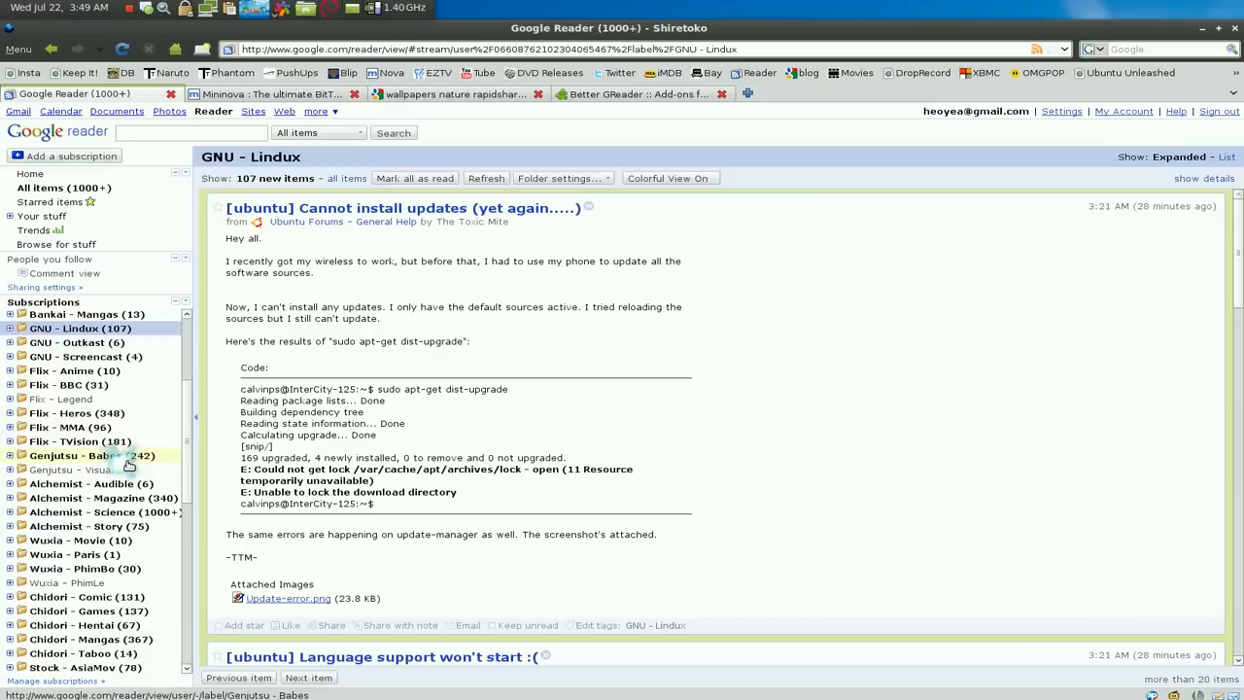
{"action": "mouse_move", "coordinate": [68, 440]}
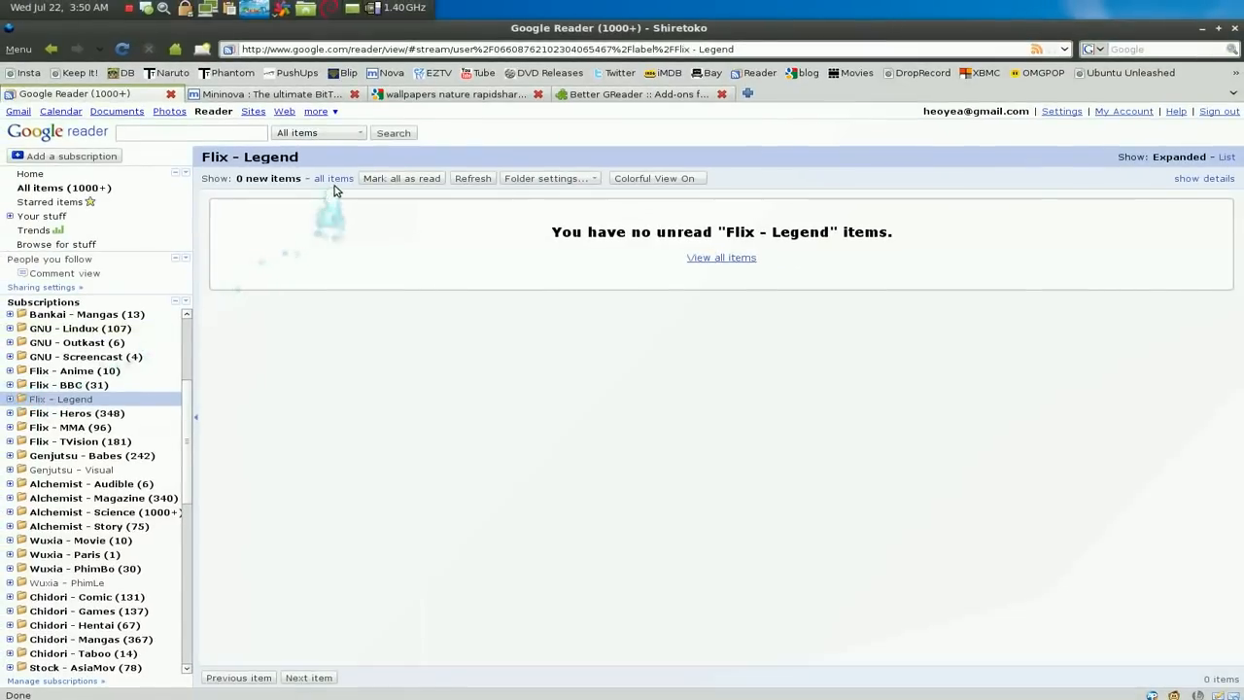
{"action": "left_click", "coordinate": [330, 179]}
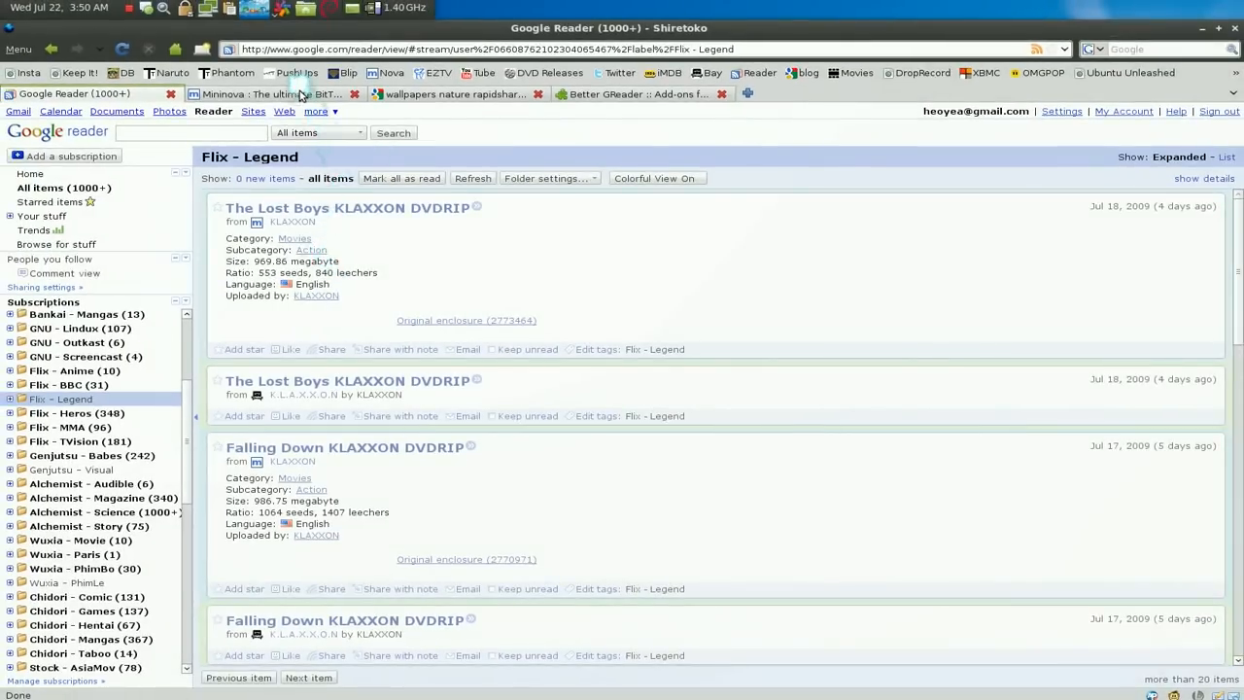
{"action": "left_click", "coordinate": [263, 93]}
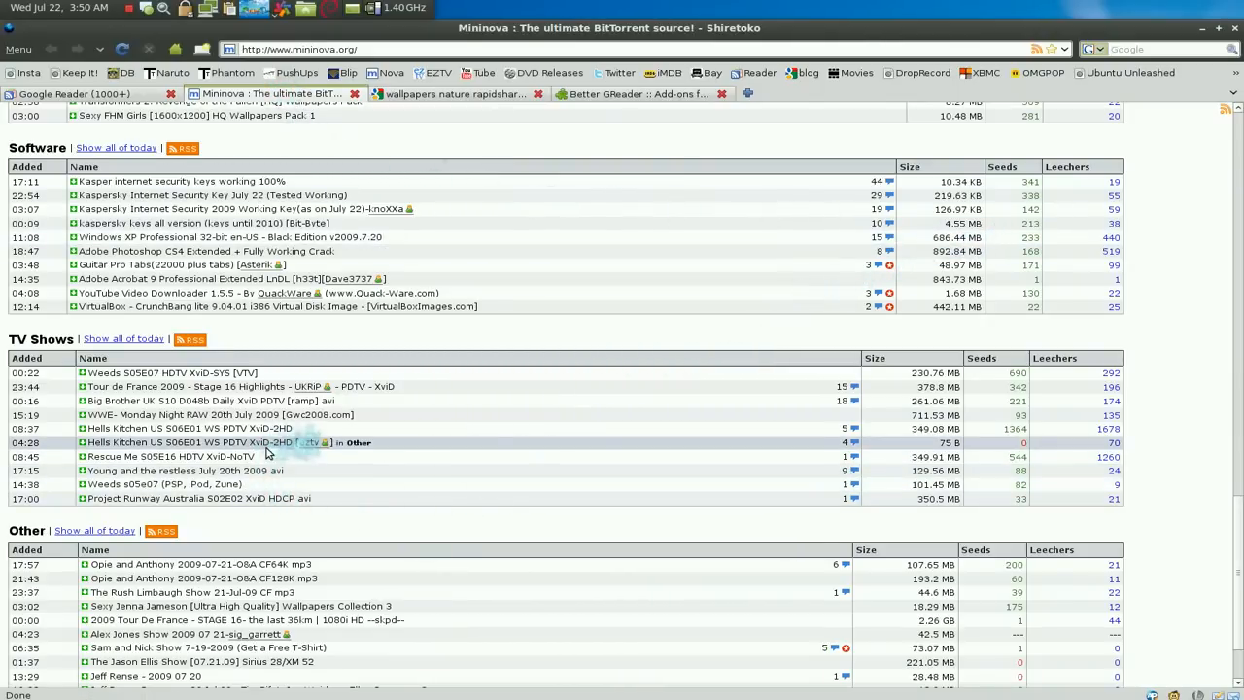
{"action": "left_click", "coordinate": [191, 430]}
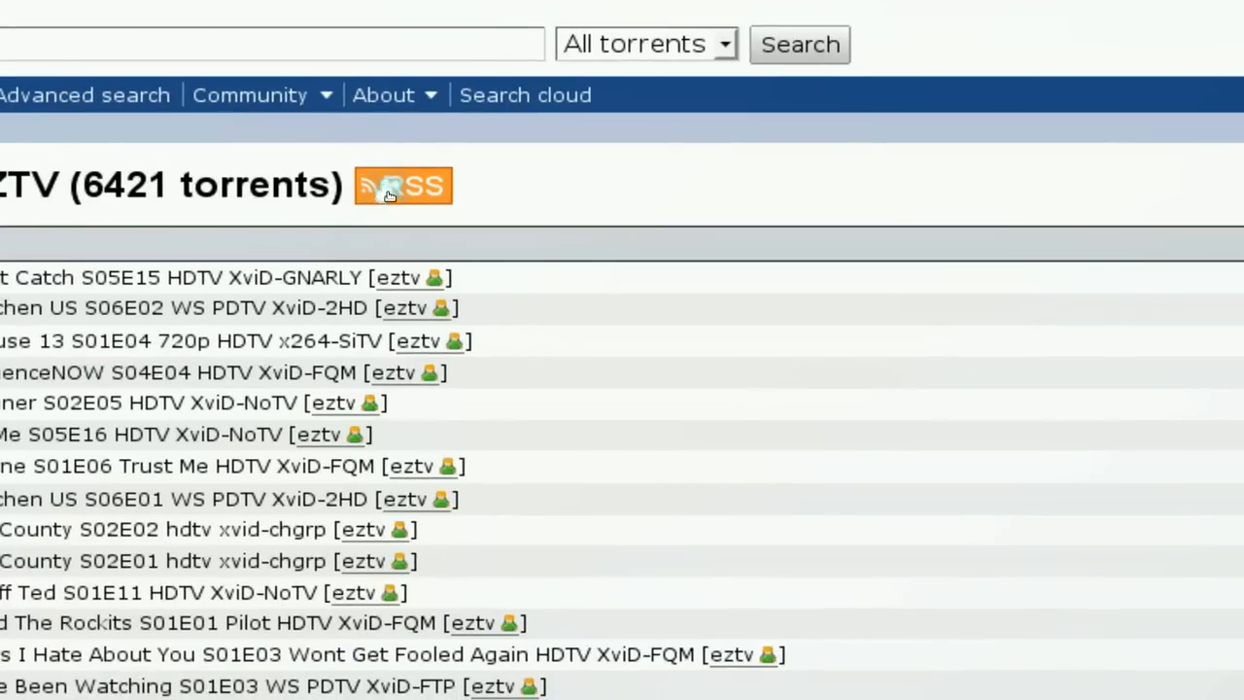
{"action": "left_click", "coordinate": [402, 184]}
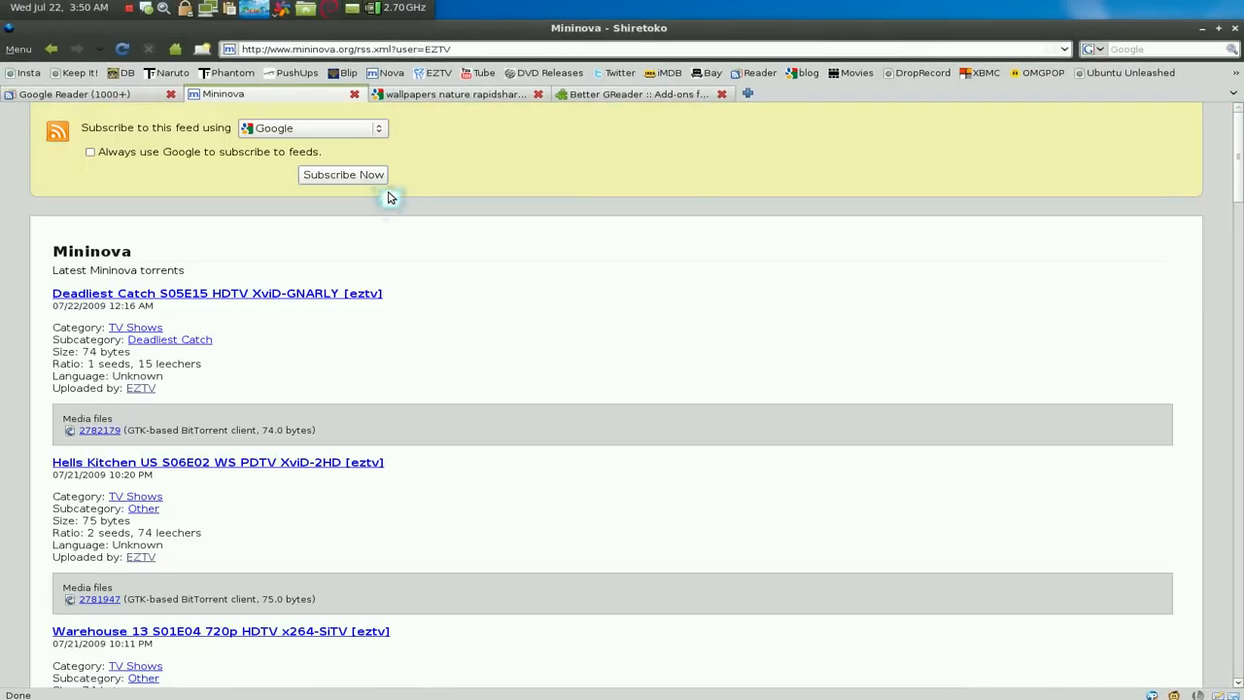
{"action": "mouse_move", "coordinate": [299, 380]}
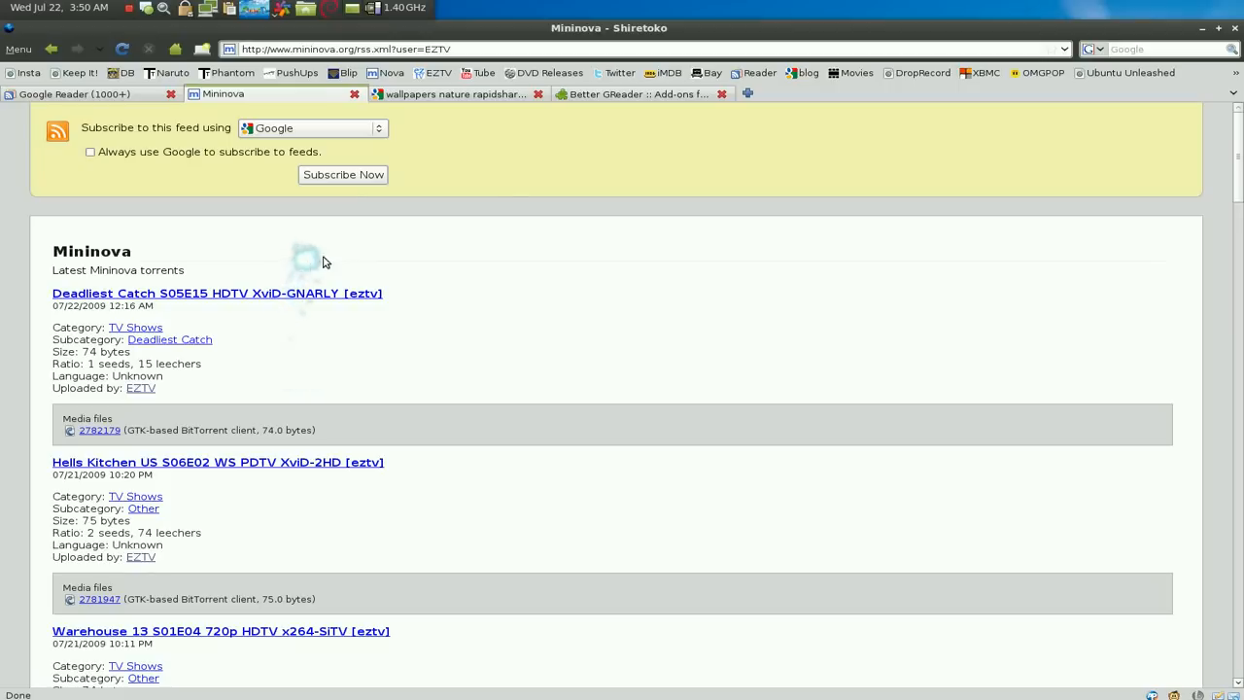
{"action": "mouse_move", "coordinate": [307, 132]}
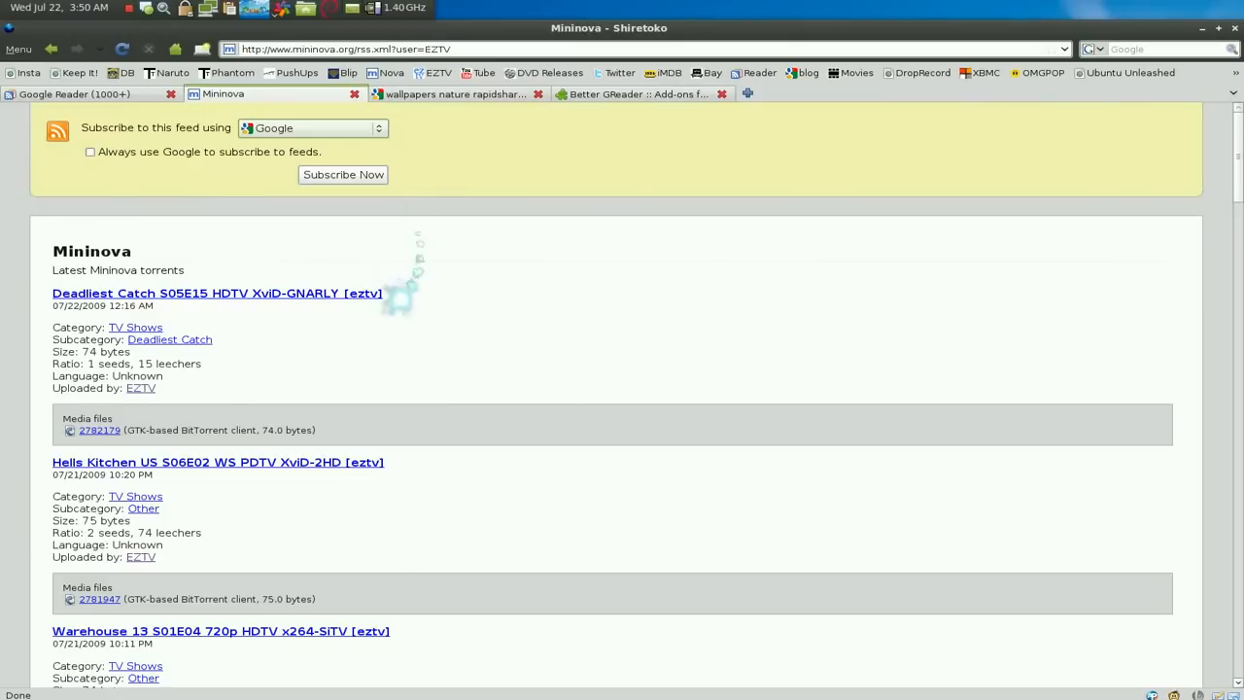
{"action": "mouse_move", "coordinate": [74, 93]}
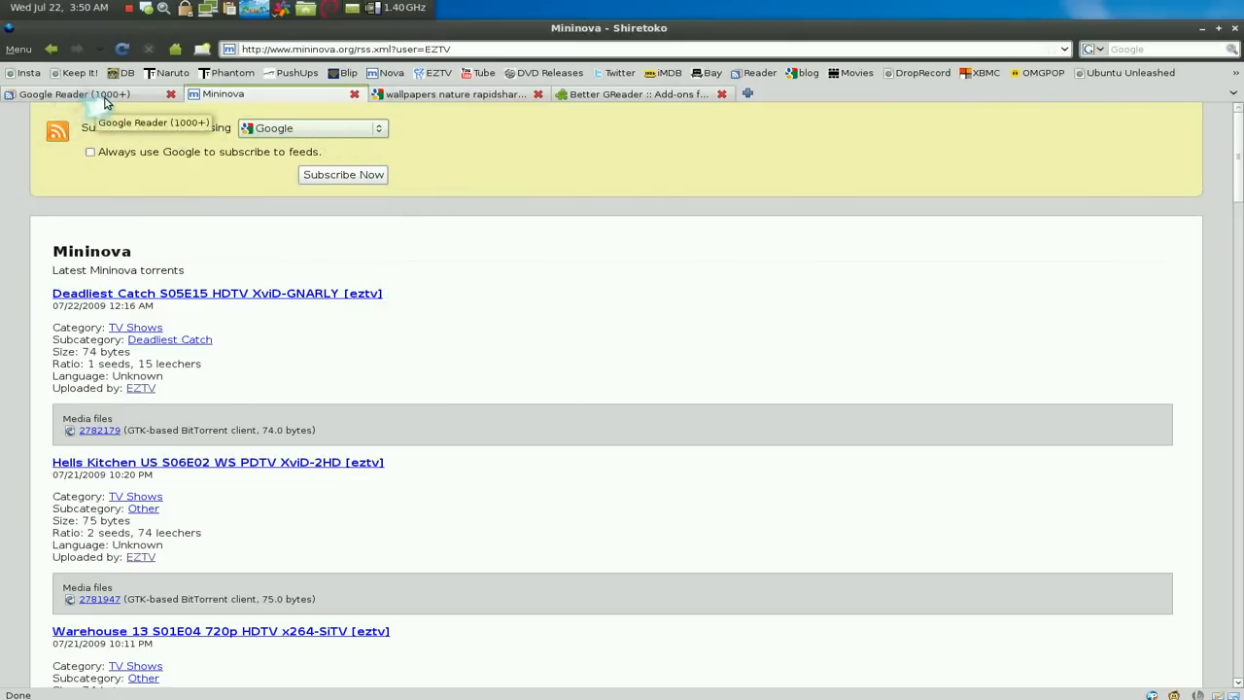
- Scroll Genjutsu - Visual's wallpaper and graphics posts down to an anime wallpapers pack
{"action": "left_click", "coordinate": [73, 93]}
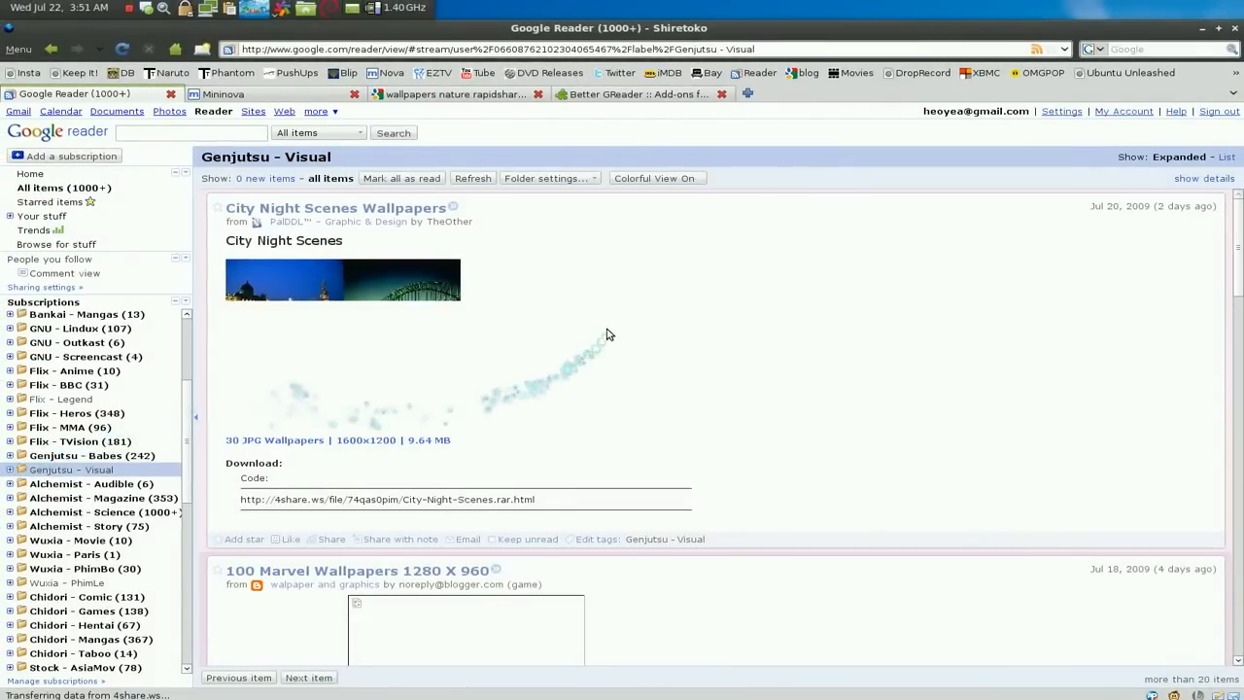
{"action": "scroll", "scroll_direction": "down", "scroll_amount": 3}
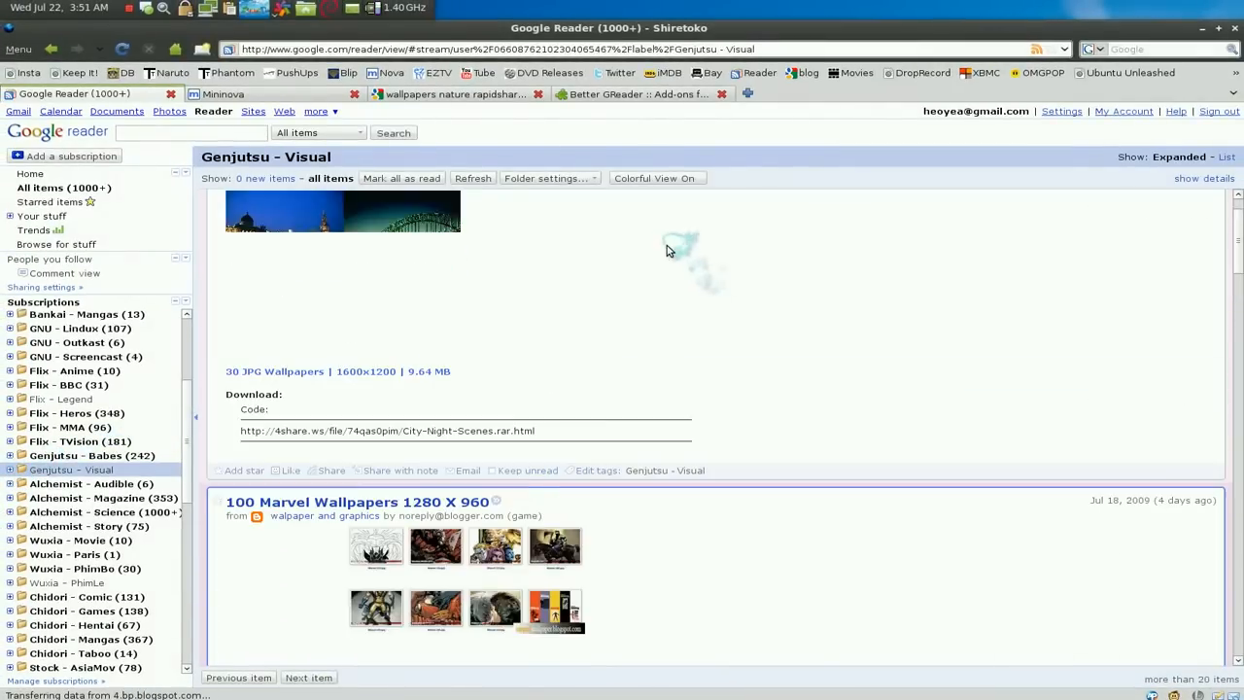
{"action": "scroll", "scroll_direction": "down", "scroll_amount": 3}
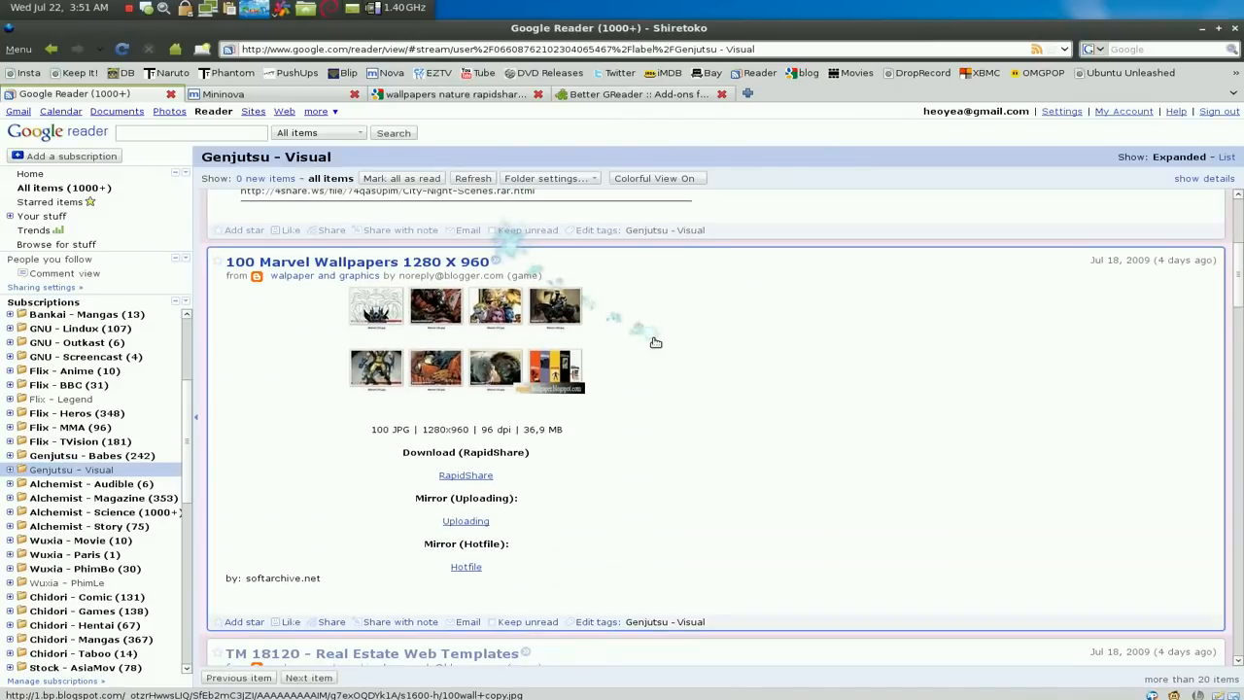
{"action": "scroll", "scroll_direction": "down", "scroll_amount": 3}
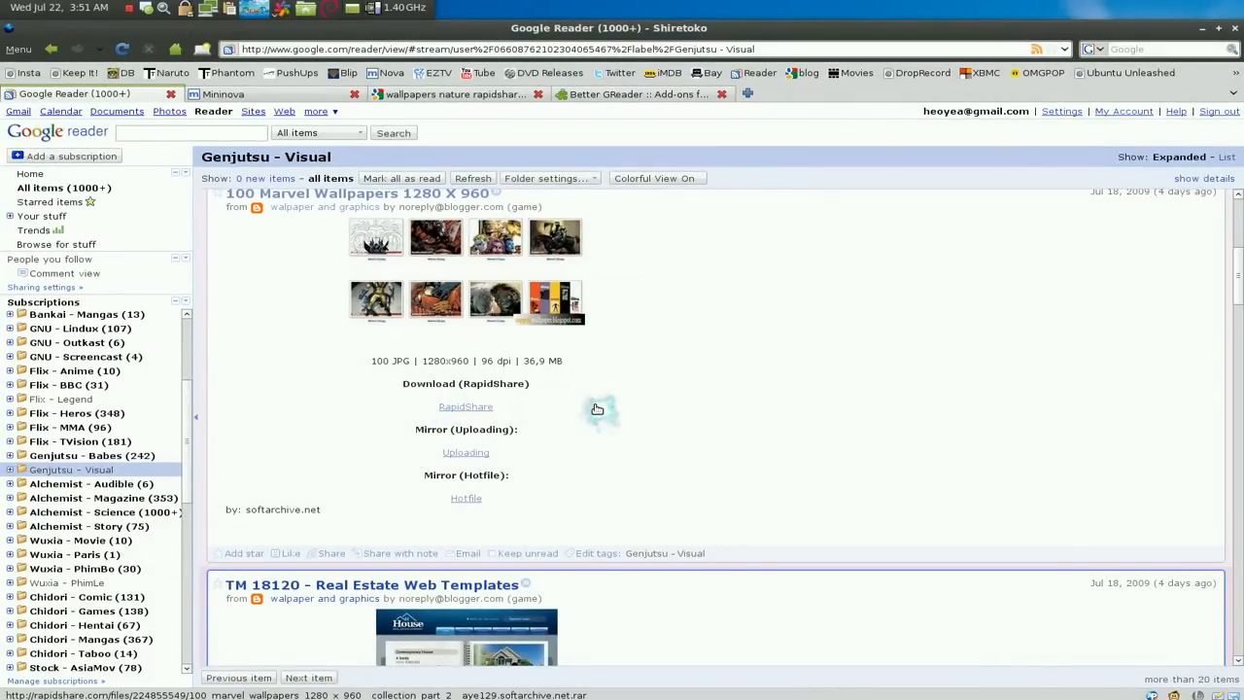
{"action": "scroll", "scroll_direction": "down", "scroll_amount": 3}
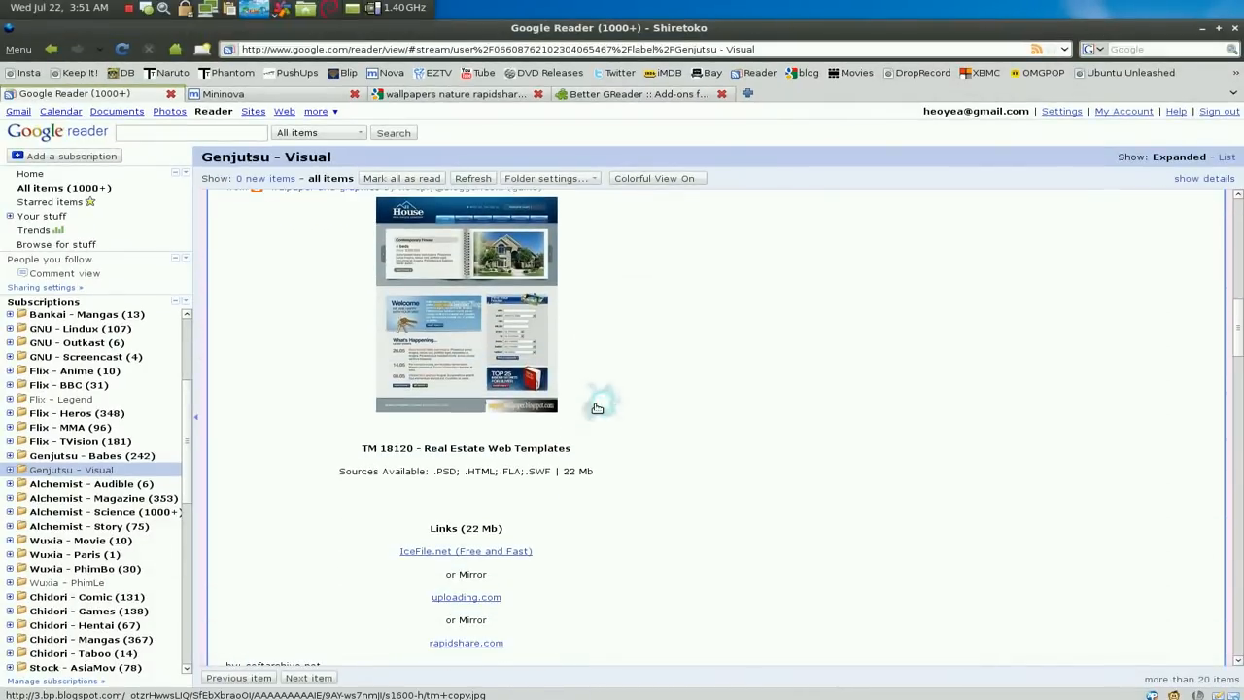
{"action": "scroll", "scroll_direction": "down", "scroll_amount": 3}
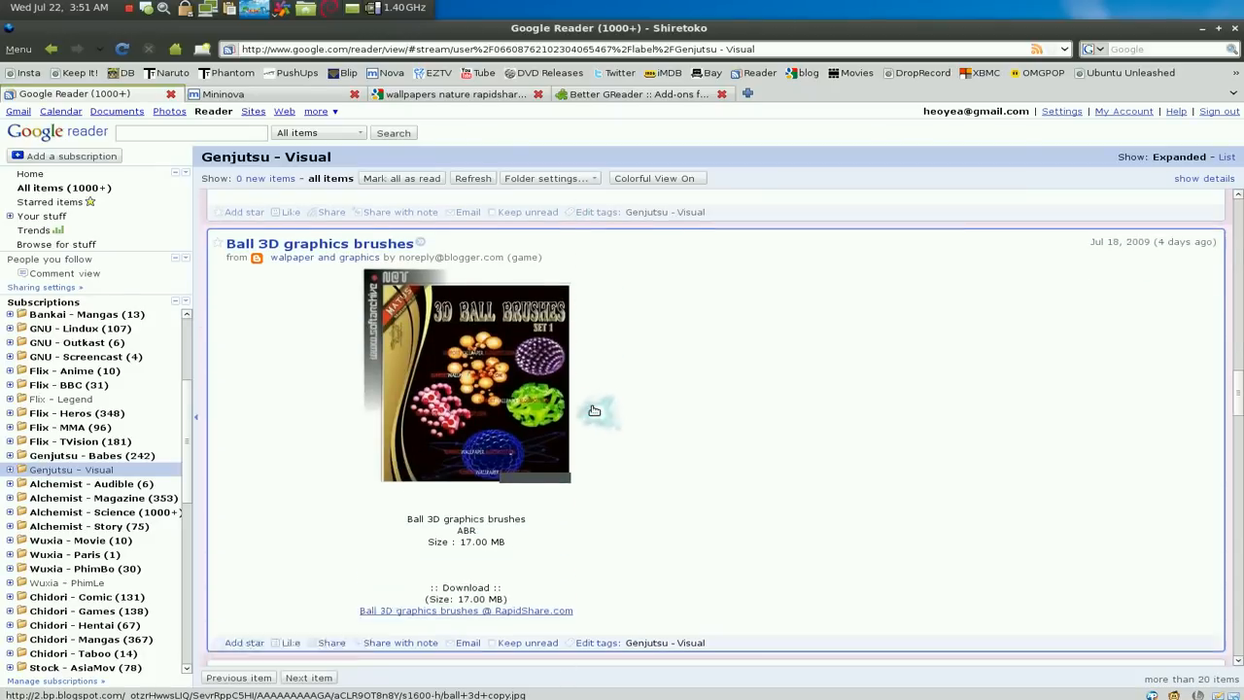
{"action": "scroll", "scroll_direction": "down", "scroll_amount": 3}
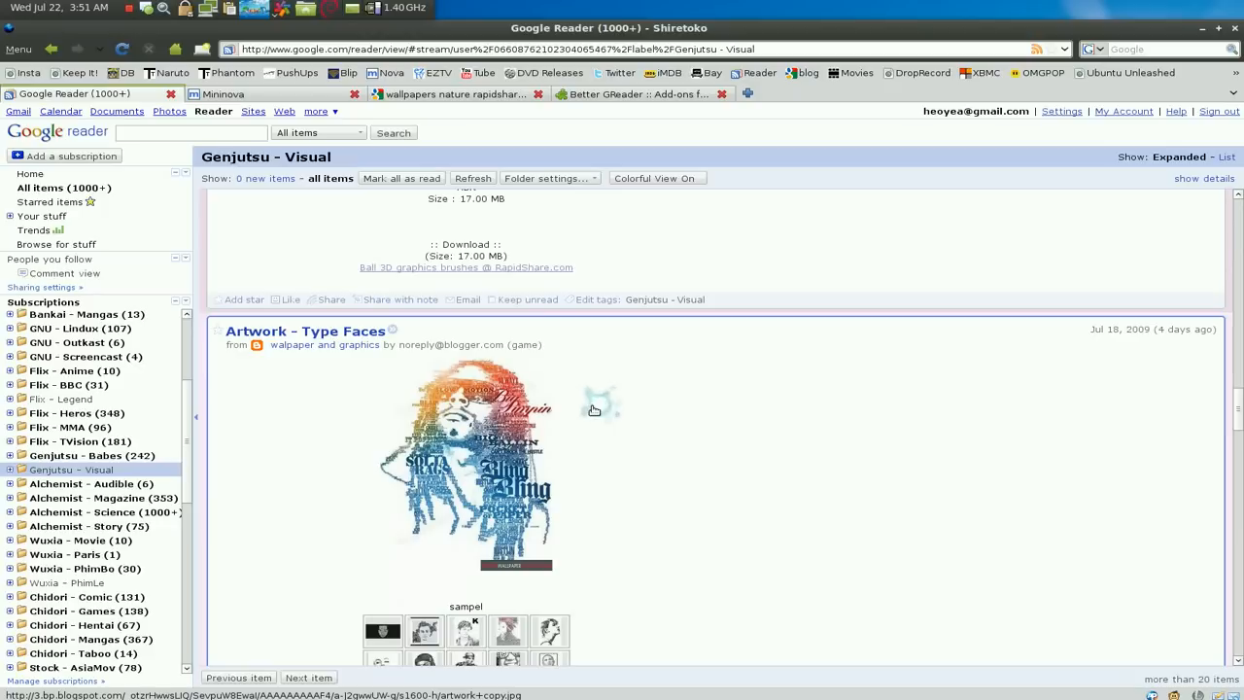
{"action": "scroll", "scroll_direction": "down", "scroll_amount": 3}
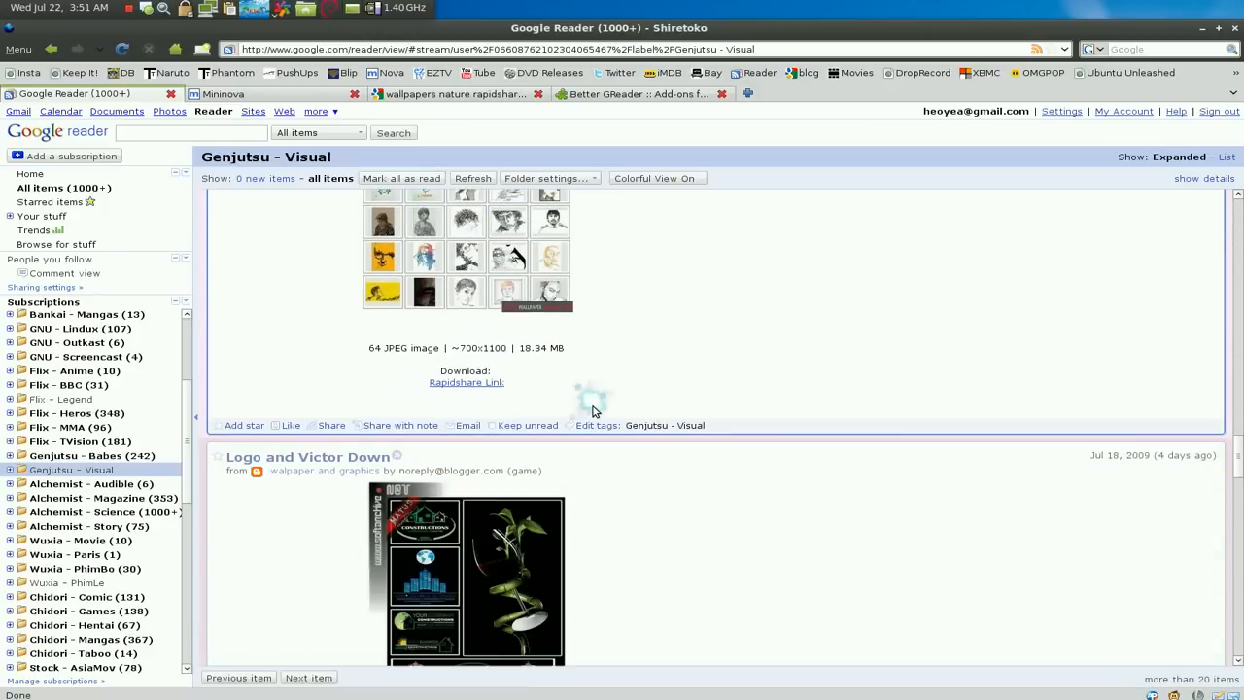
{"action": "scroll", "scroll_direction": "down", "scroll_amount": 3}
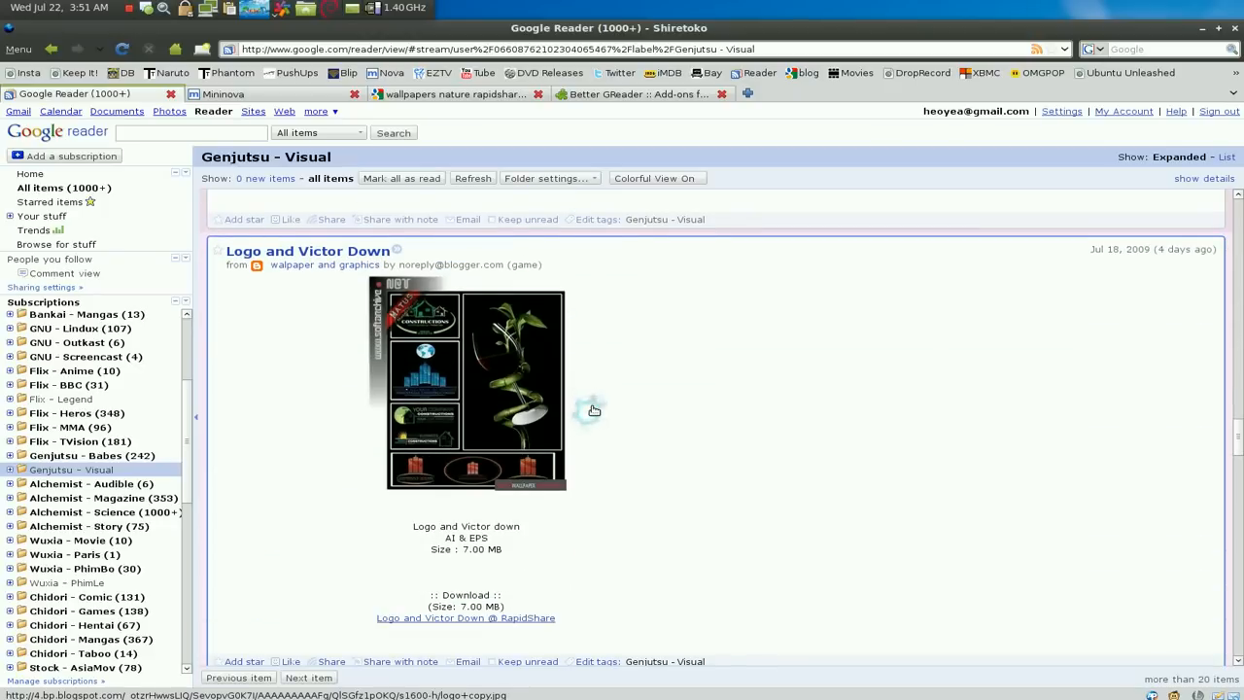
{"action": "scroll", "scroll_direction": "down", "scroll_amount": 3}
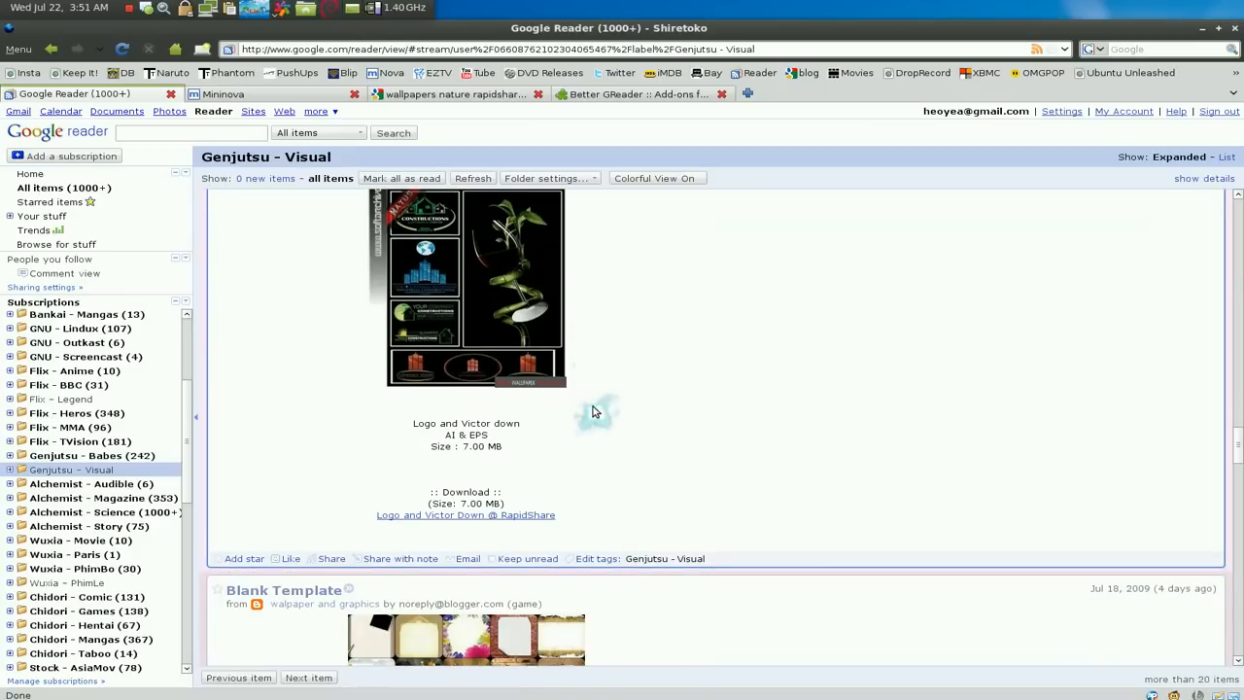
{"action": "scroll", "scroll_direction": "down", "scroll_amount": 3}
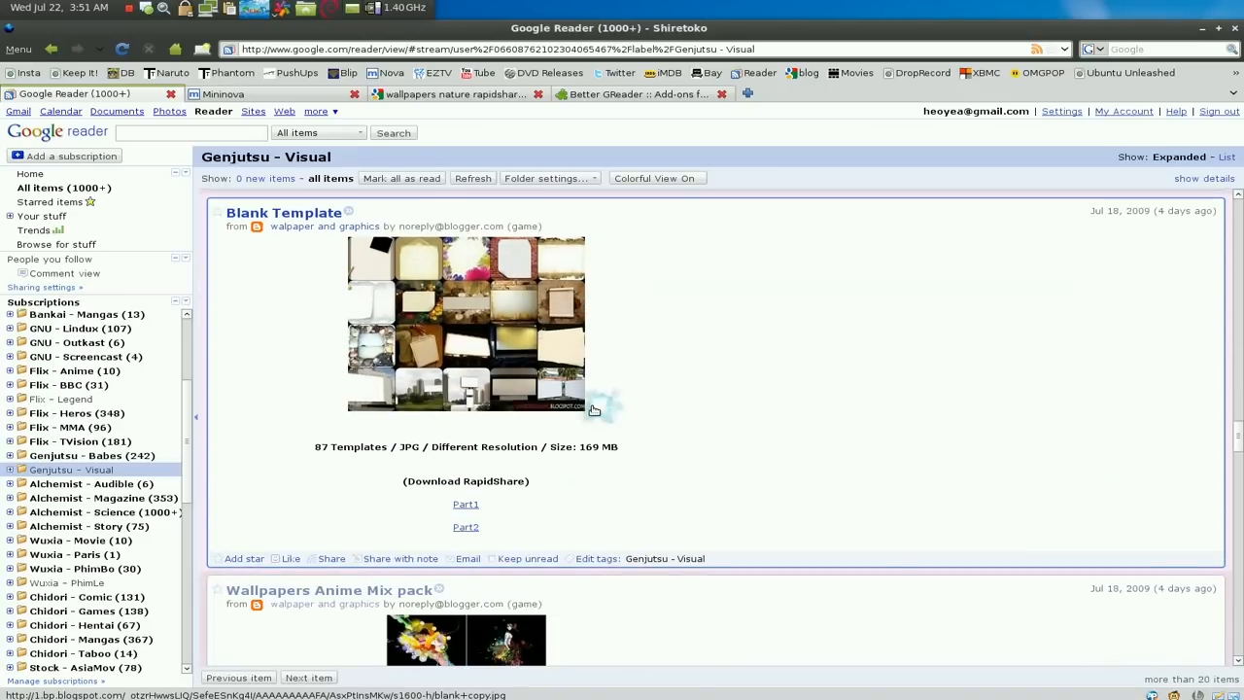
{"action": "scroll", "scroll_direction": "down", "scroll_amount": 3}
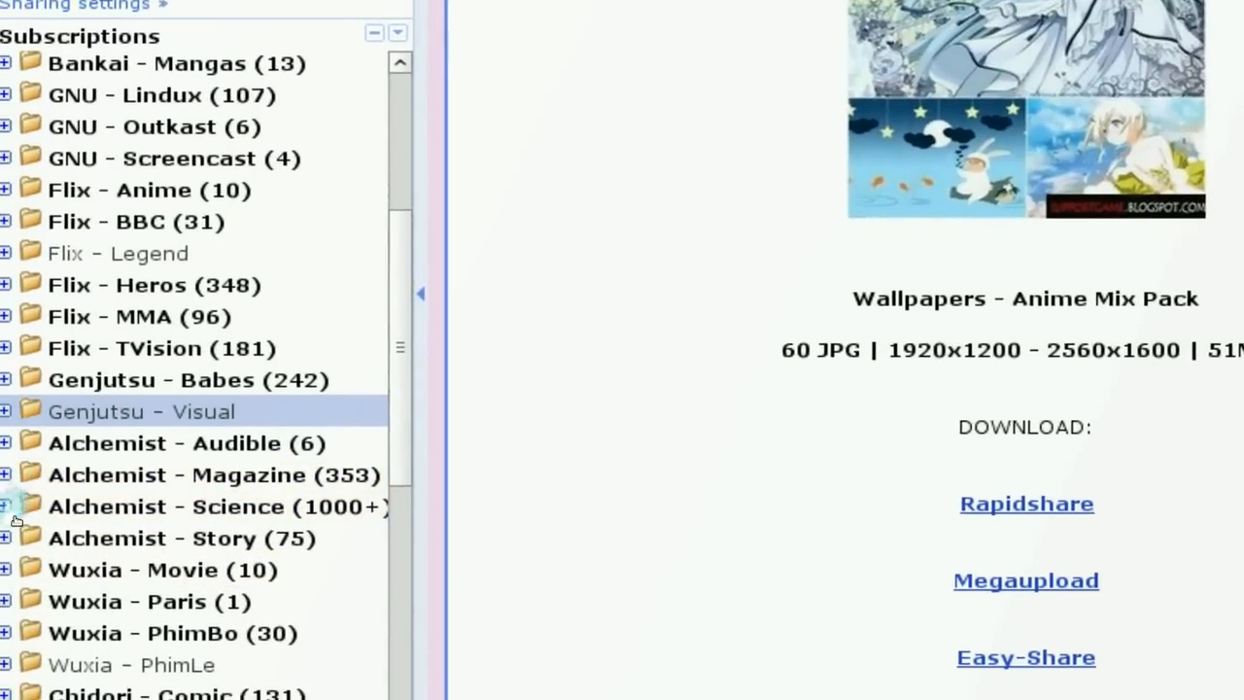
- Look over the Subscriptions folder list, then return to the 'wallpapers nature rapidshare' results
{"action": "scroll", "scroll_direction": "down", "scroll_amount": 3}
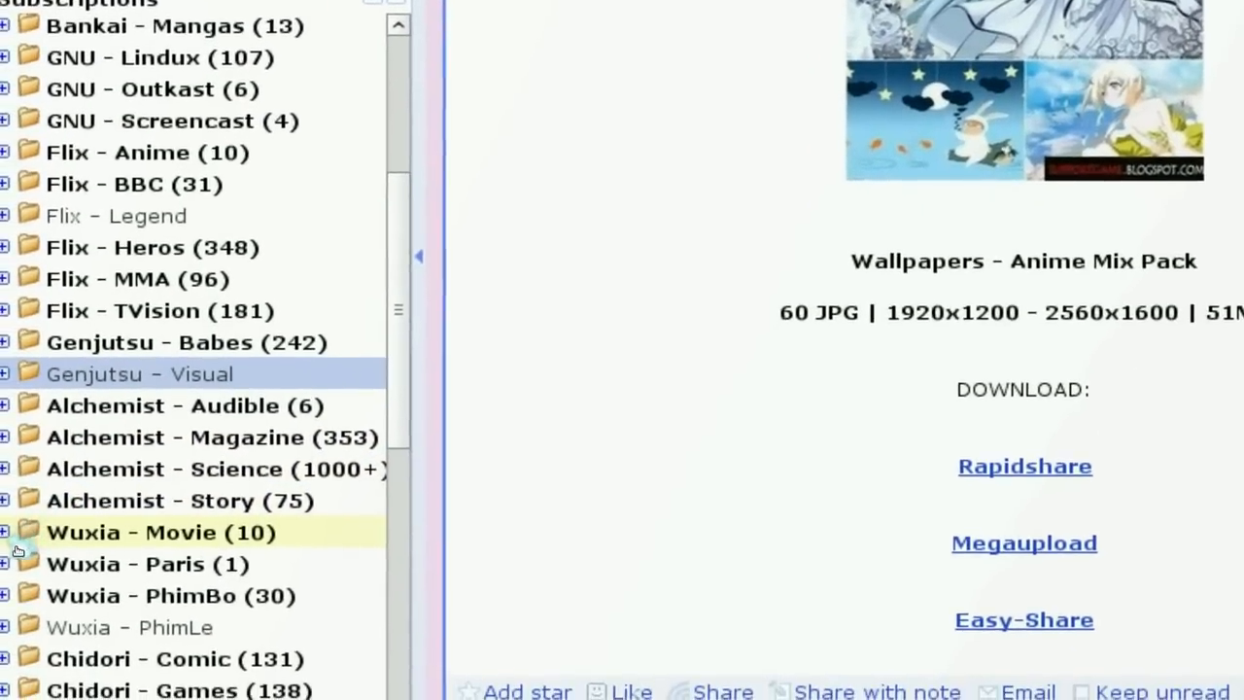
{"action": "scroll", "scroll_direction": "down", "scroll_amount": 3}
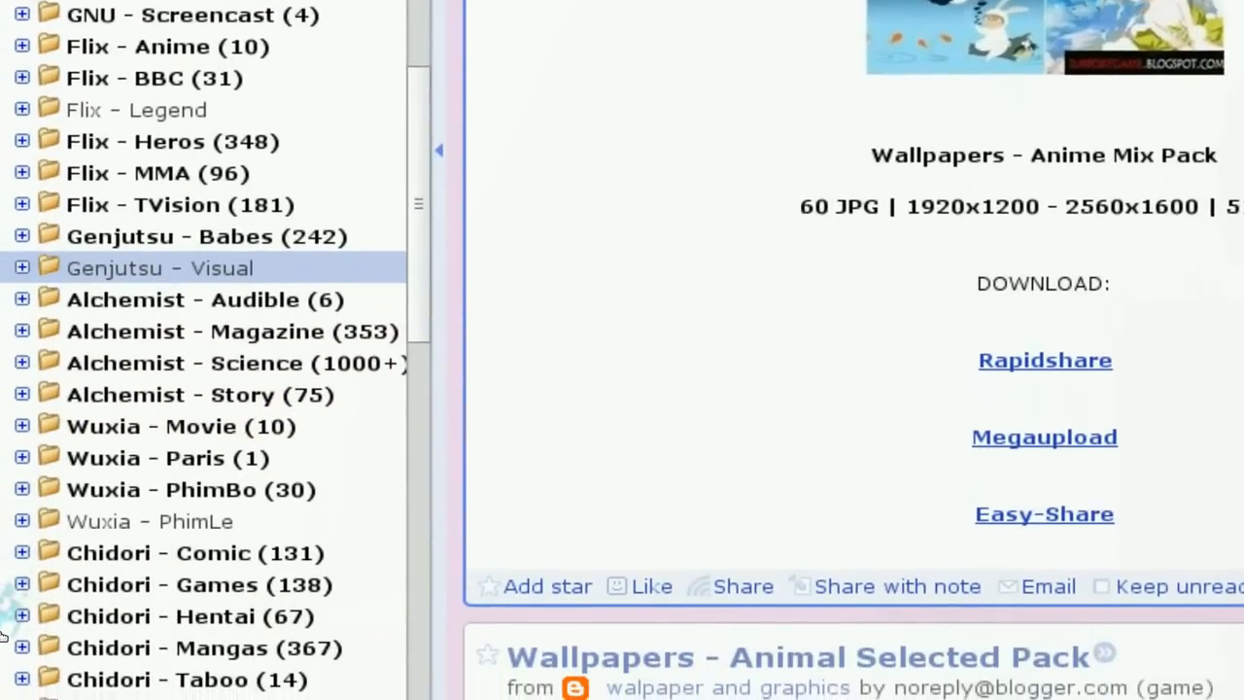
{"action": "scroll", "scroll_direction": "down", "scroll_amount": 3}
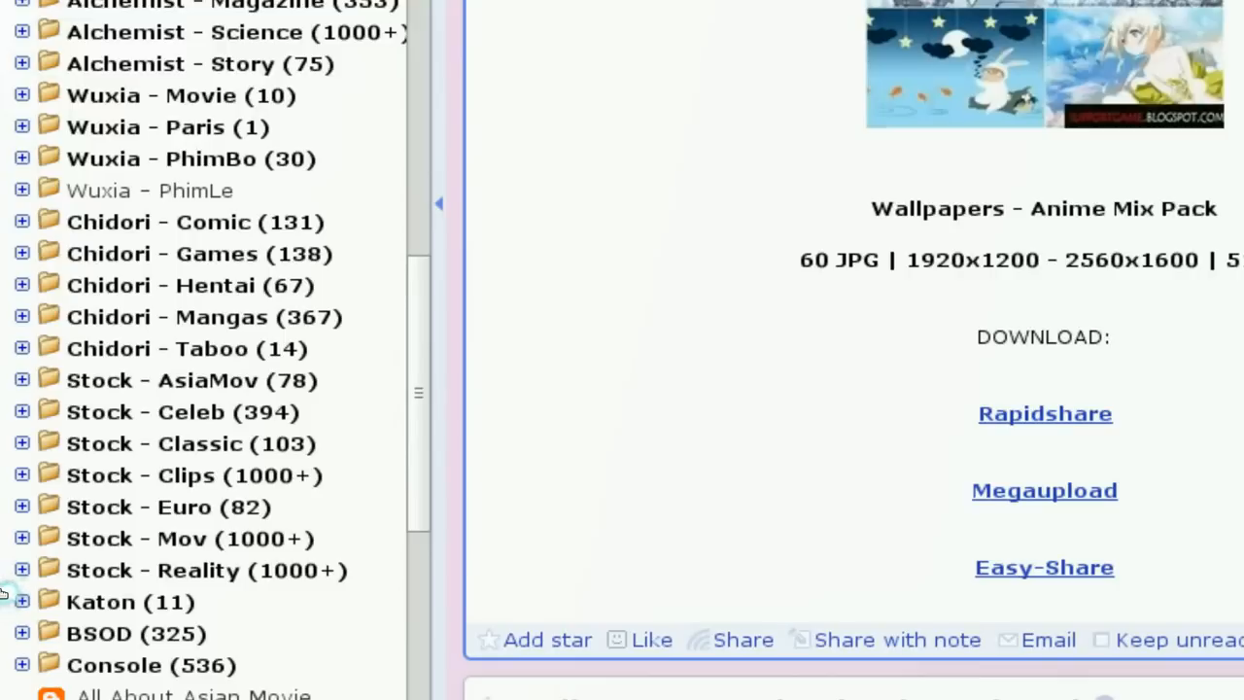
{"action": "scroll", "scroll_direction": "down", "scroll_amount": 3}
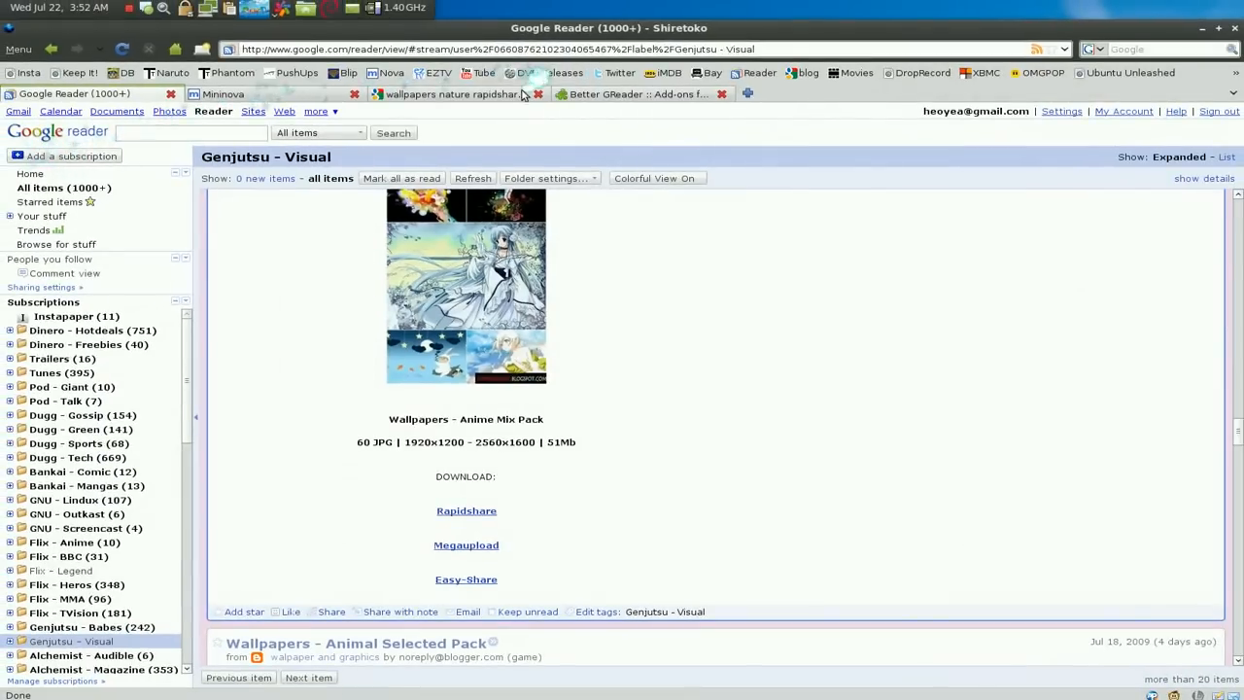
{"action": "left_click", "coordinate": [449, 93]}
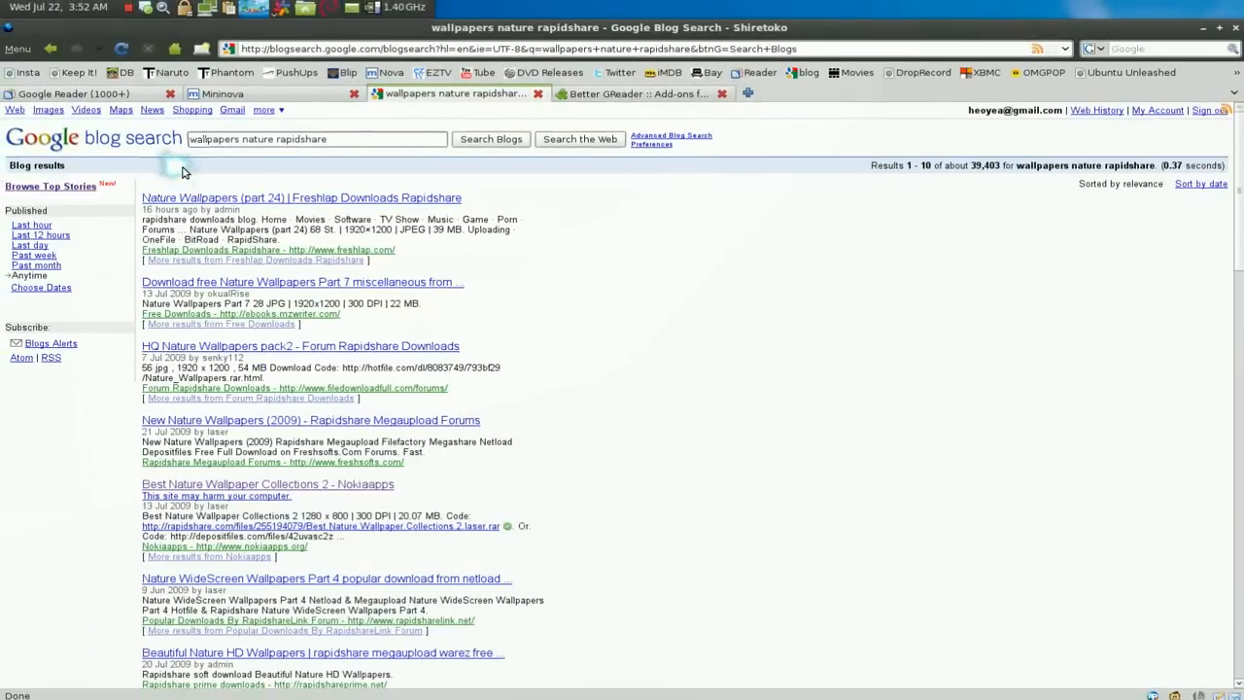
- Revisit Mininova's EZTV torrent listing, then return to Google Reader's Genjutsu - Visual folder
{"action": "left_click", "coordinate": [224, 93]}
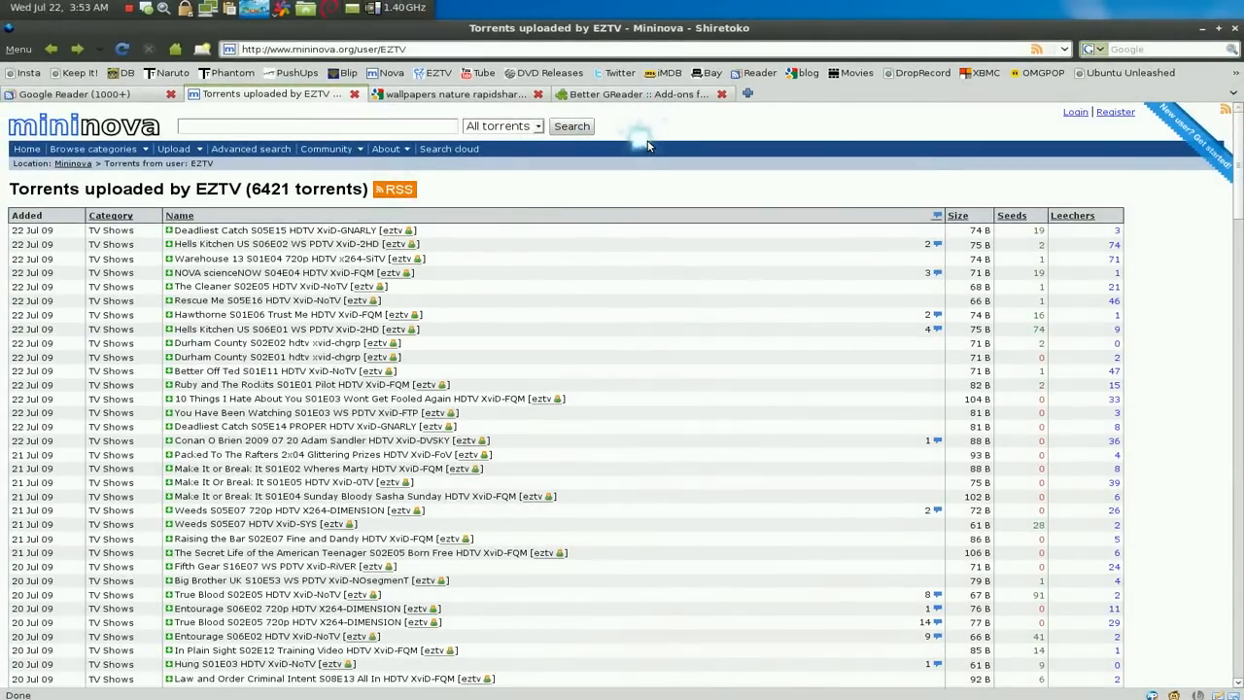
{"action": "left_click", "coordinate": [387, 147]}
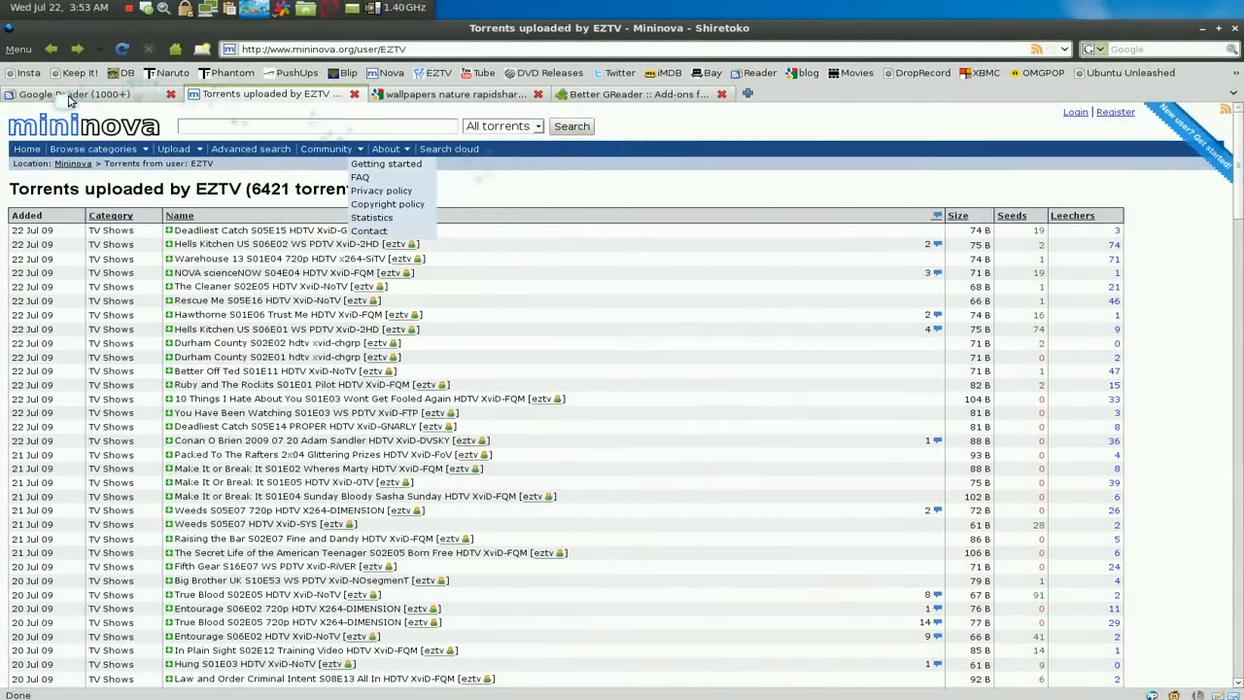
{"action": "left_click", "coordinate": [87, 93]}
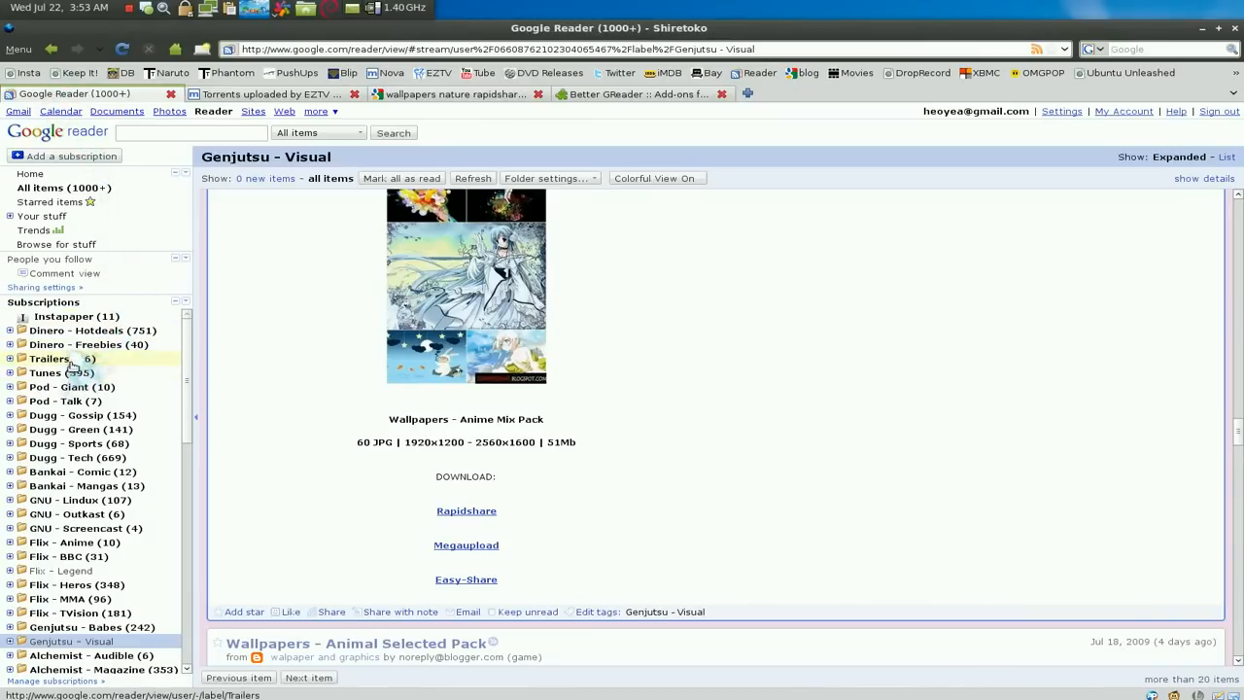
{"action": "scroll", "scroll_direction": "down", "scroll_amount": 3}
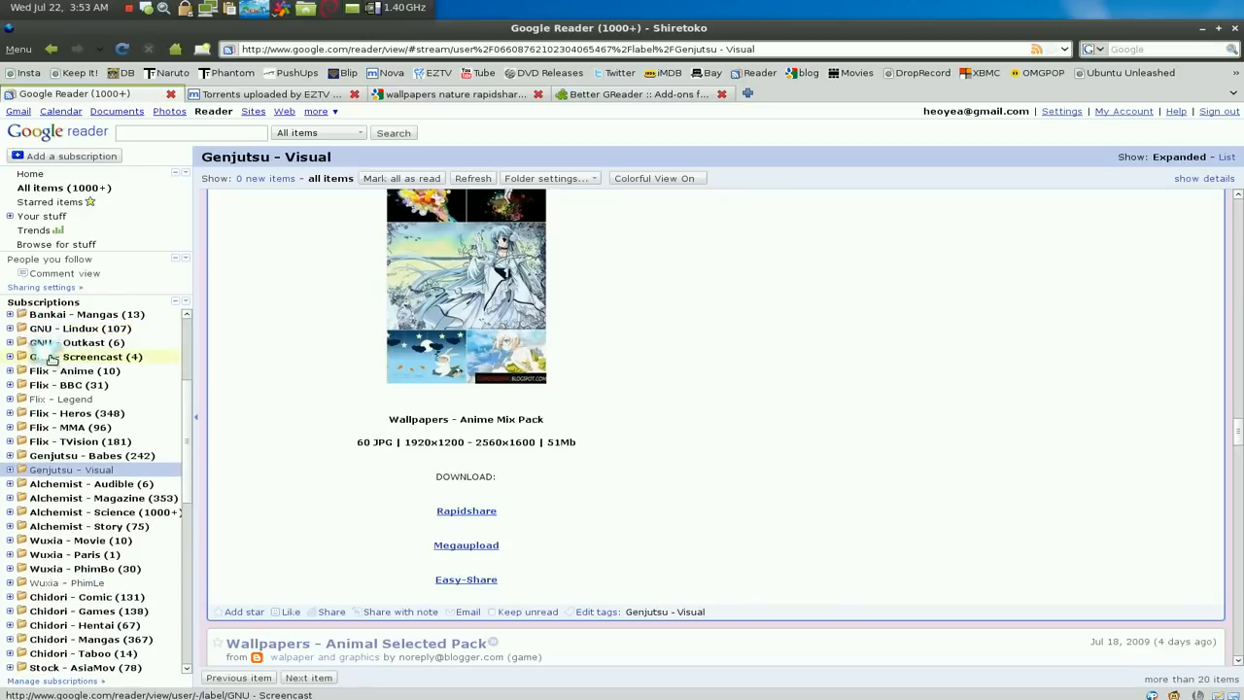
{"action": "scroll", "scroll_direction": "down", "scroll_amount": 3}
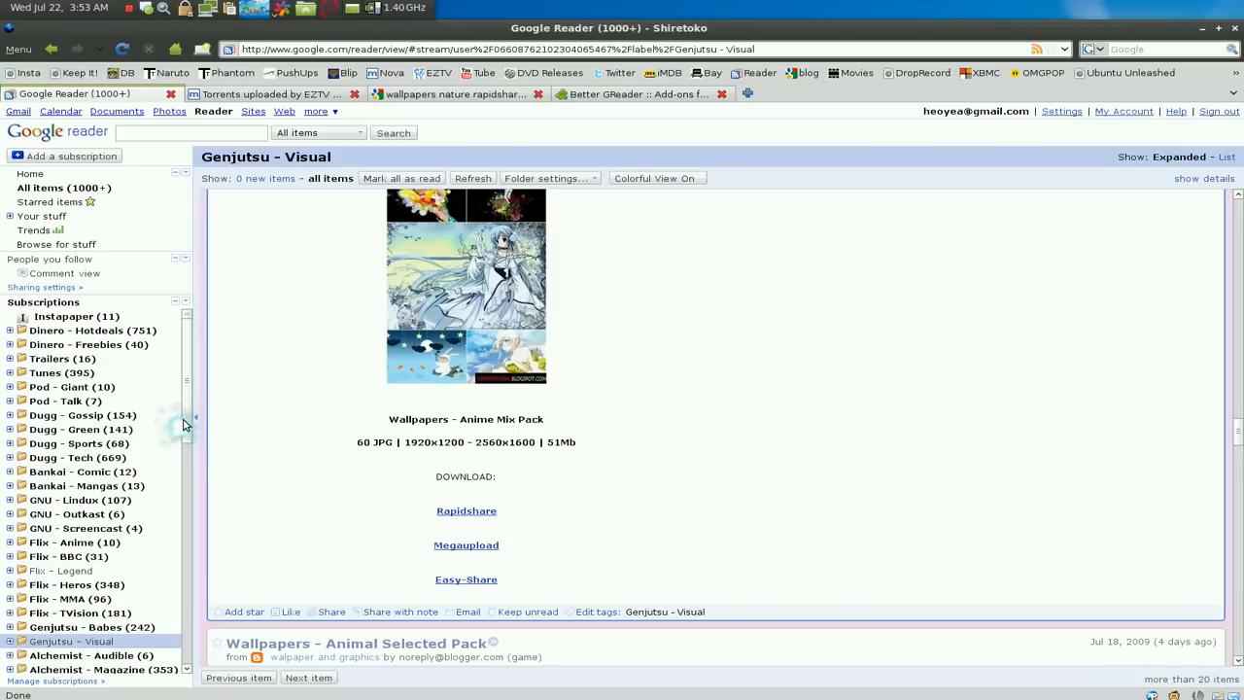
{"action": "mouse_move", "coordinate": [183, 424]}
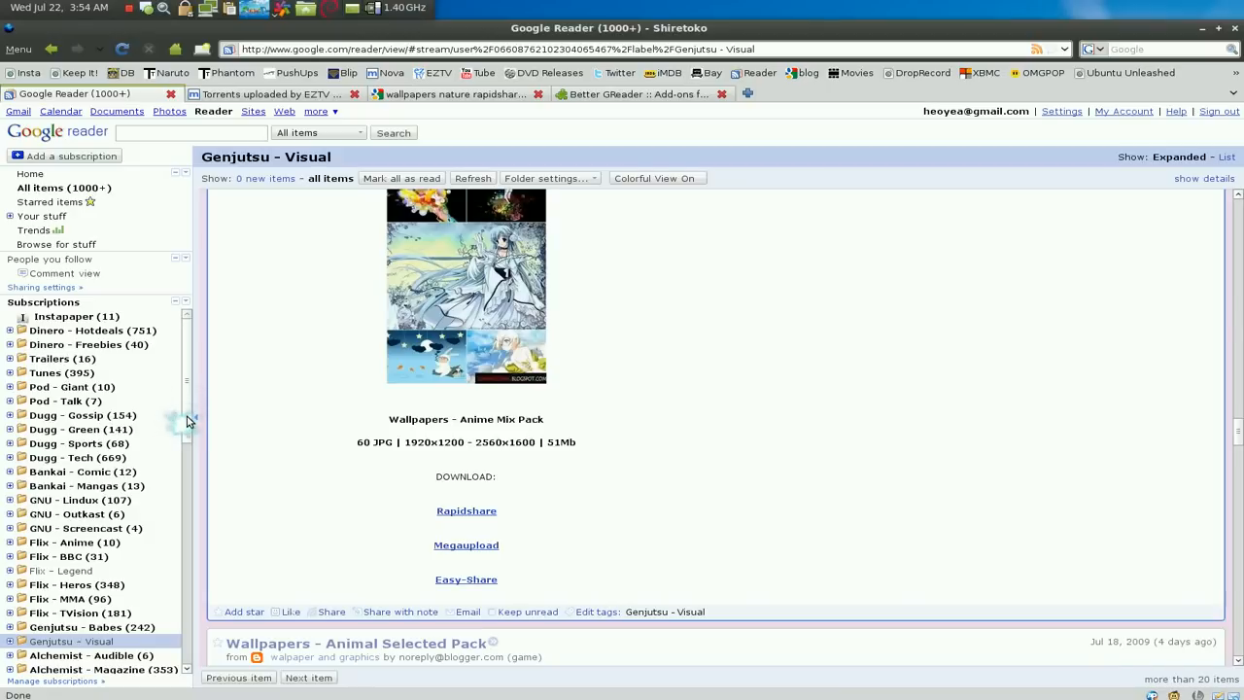
{"action": "mouse_move", "coordinate": [187, 419]}
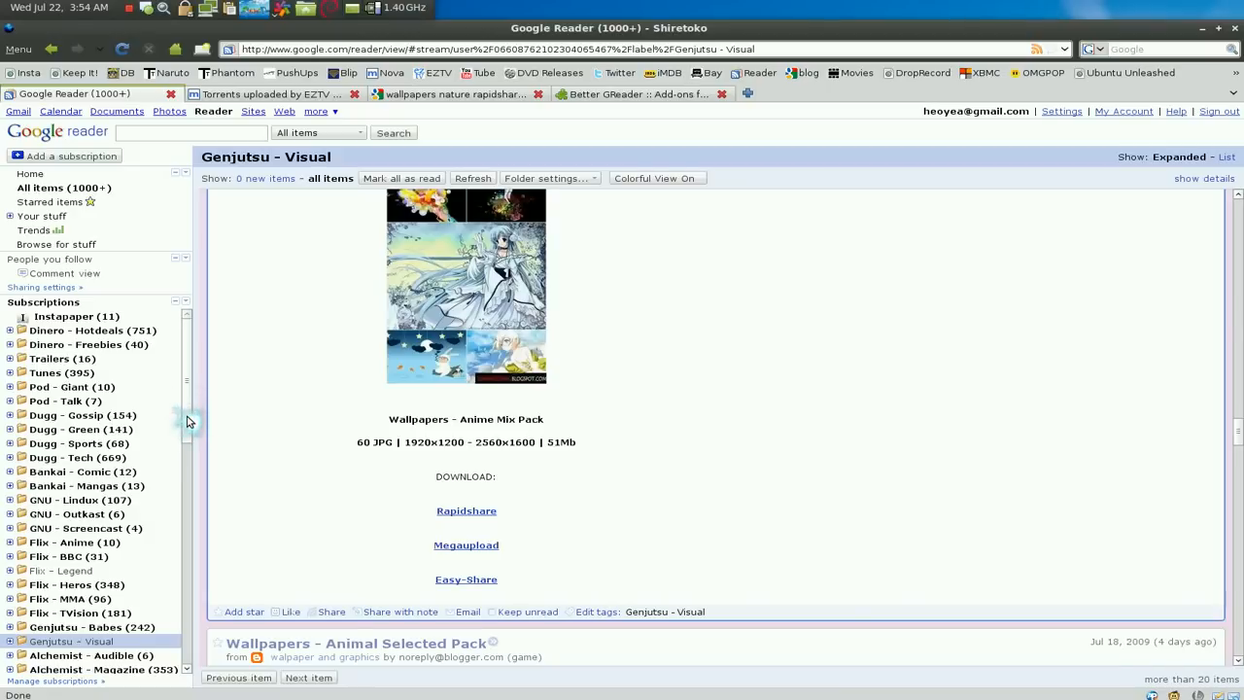